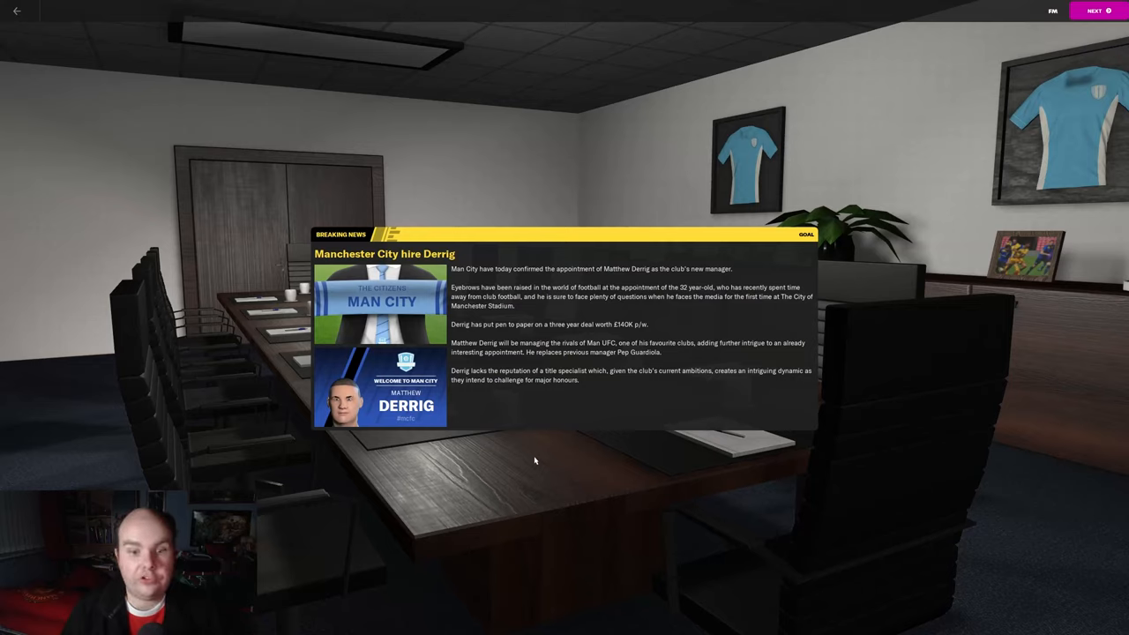
{"action": "mouse_move", "coordinate": [567, 485]}
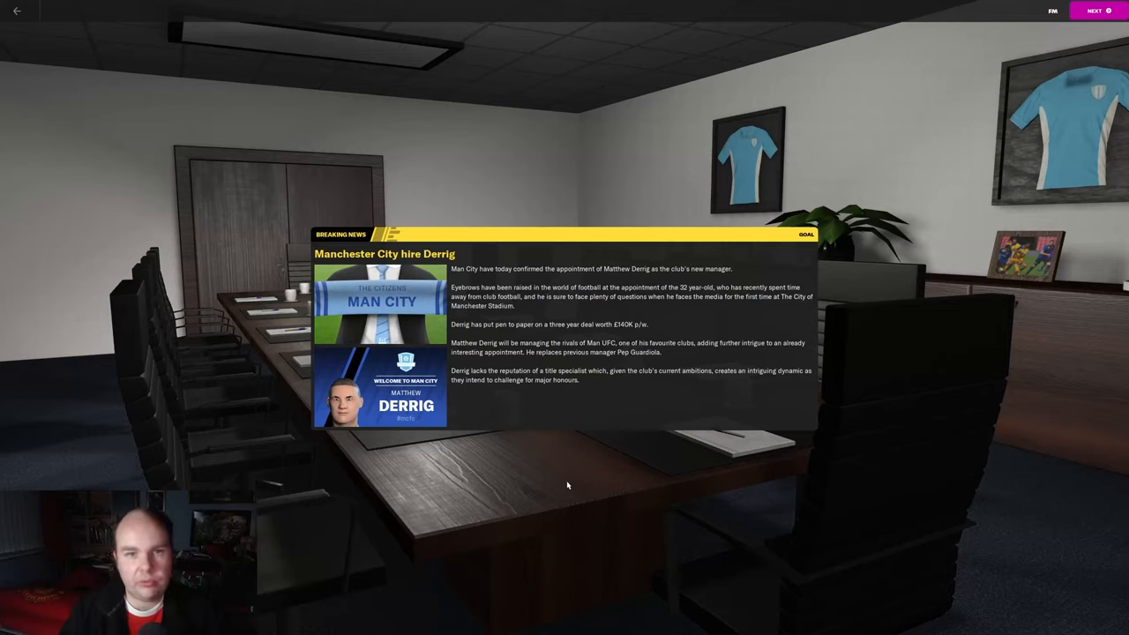
{"action": "mouse_move", "coordinate": [526, 482]}
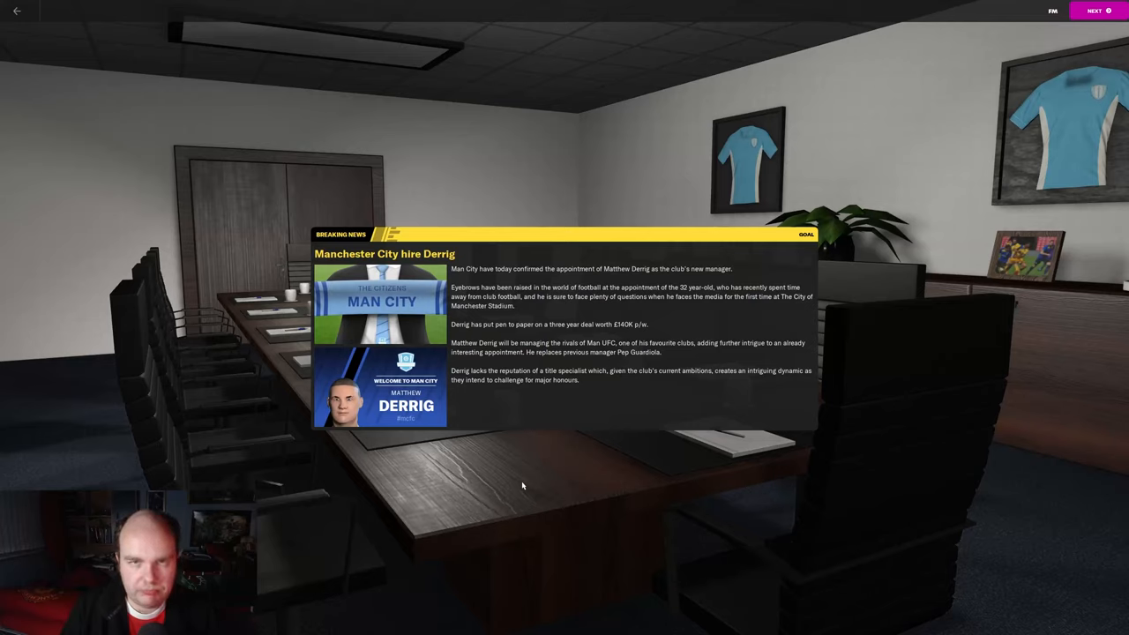
{"action": "mouse_move", "coordinate": [1008, 48]}
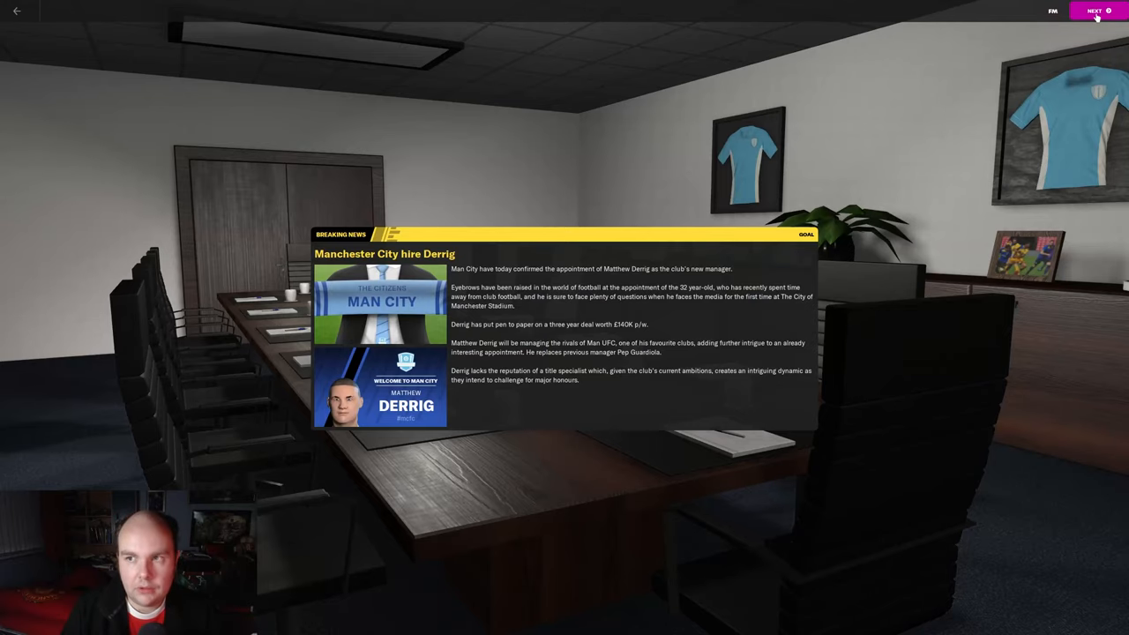
Advance from the appointment news through the welcome pack to the coaching staff's best XI report.
{"action": "left_click", "coordinate": [1096, 11]}
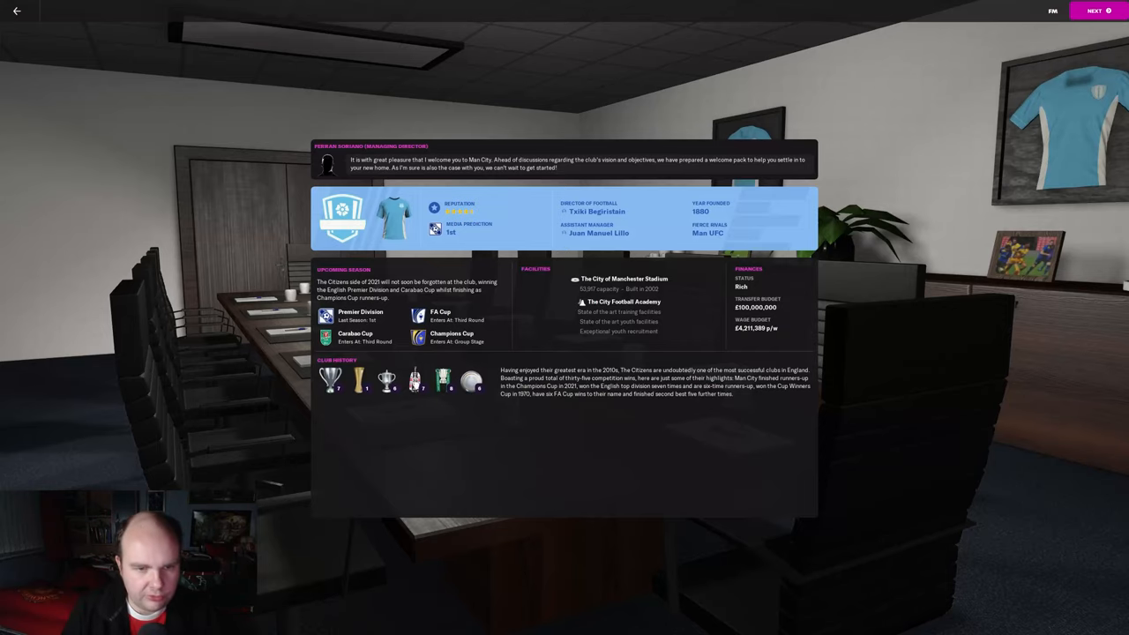
{"action": "left_click", "coordinate": [1096, 11]}
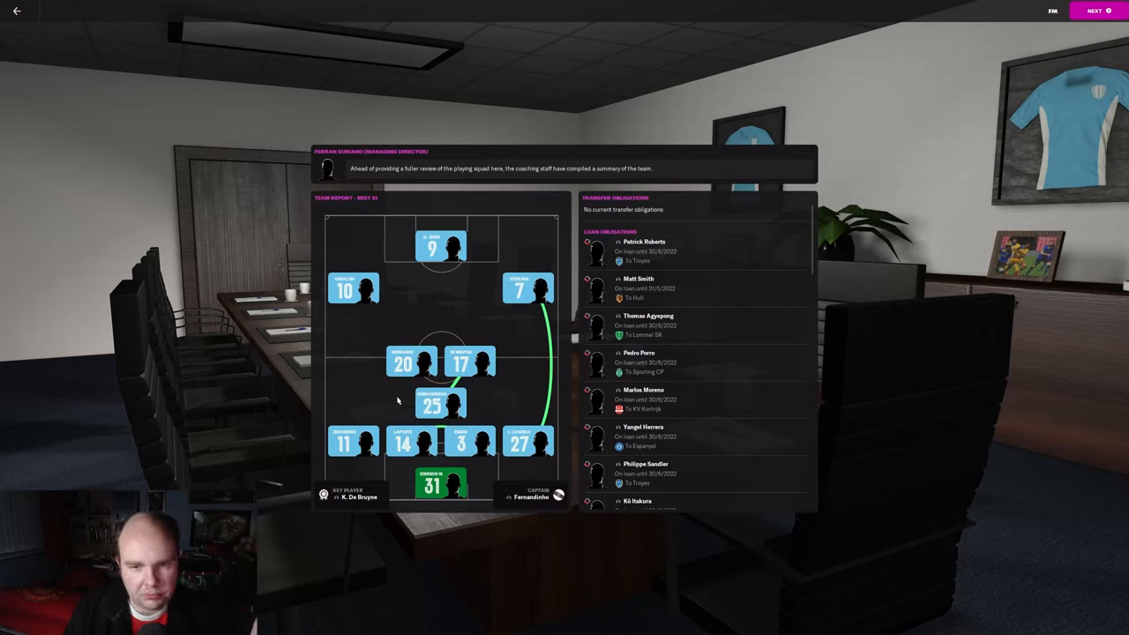
{"action": "mouse_move", "coordinate": [458, 299]}
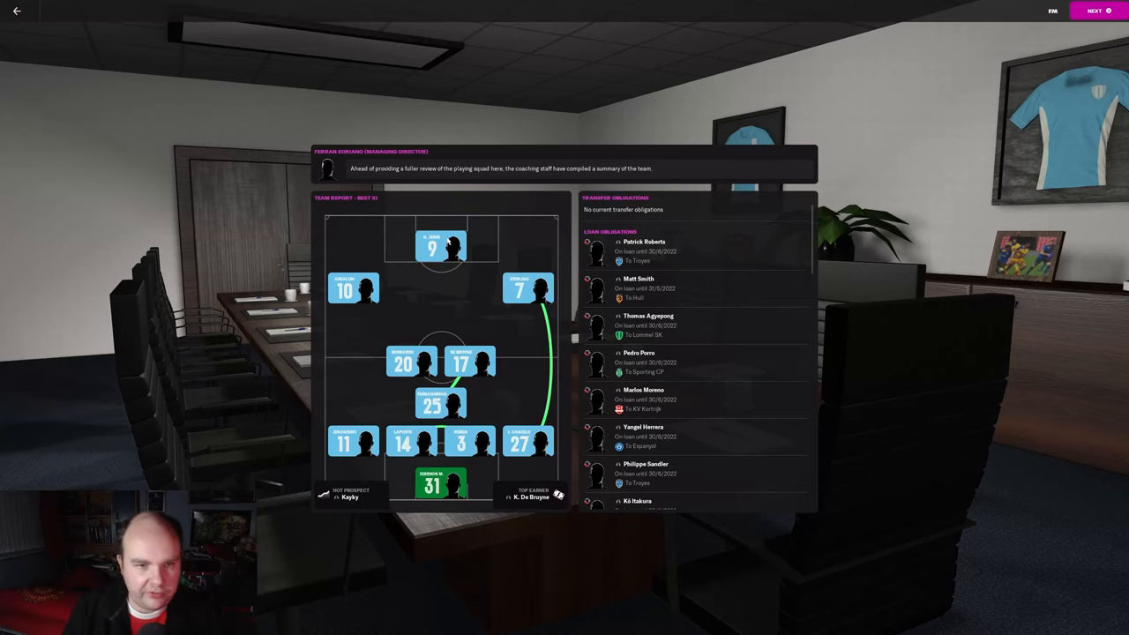
Continue to the board's club vision and read down the five-year plan and season objectives.
{"action": "left_click", "coordinate": [1096, 10]}
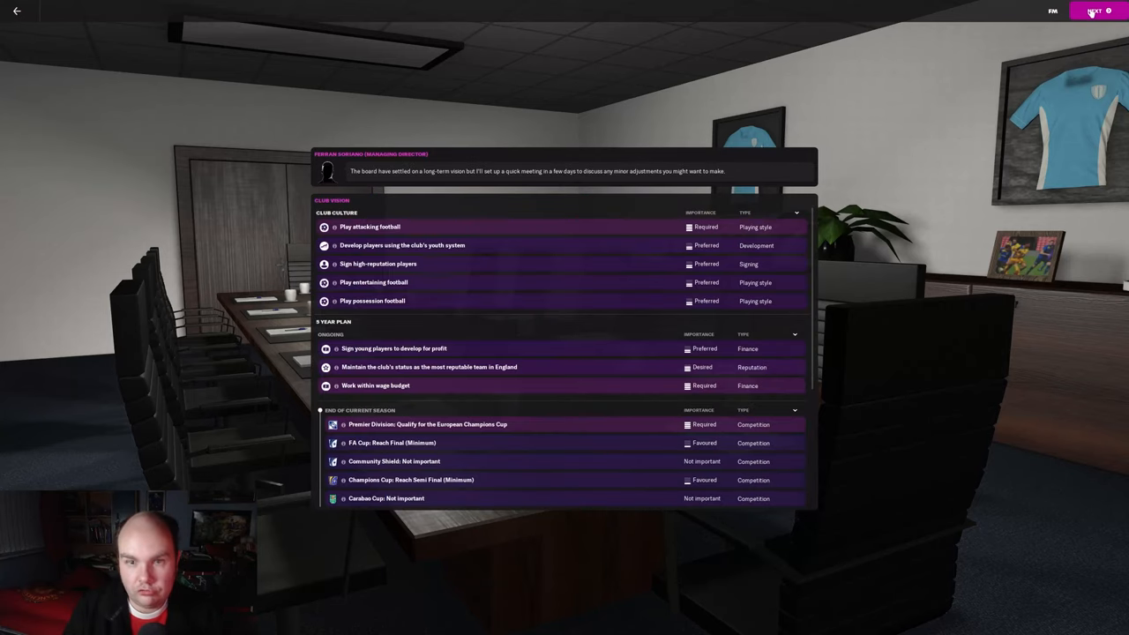
{"action": "mouse_move", "coordinate": [573, 455]}
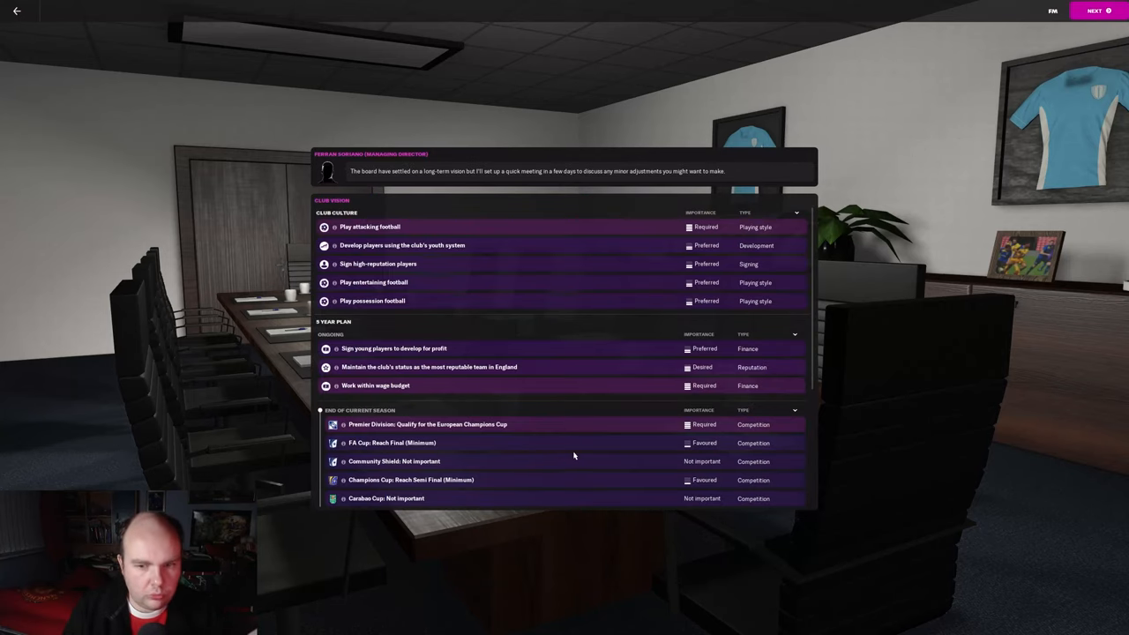
{"action": "mouse_move", "coordinate": [559, 441]}
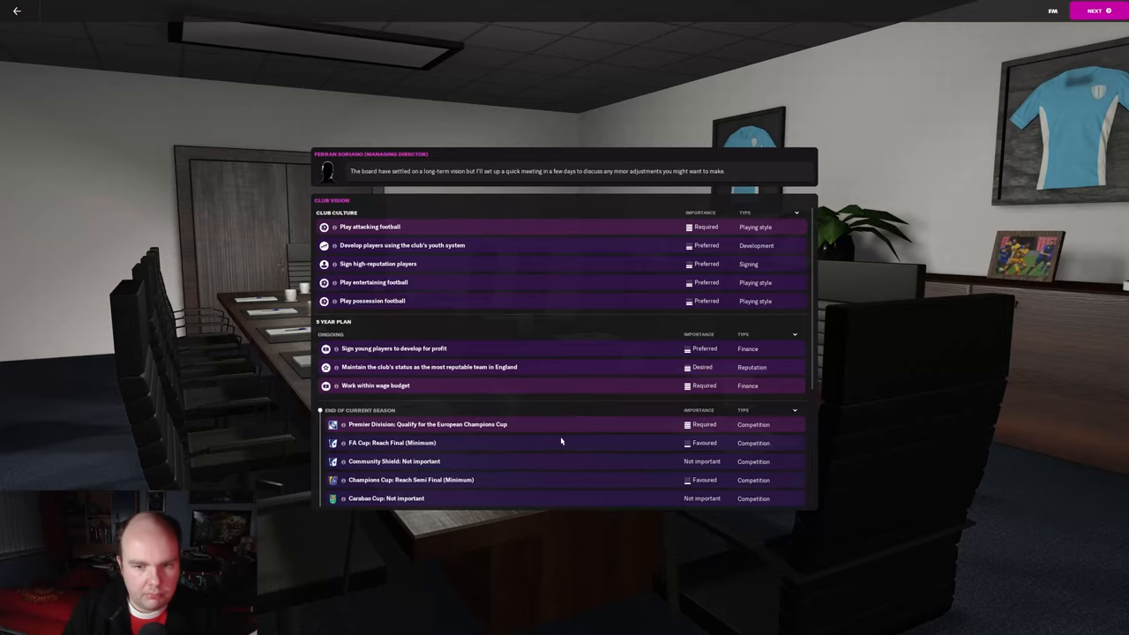
{"action": "scroll", "scroll_direction": "down", "scroll_amount": 3}
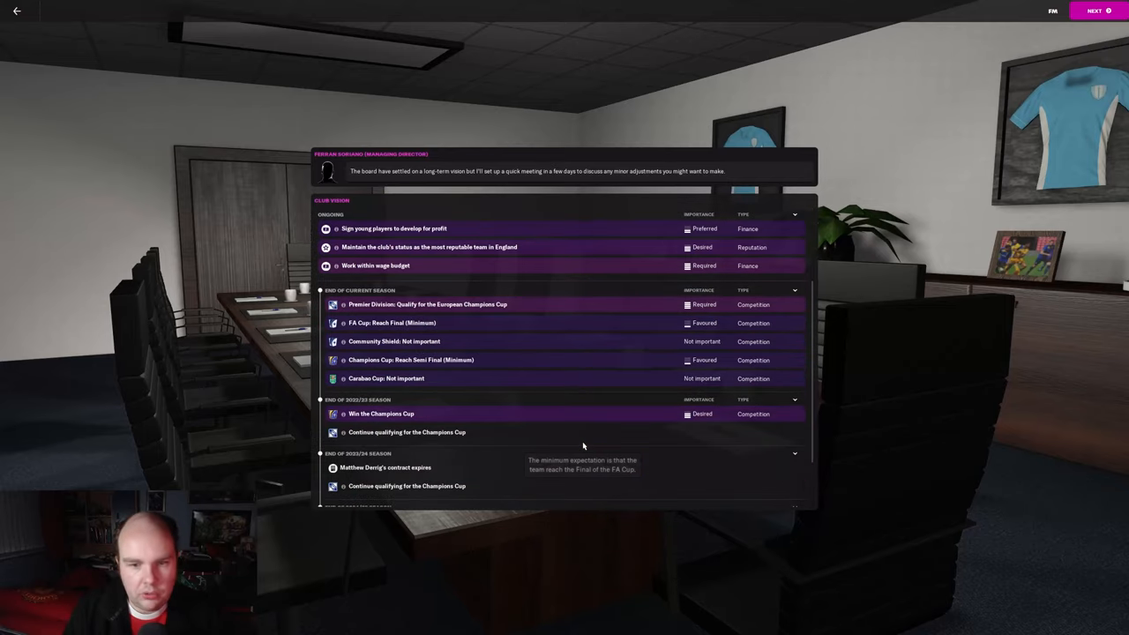
{"action": "mouse_move", "coordinate": [416, 322]}
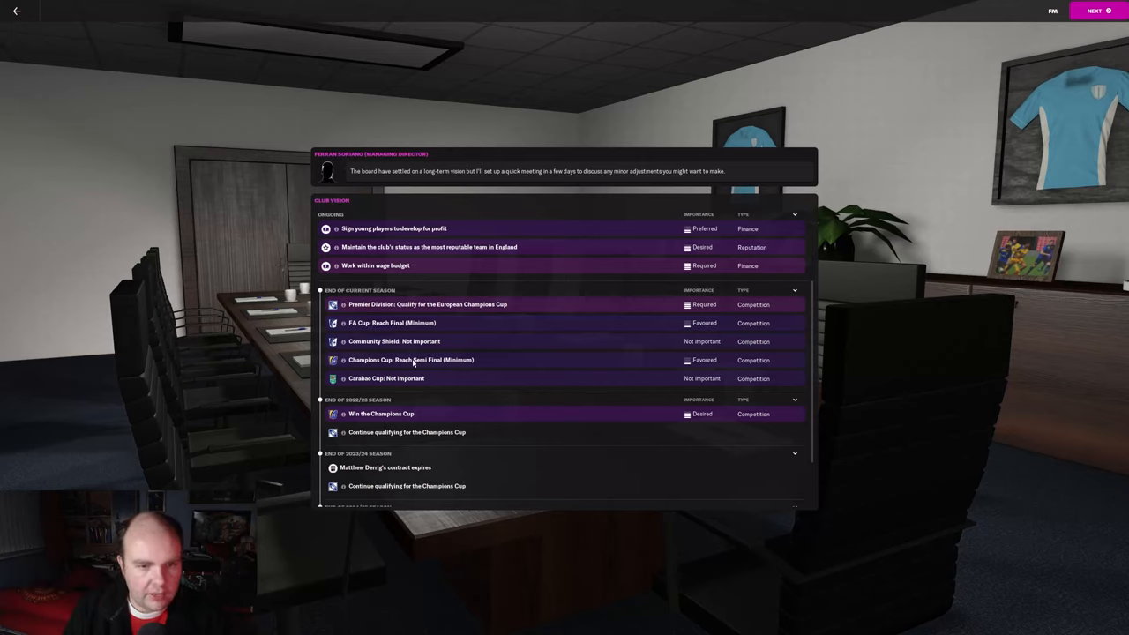
{"action": "mouse_move", "coordinate": [545, 414]}
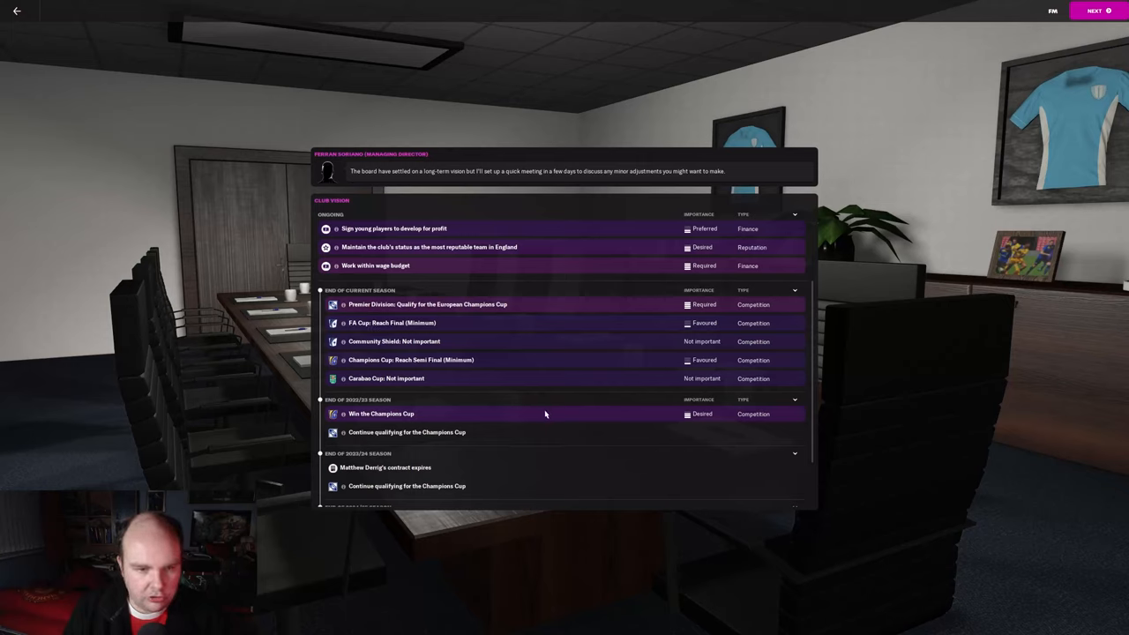
{"action": "mouse_move", "coordinate": [432, 359]}
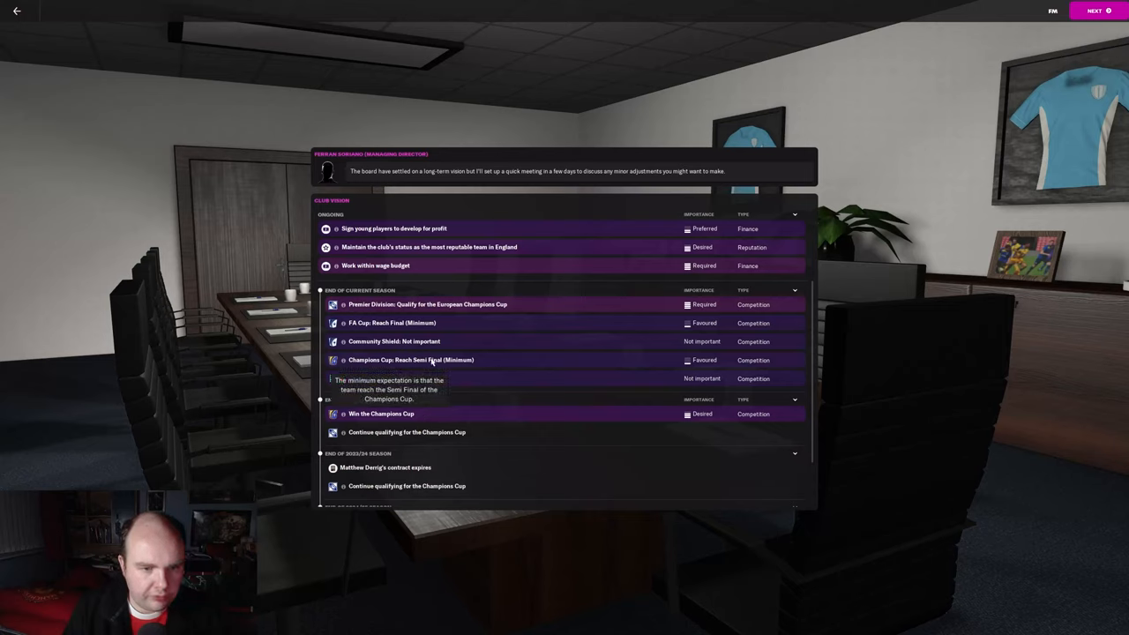
{"action": "mouse_move", "coordinate": [434, 351]}
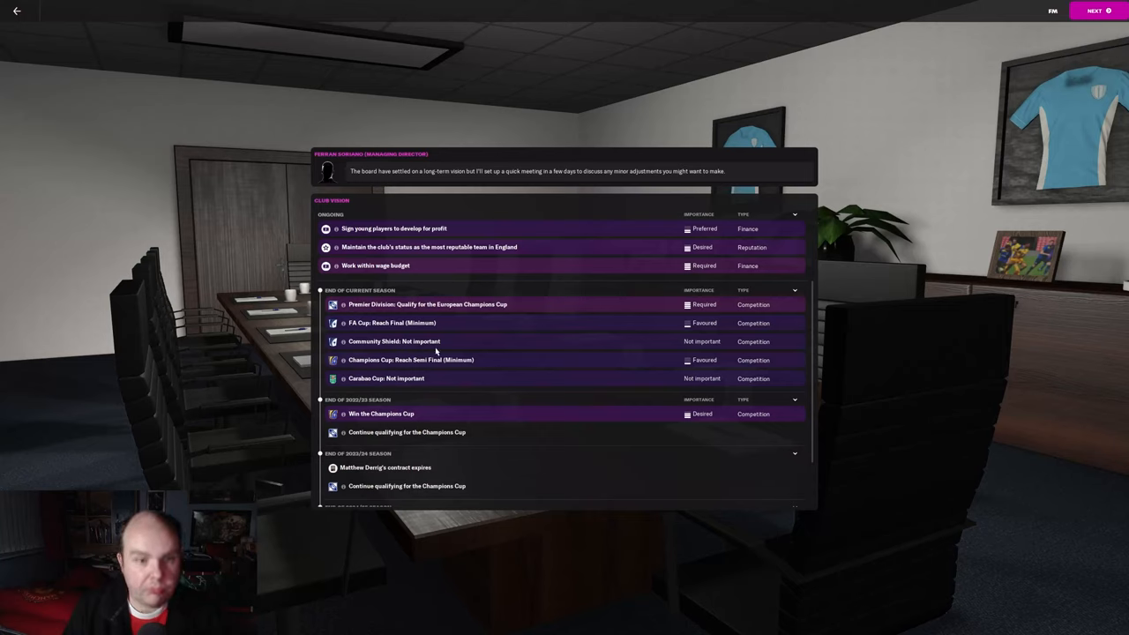
{"action": "mouse_move", "coordinate": [888, 343]}
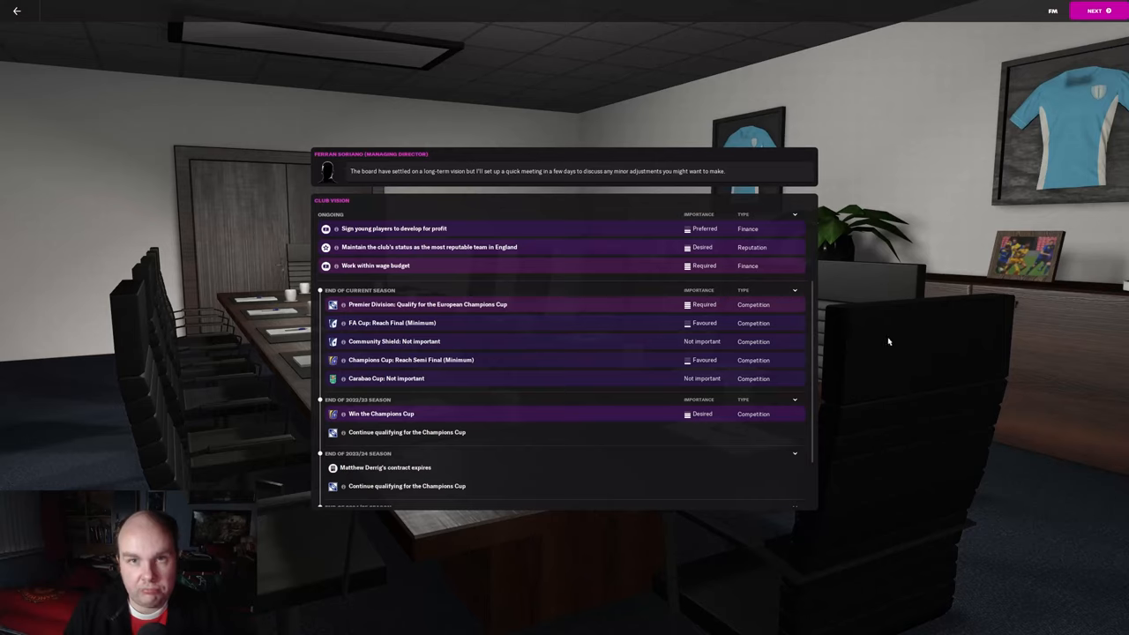
{"action": "mouse_move", "coordinate": [509, 412]}
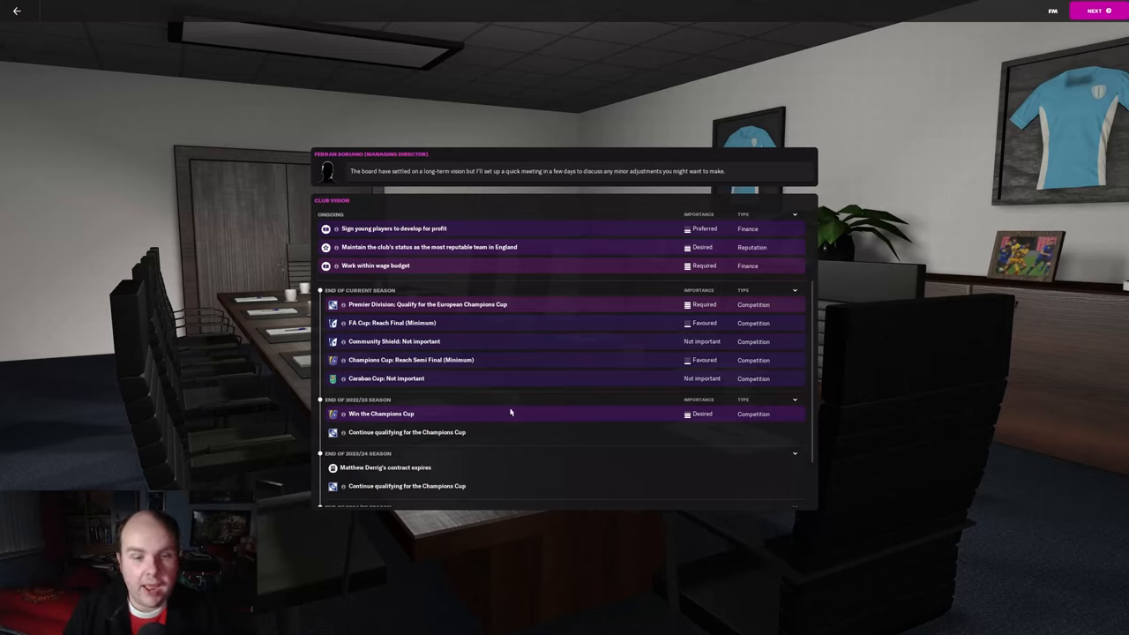
{"action": "mouse_move", "coordinate": [397, 349]}
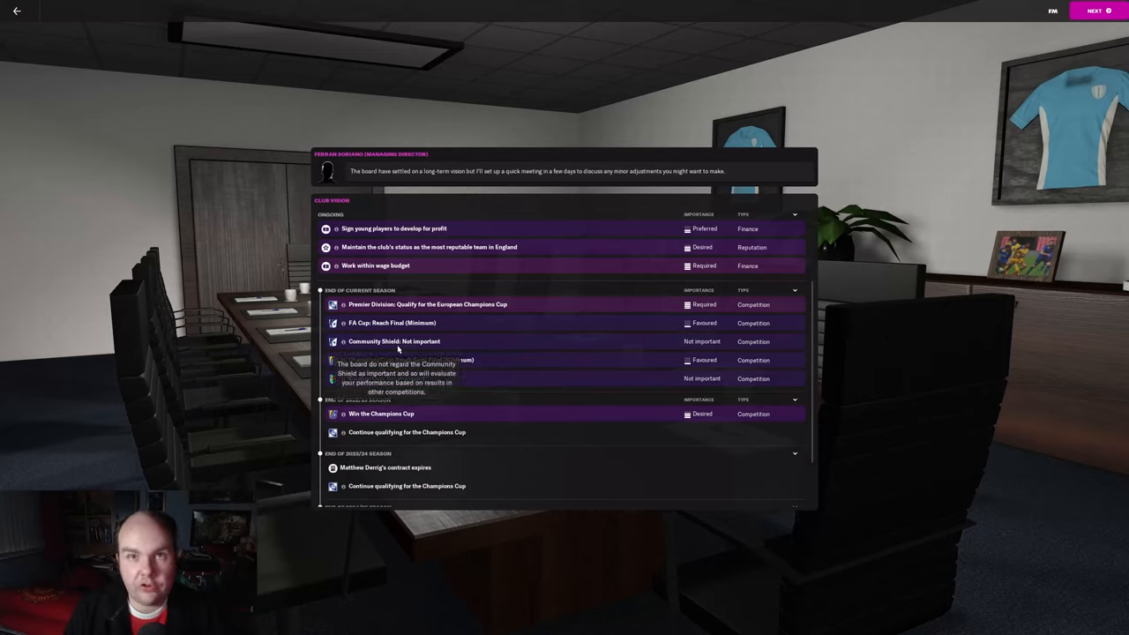
{"action": "mouse_move", "coordinate": [443, 333]}
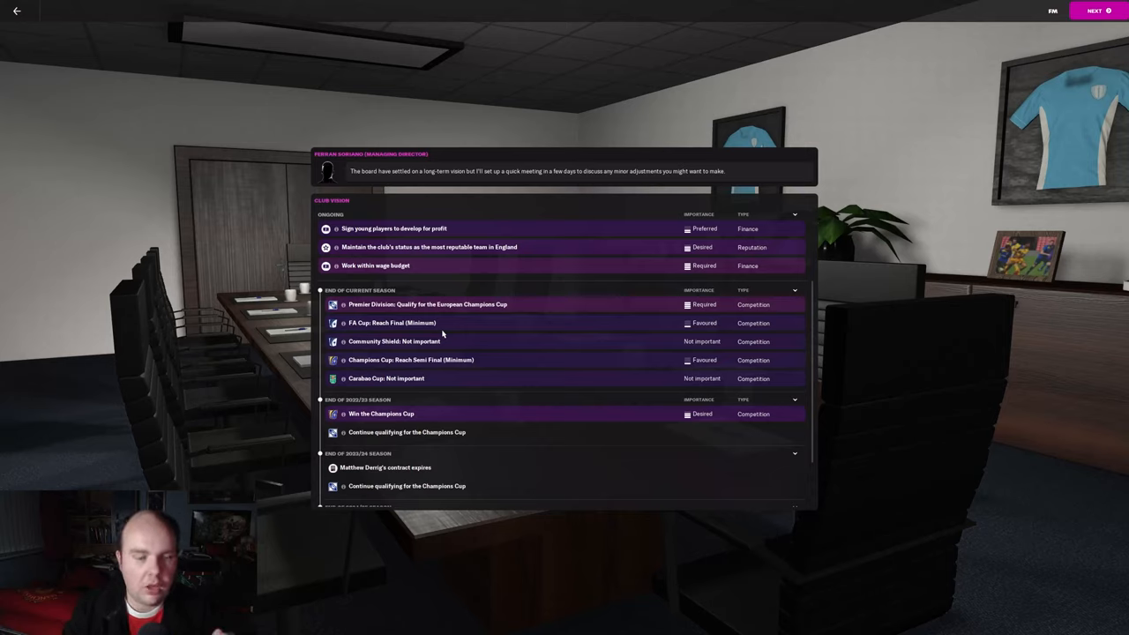
{"action": "mouse_move", "coordinate": [703, 458]}
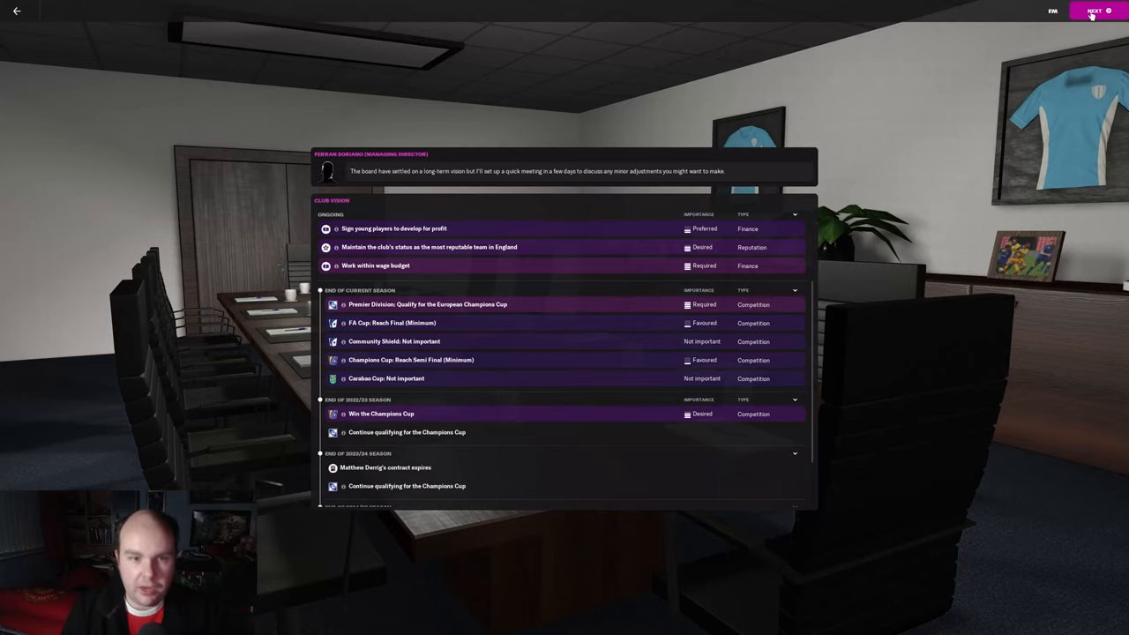
Continue to the director's arrangements: press conference, intra-squad friendly and backroom meetings.
{"action": "left_click", "coordinate": [1094, 10]}
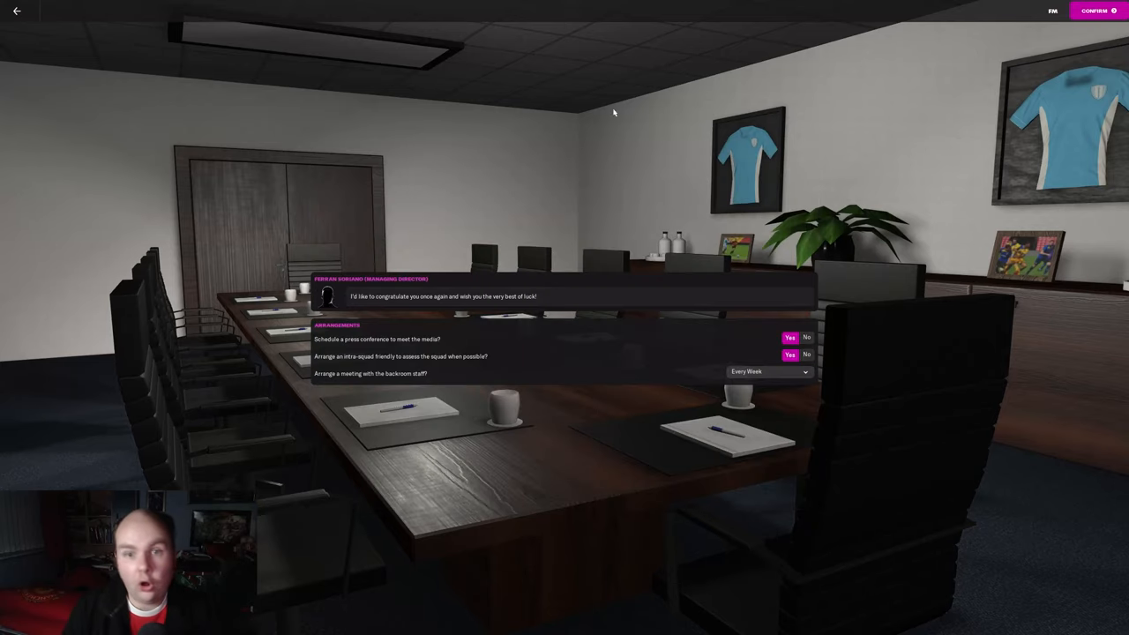
{"action": "mouse_move", "coordinate": [504, 168]}
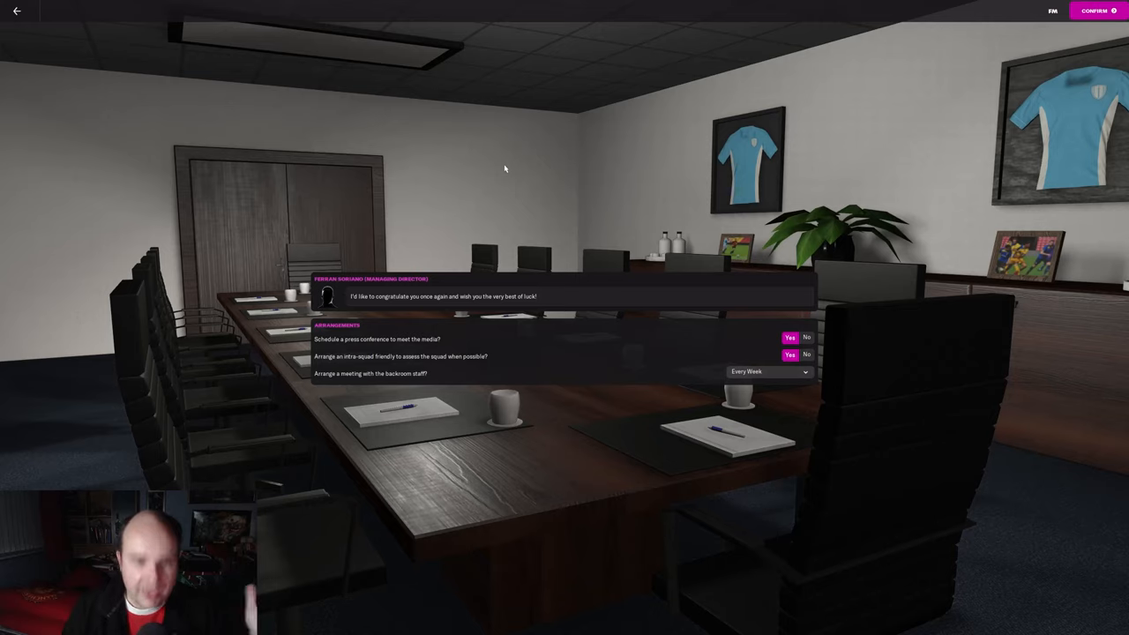
{"action": "mouse_move", "coordinate": [743, 361]}
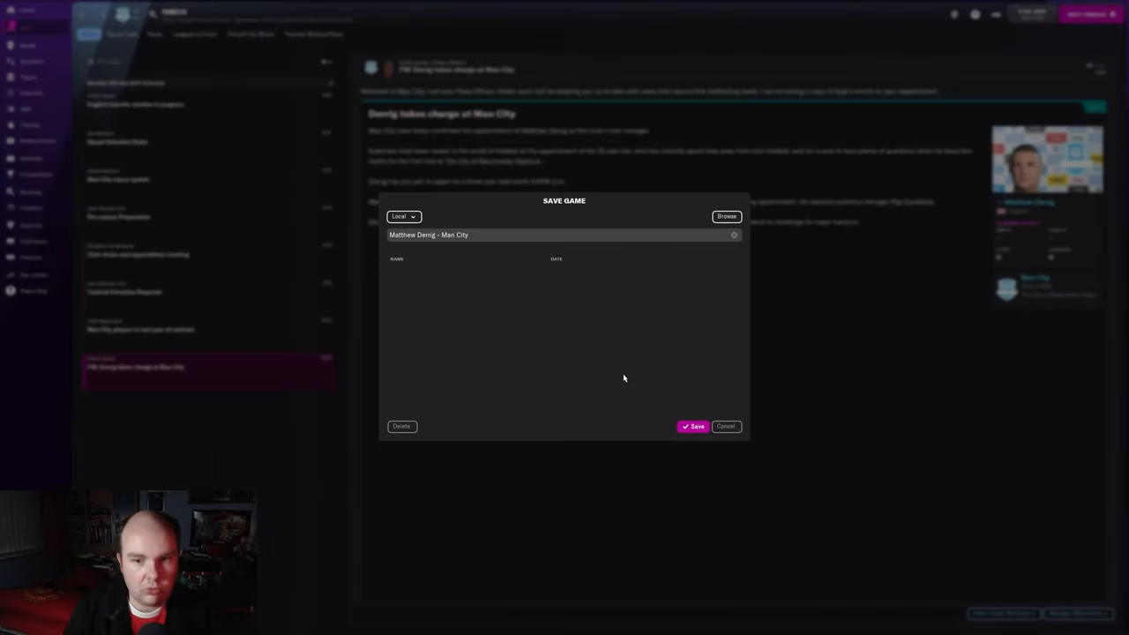
Name the save 'Man City - Chasing The Champions League' and read the Derrig takes charge news.
{"action": "triple_click", "coordinate": [563, 234]}
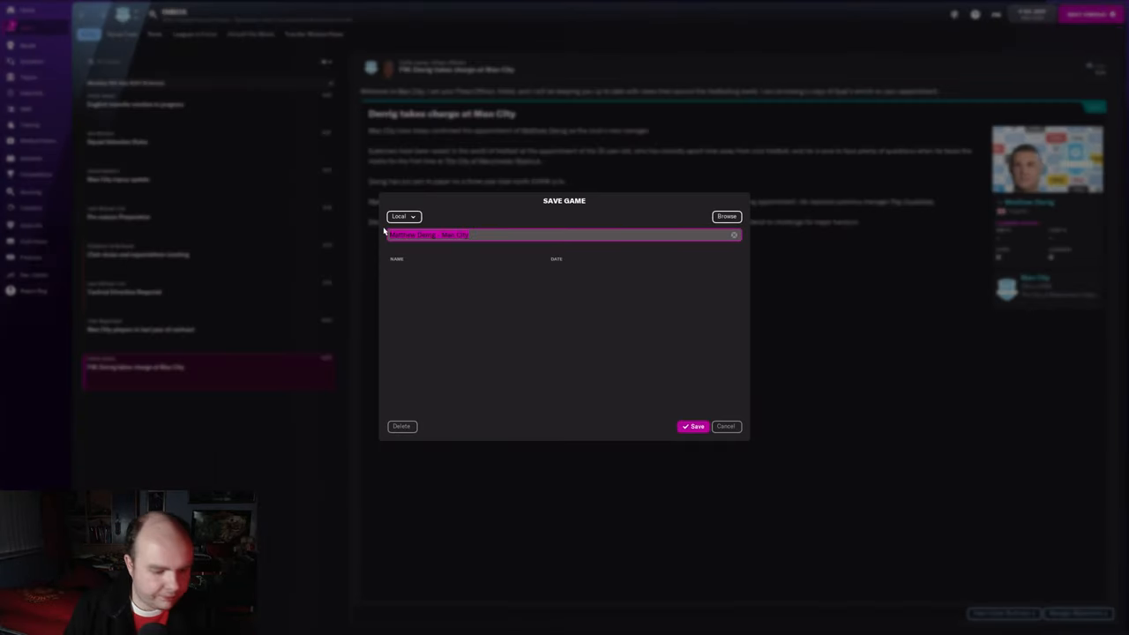
{"action": "type", "text": "Man"}
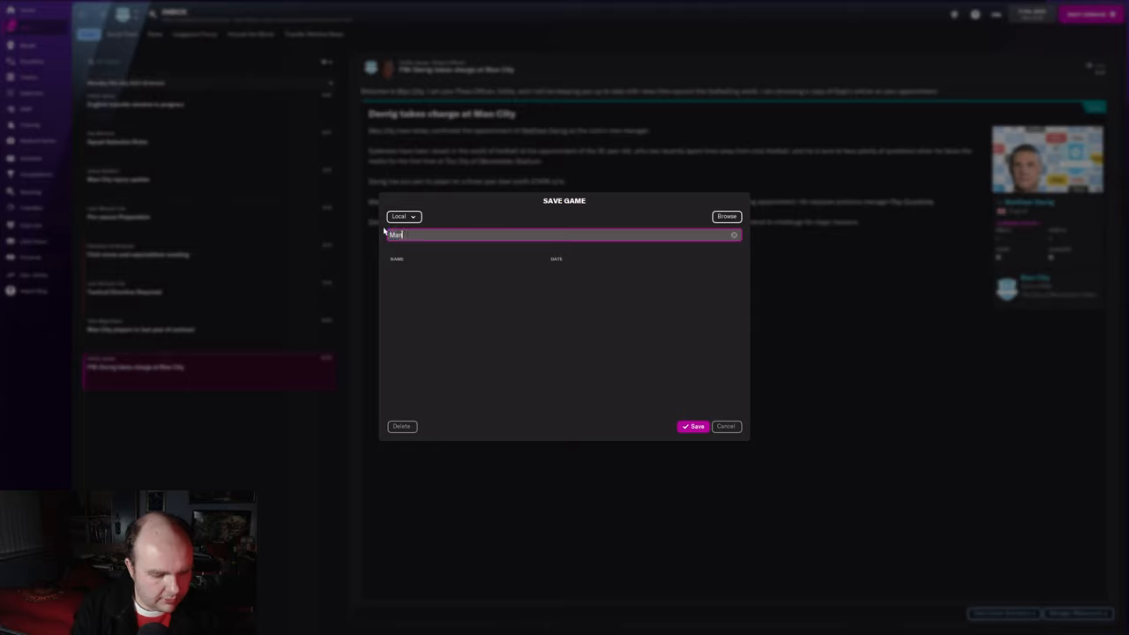
{"action": "type", "text": "City"}
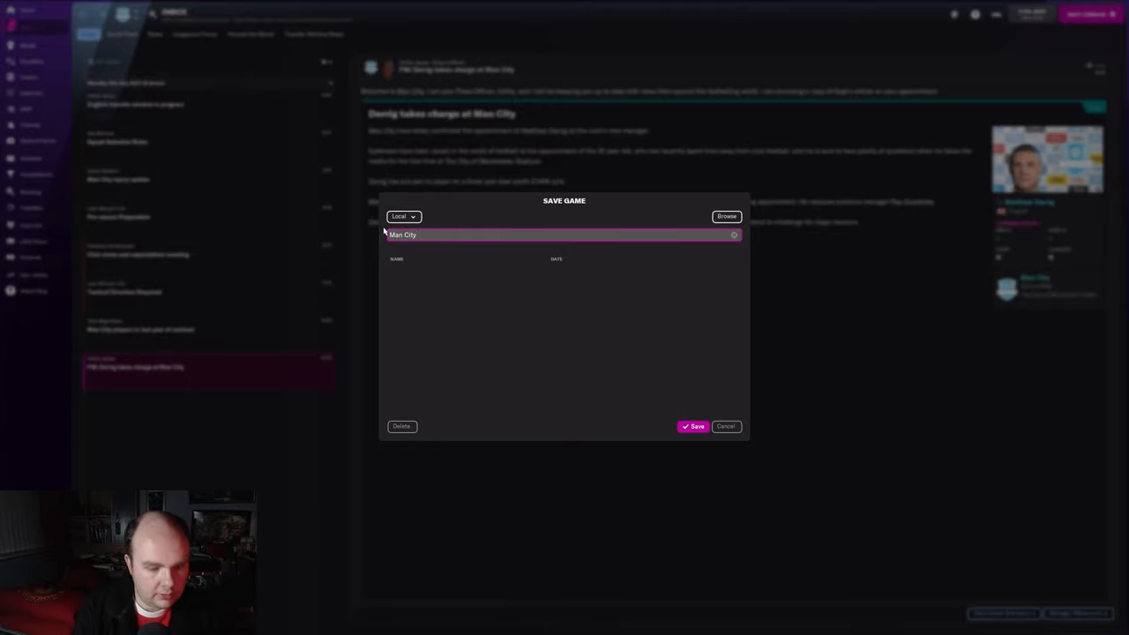
{"action": "type", "text": "- Chas"}
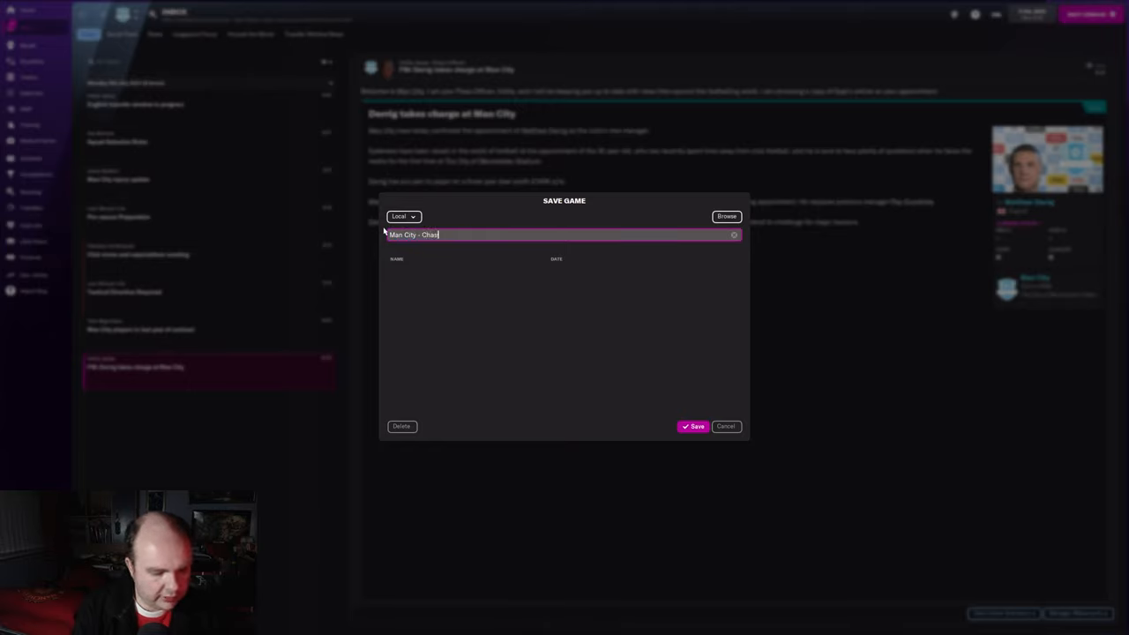
{"action": "type", "text": "sing The"}
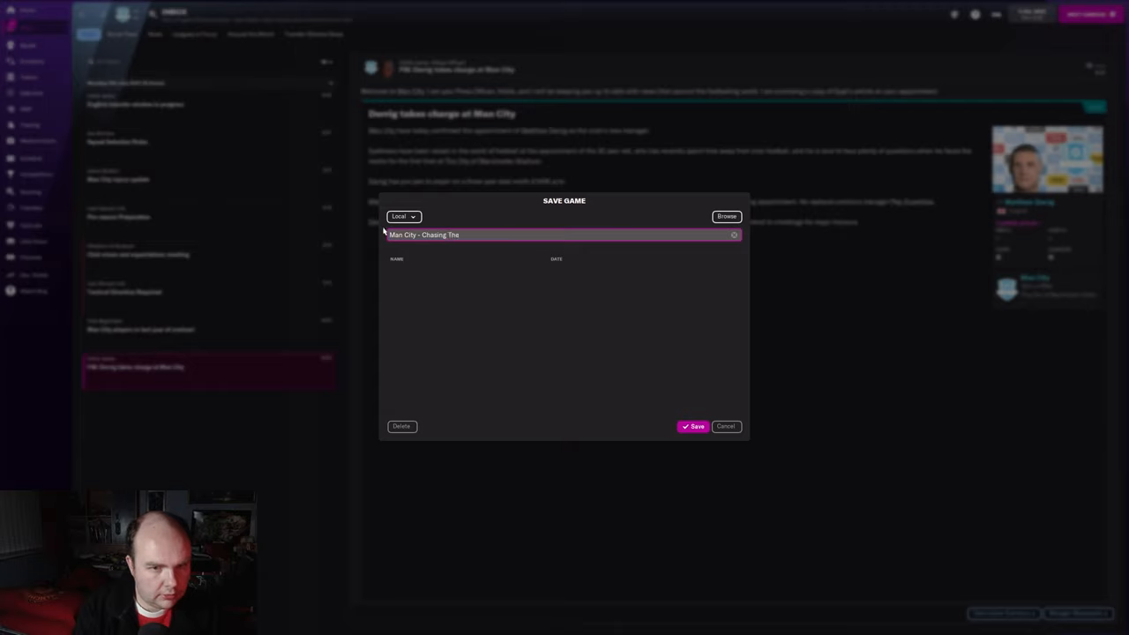
{"action": "type", "text": "Champ"}
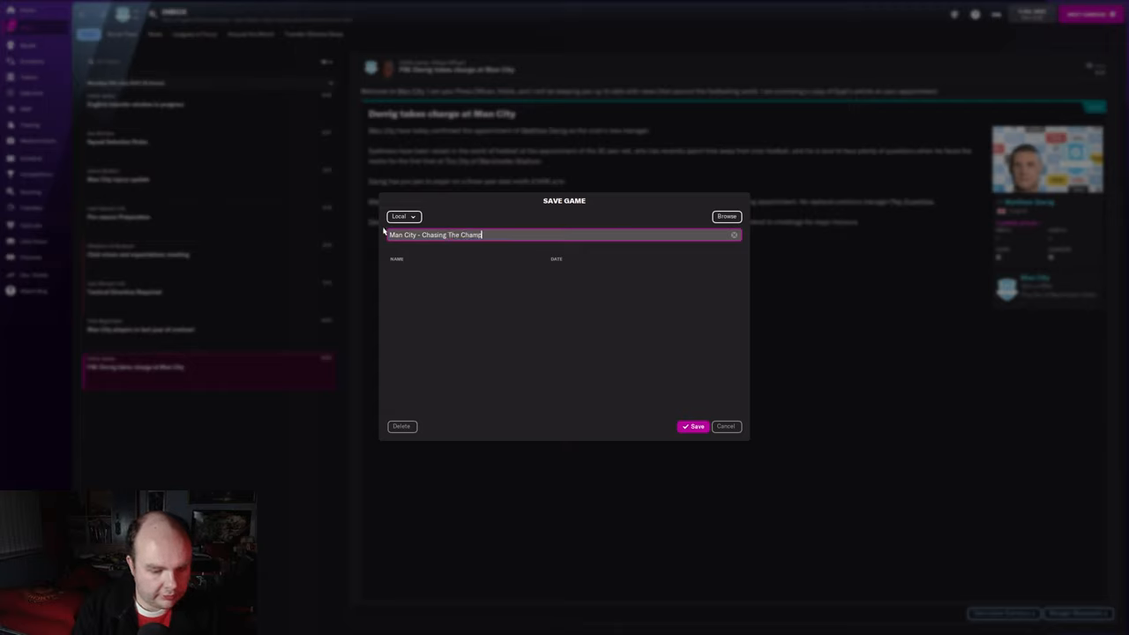
{"action": "type", "text": "ions League"}
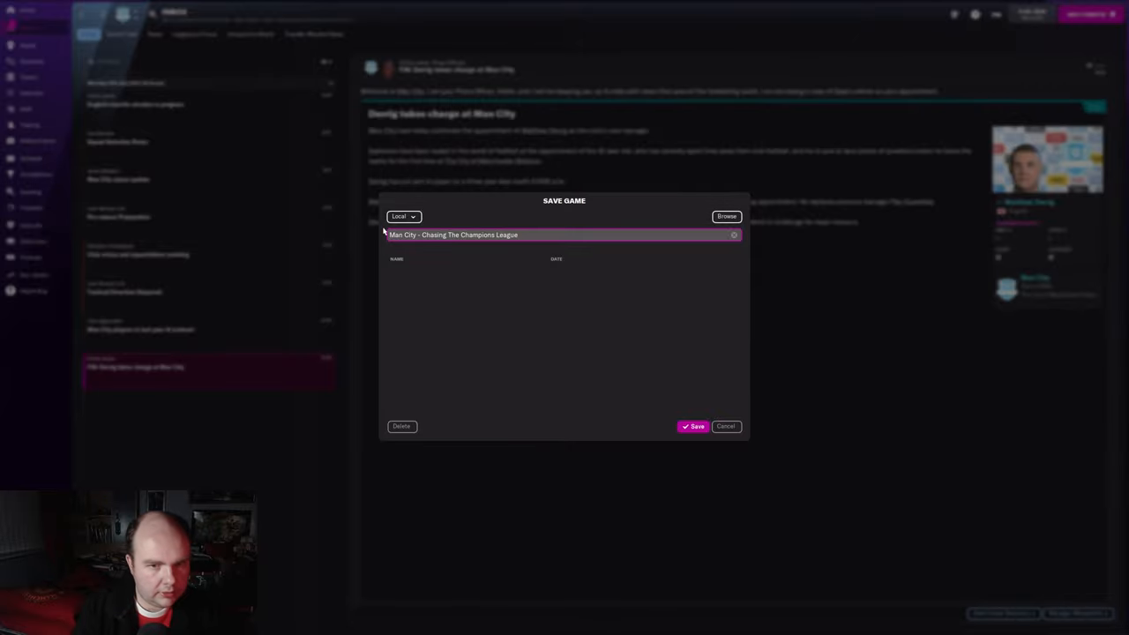
{"action": "left_click", "coordinate": [696, 426]}
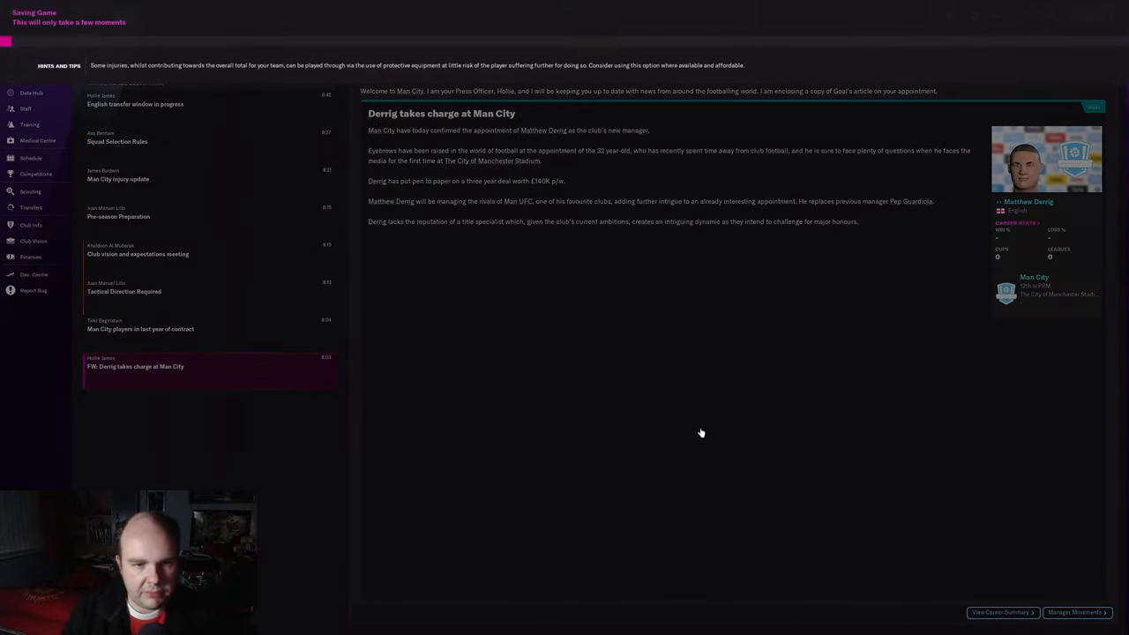
{"action": "mouse_move", "coordinate": [678, 405]}
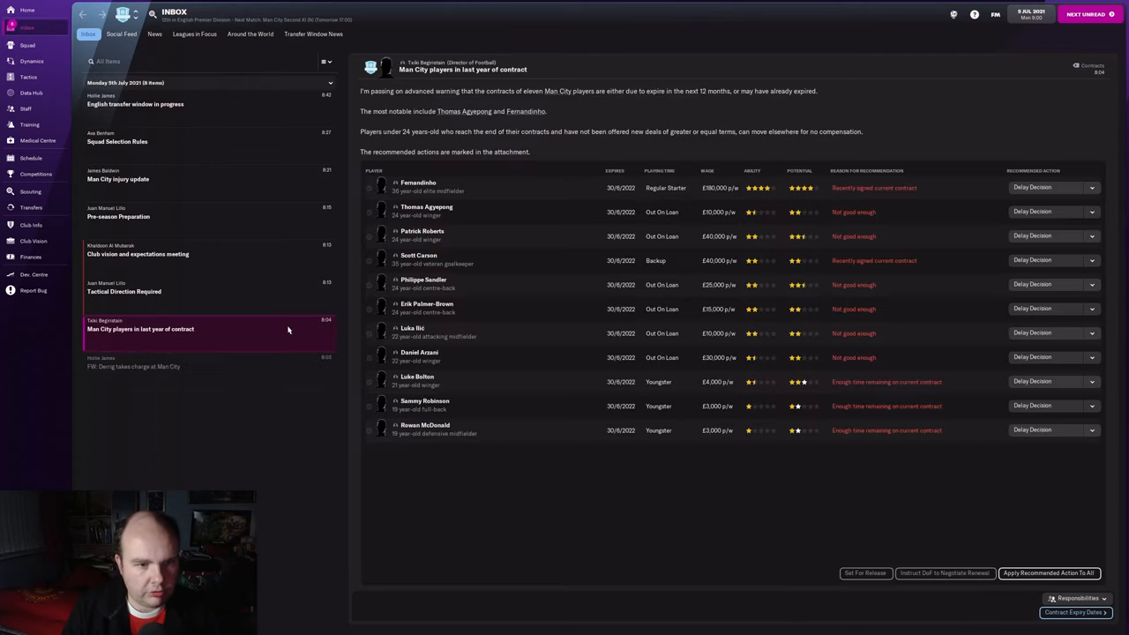
{"action": "mouse_move", "coordinate": [544, 478]}
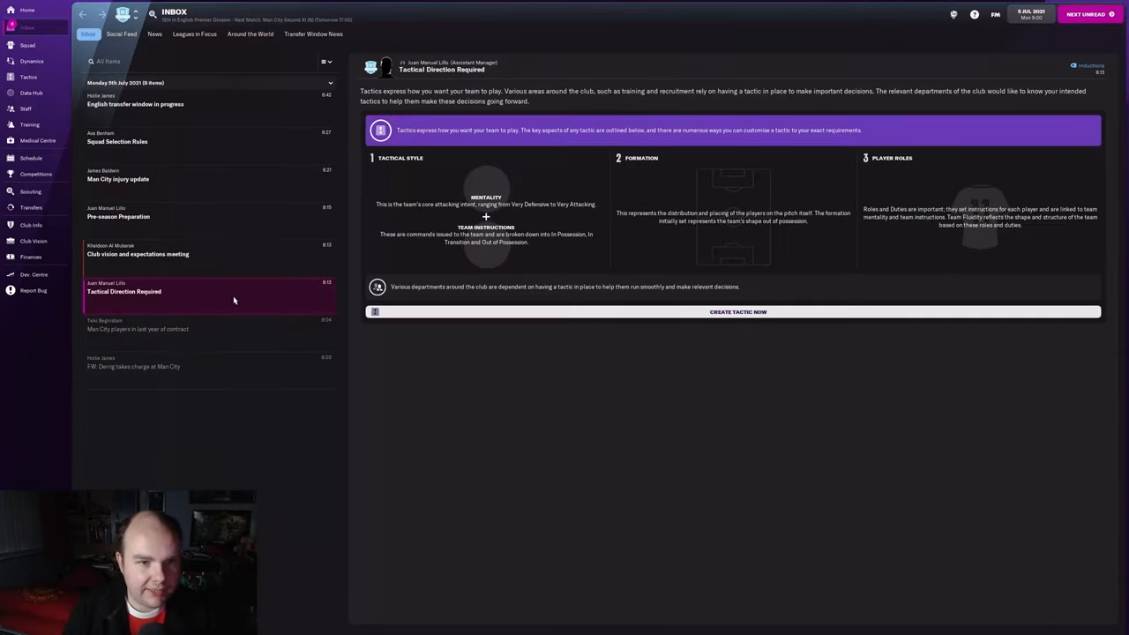
{"action": "mouse_move", "coordinate": [537, 396]}
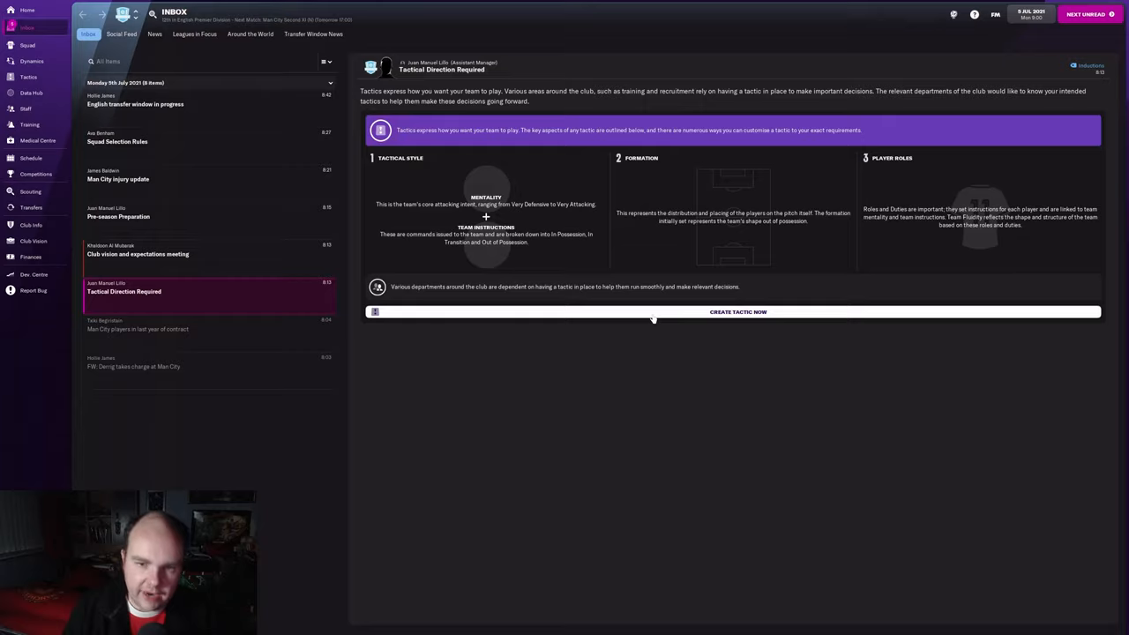
Create a Tiki-Taka tactic with the suggested 4-3-3 DM Wide formation and return to the inbox.
{"action": "left_click", "coordinate": [737, 311]}
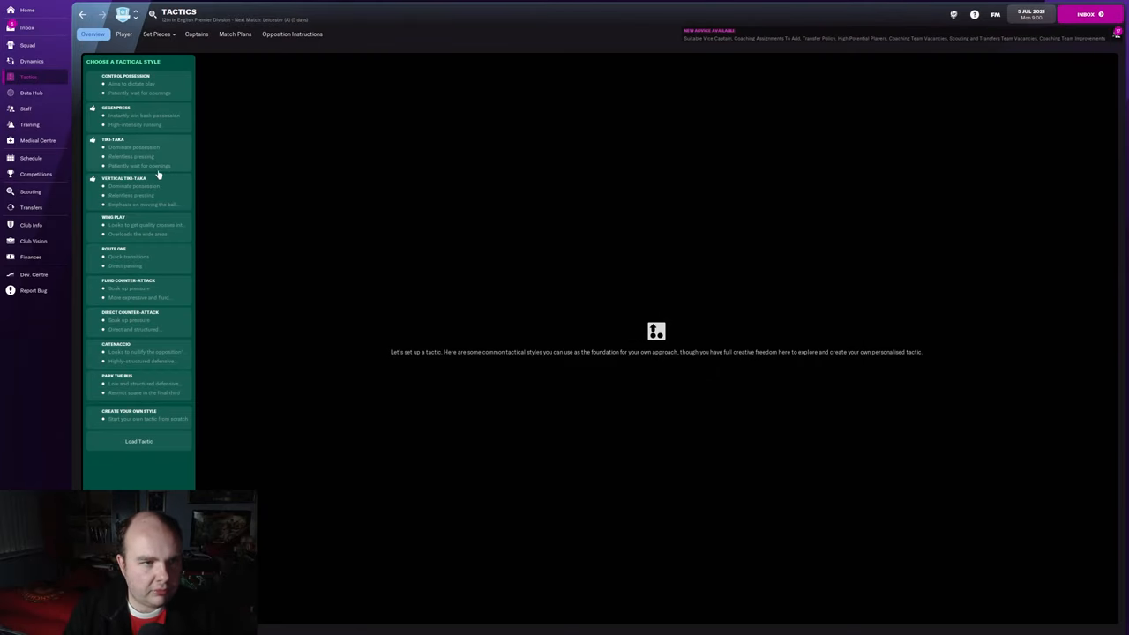
{"action": "left_click", "coordinate": [138, 152]}
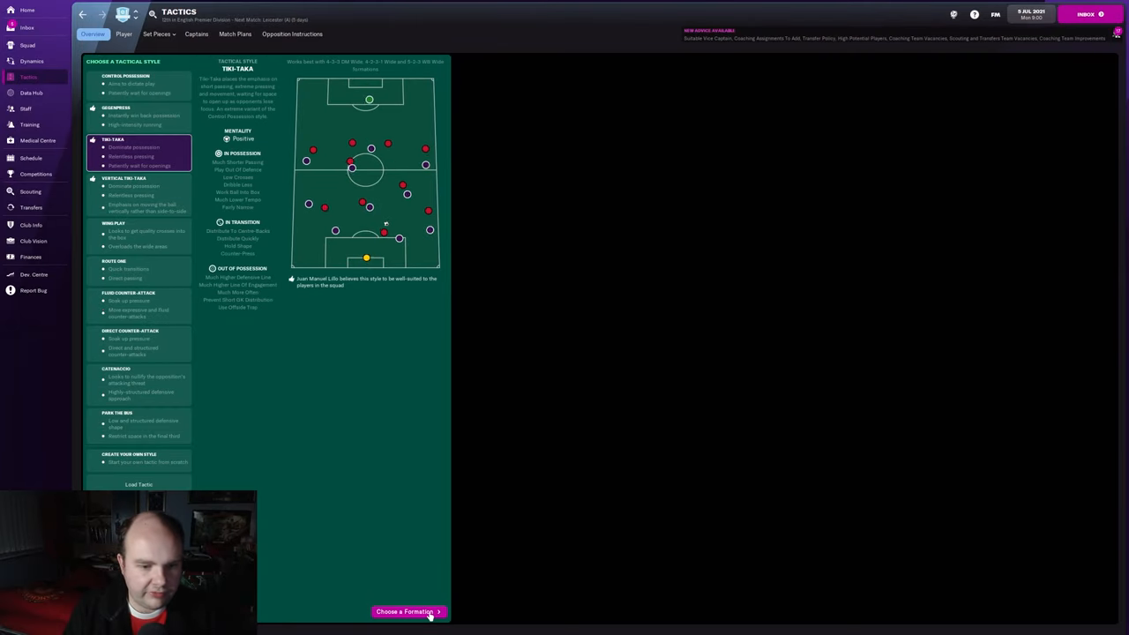
{"action": "left_click", "coordinate": [405, 611]}
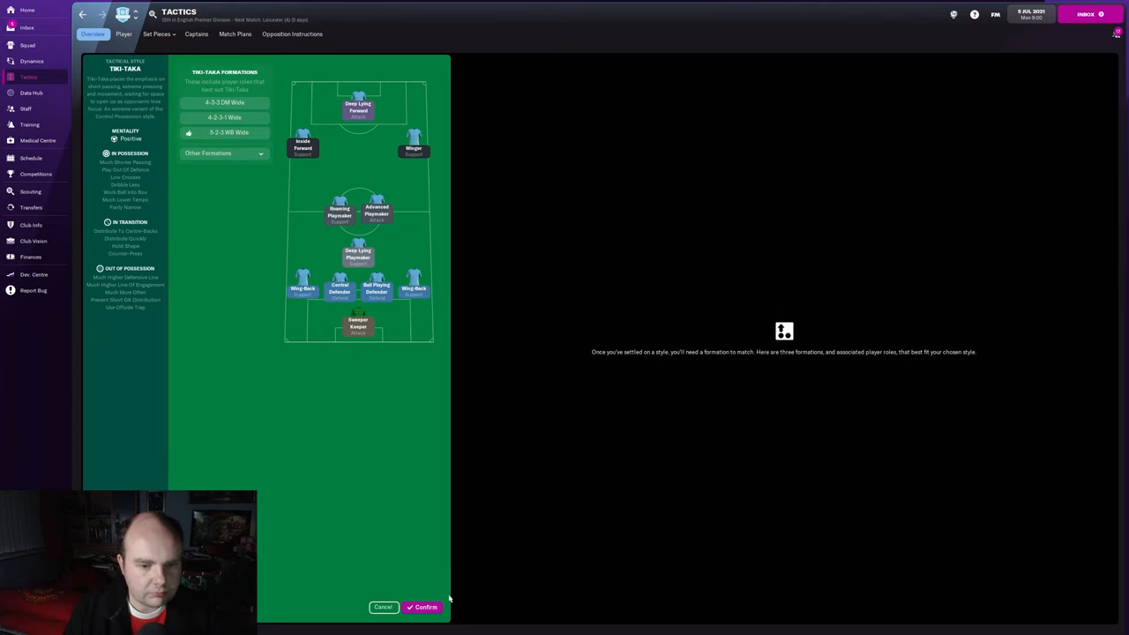
{"action": "left_click", "coordinate": [422, 607]}
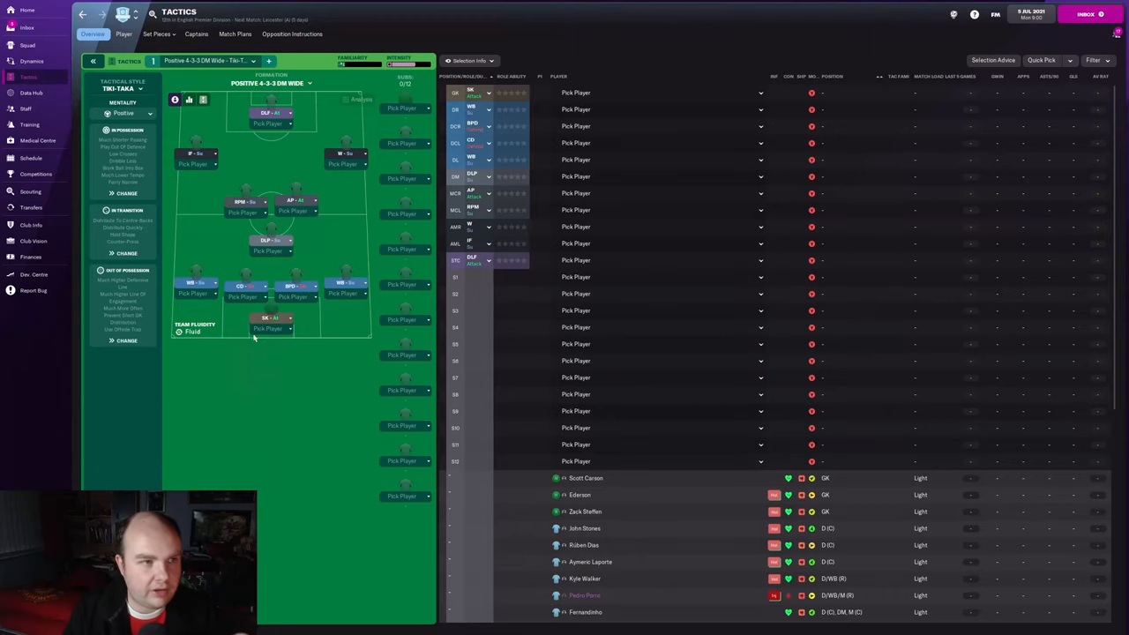
{"action": "left_click", "coordinate": [26, 27]}
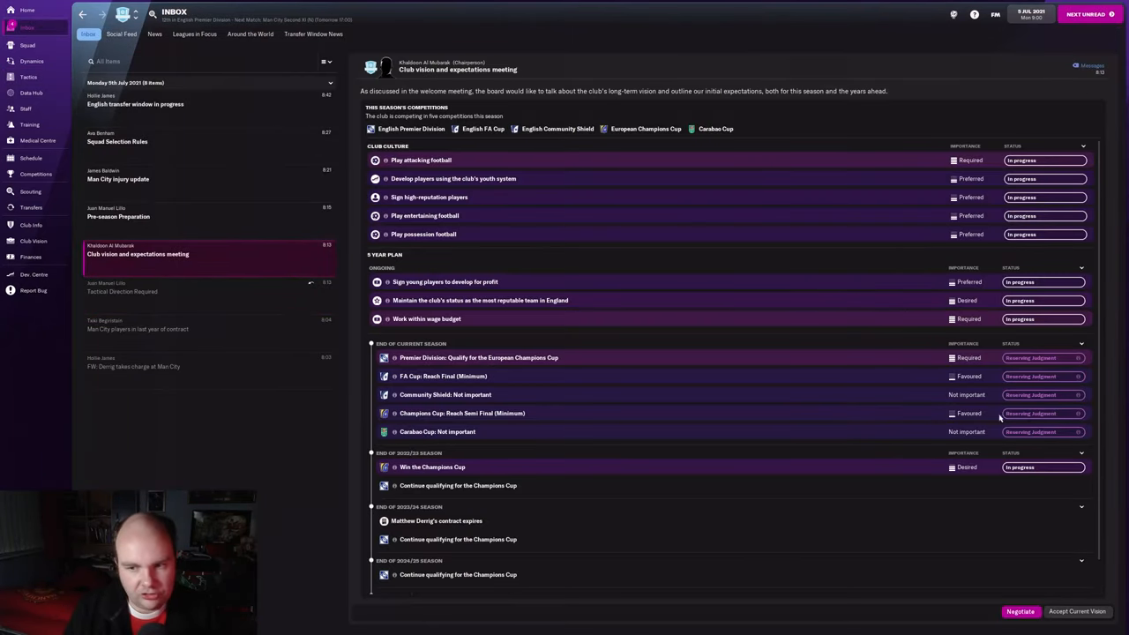
{"action": "mouse_move", "coordinate": [1071, 574]}
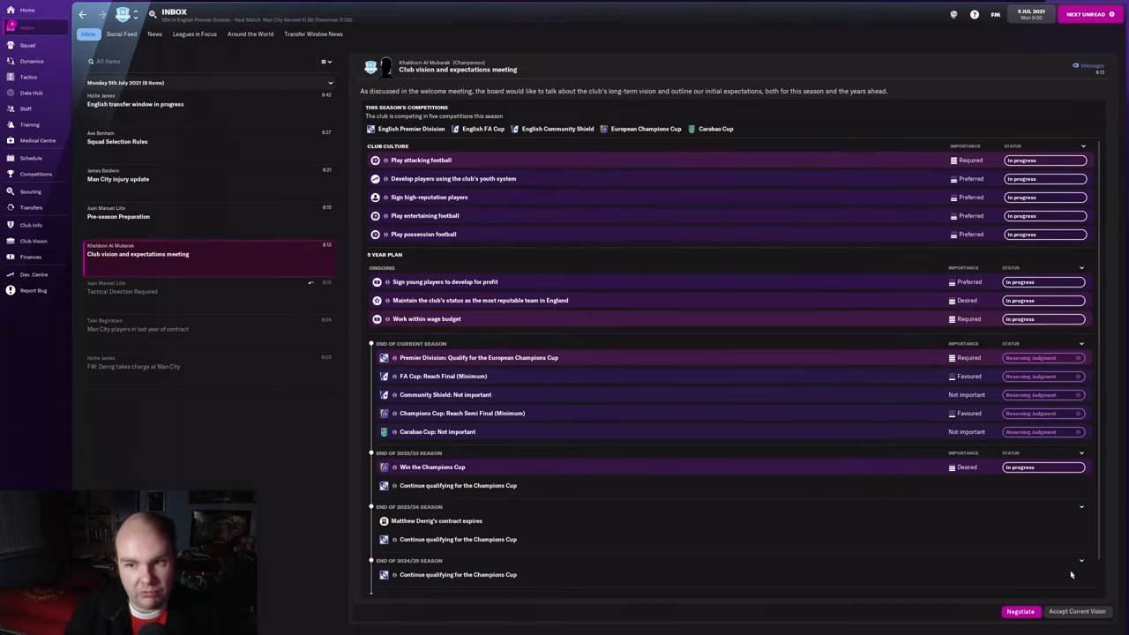
Read the head physio's Man City injury update with current and recurring injuries.
{"action": "left_click", "coordinate": [1076, 611]}
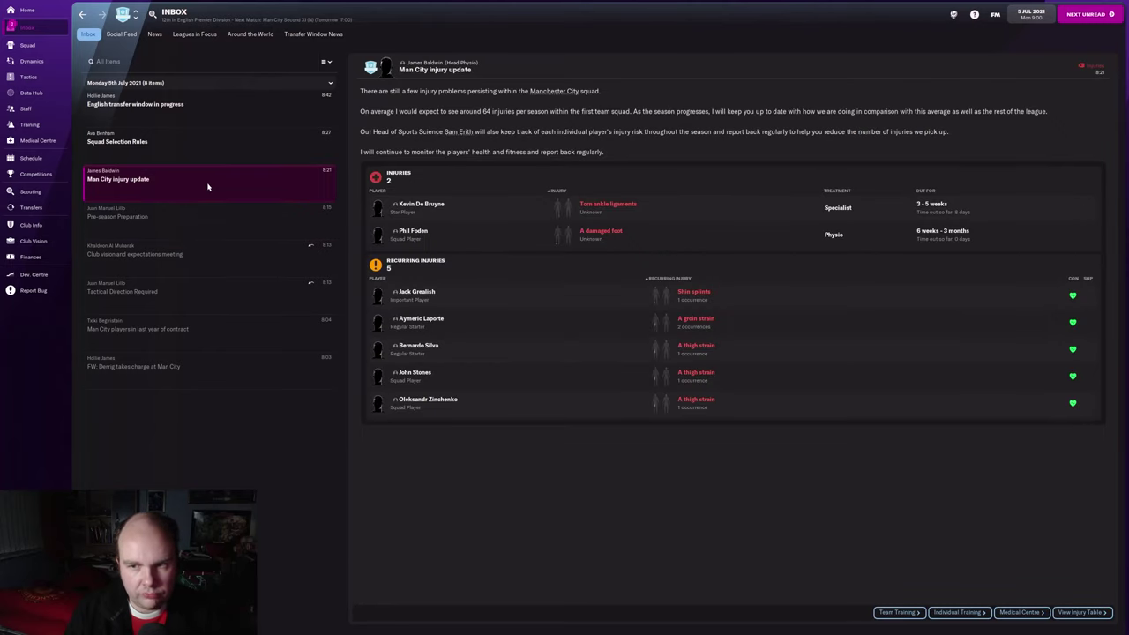
{"action": "mouse_move", "coordinate": [713, 528]}
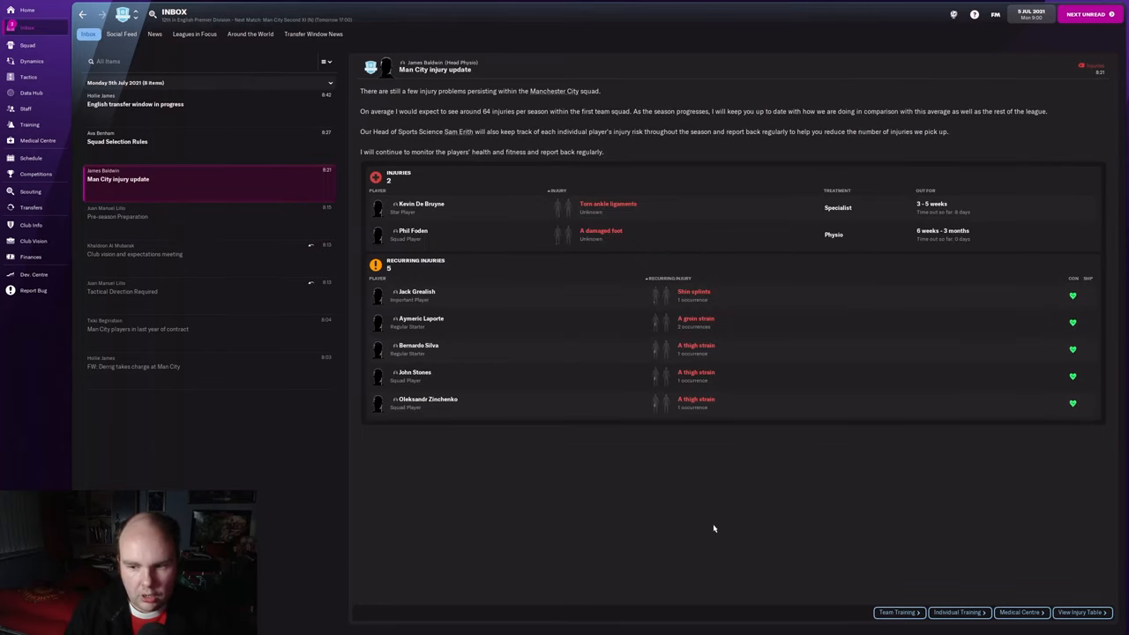
{"action": "mouse_move", "coordinate": [541, 337]}
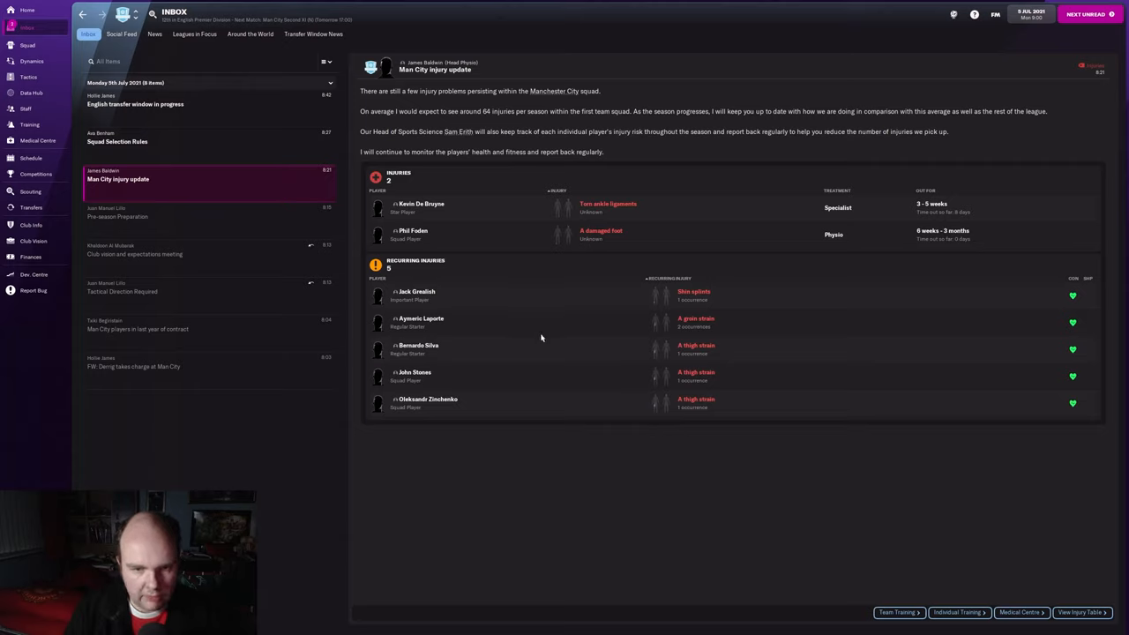
{"action": "mouse_move", "coordinate": [419, 346]}
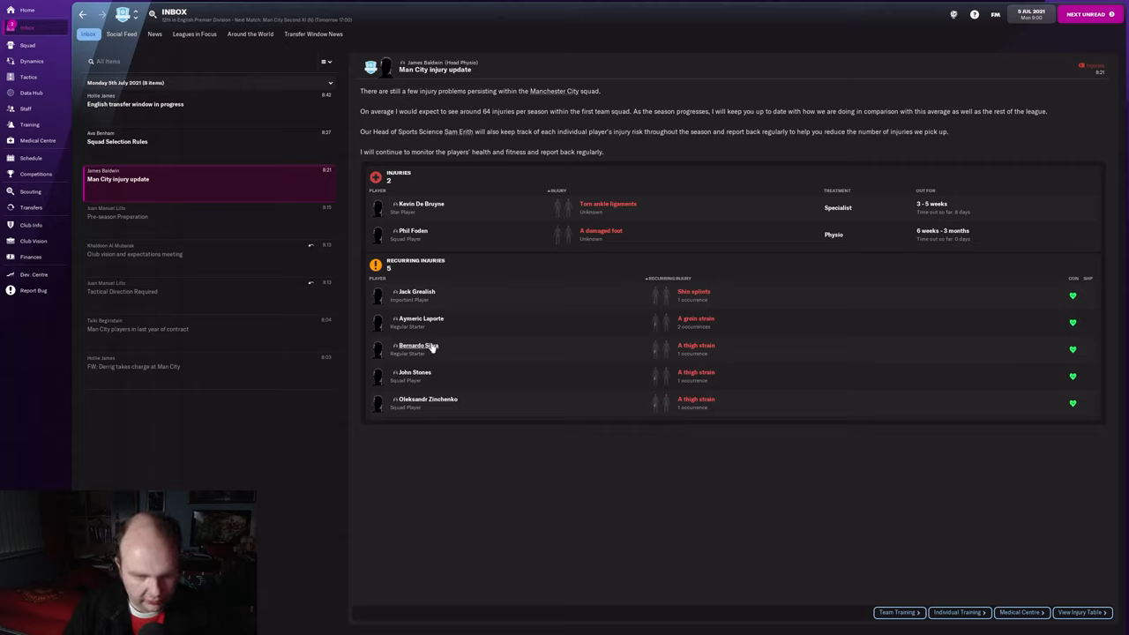
{"action": "mouse_move", "coordinate": [449, 412]}
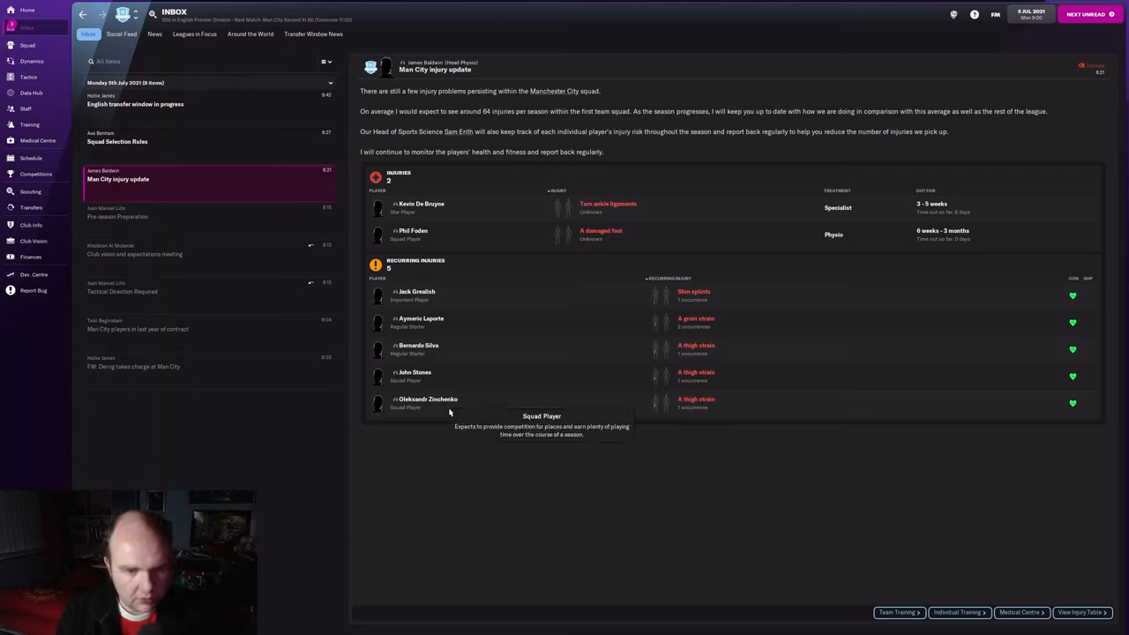
{"action": "mouse_move", "coordinate": [652, 494]}
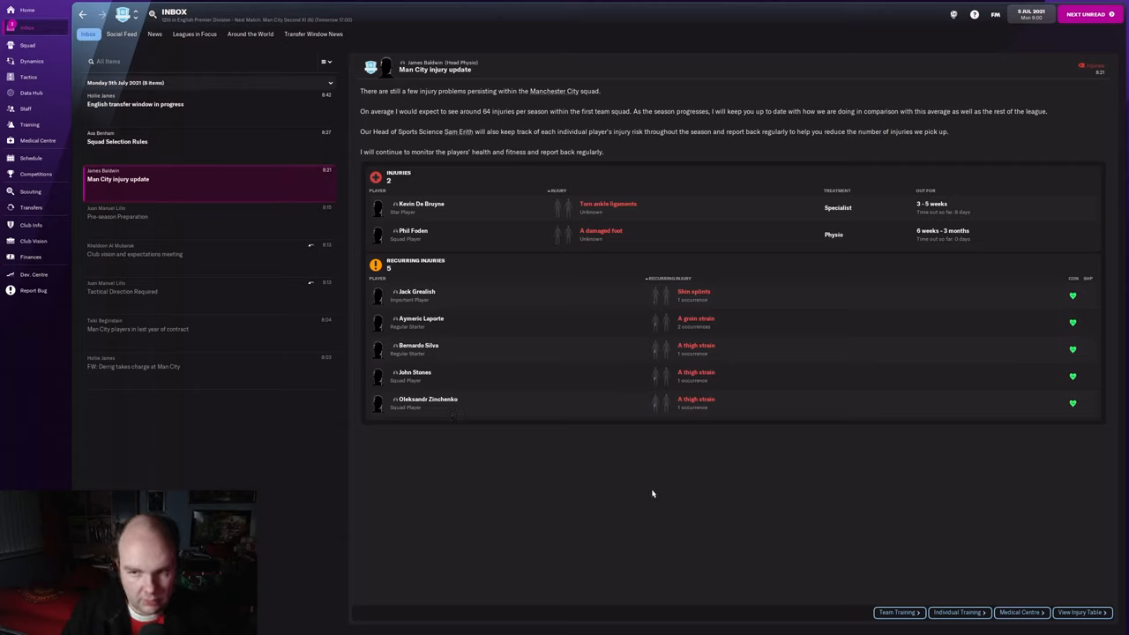
{"action": "mouse_move", "coordinate": [704, 546]}
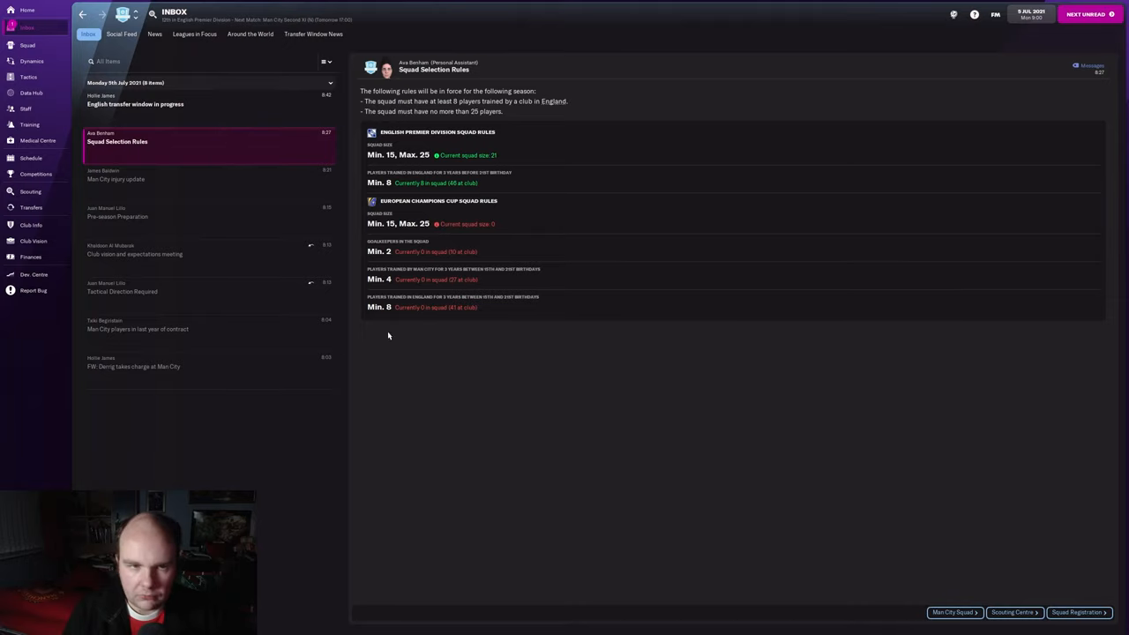
{"action": "mouse_move", "coordinate": [240, 103]}
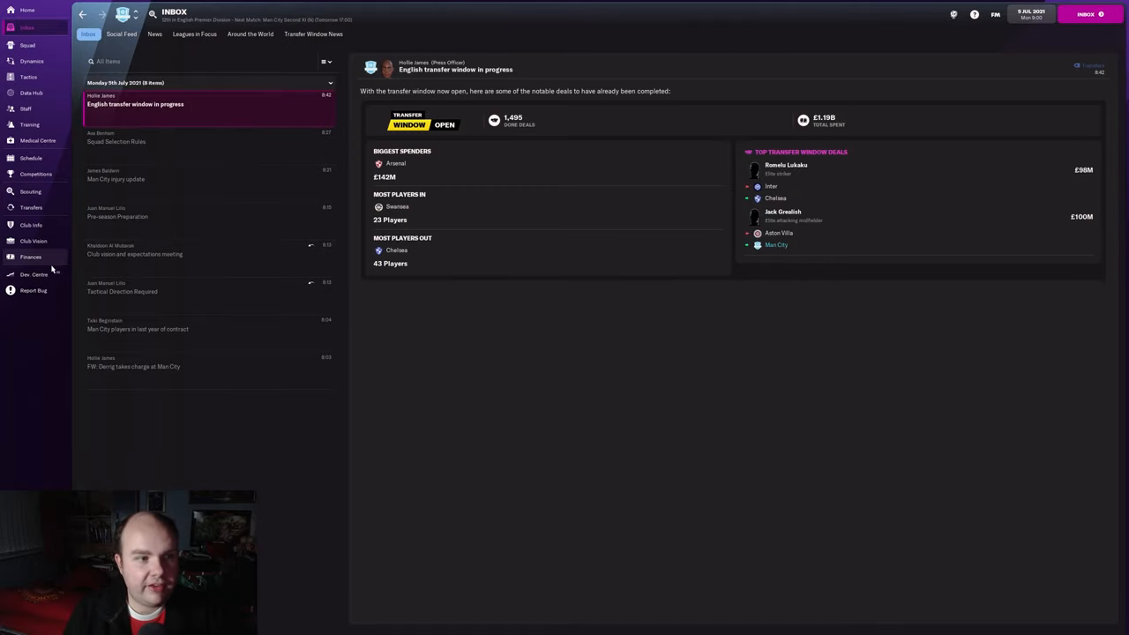
{"action": "mouse_move", "coordinate": [31, 257]}
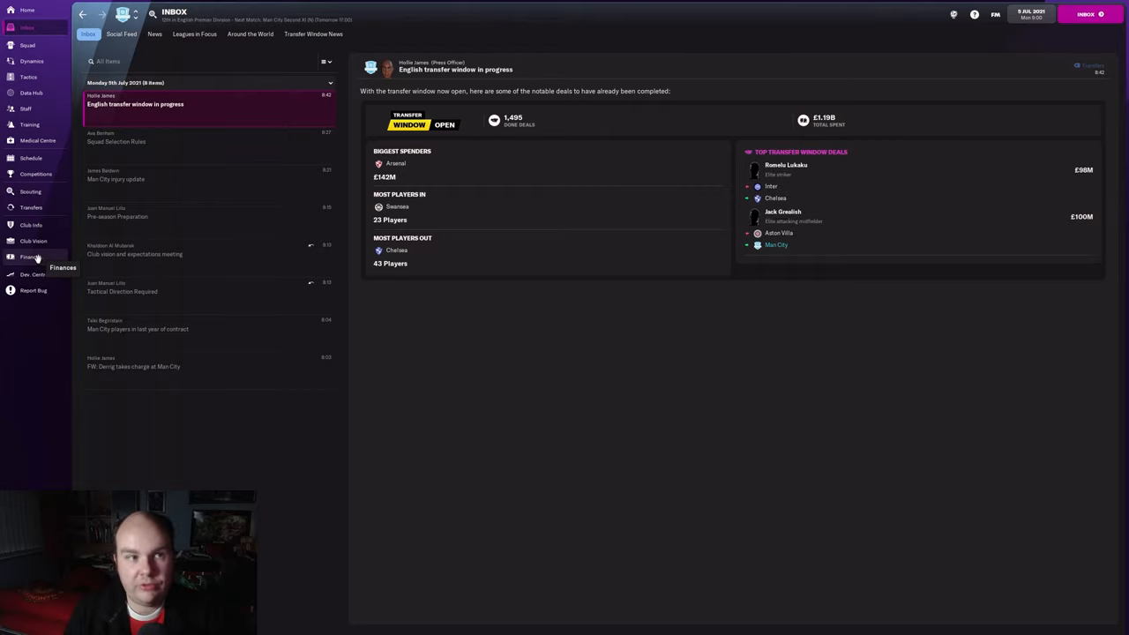
{"action": "mouse_move", "coordinate": [35, 92]}
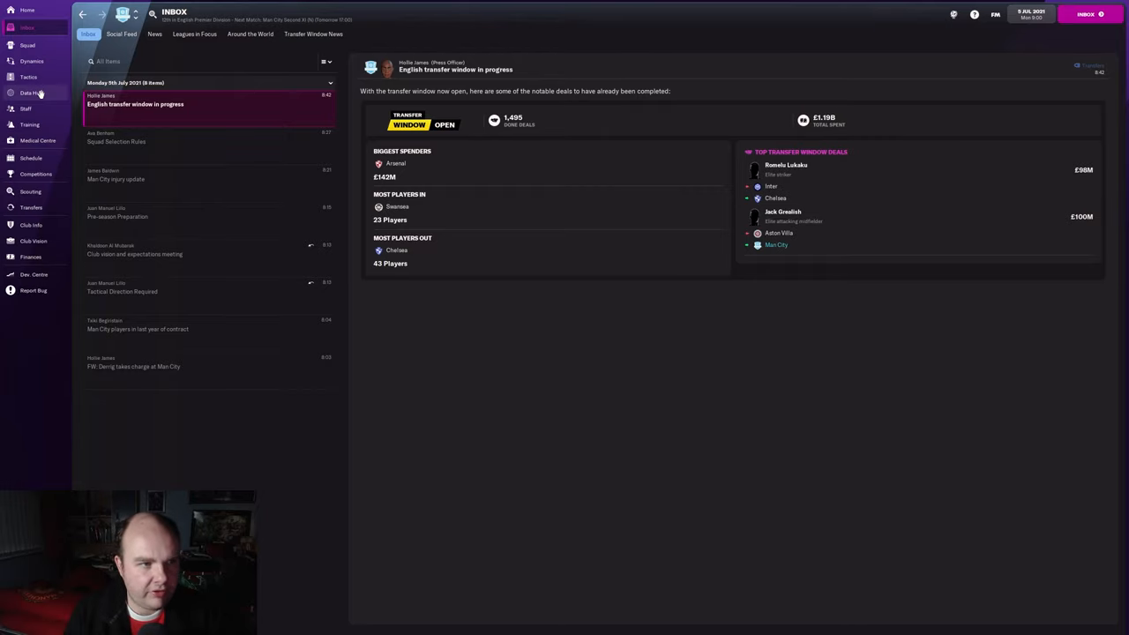
View the Data Hub performance analyst overview from the sidebar.
{"action": "left_click", "coordinate": [31, 92]}
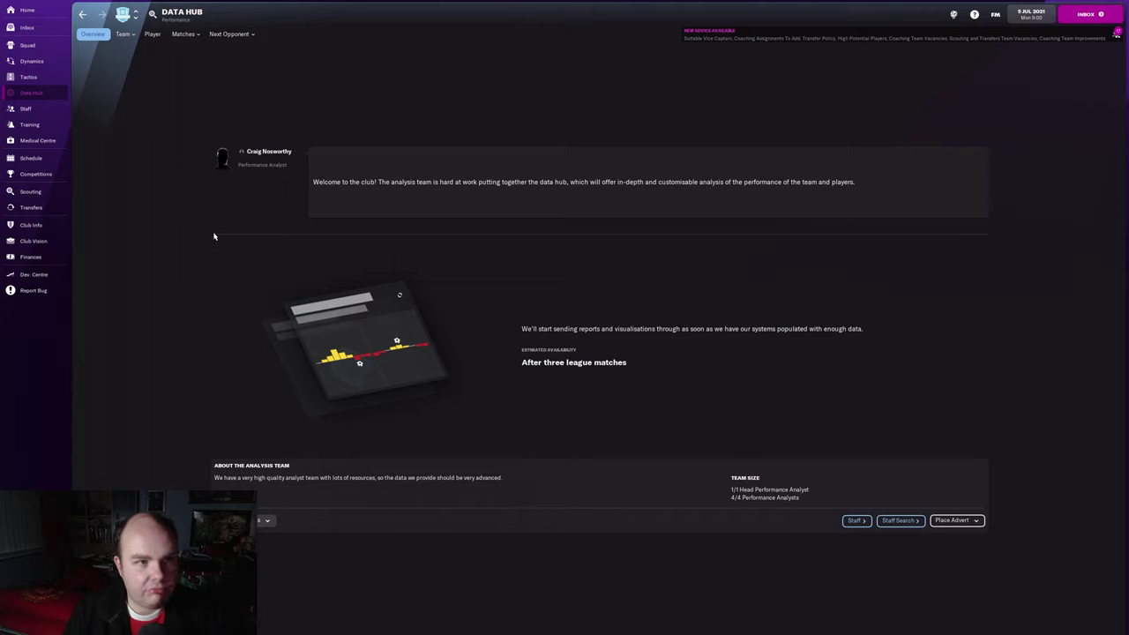
{"action": "mouse_move", "coordinate": [579, 312]}
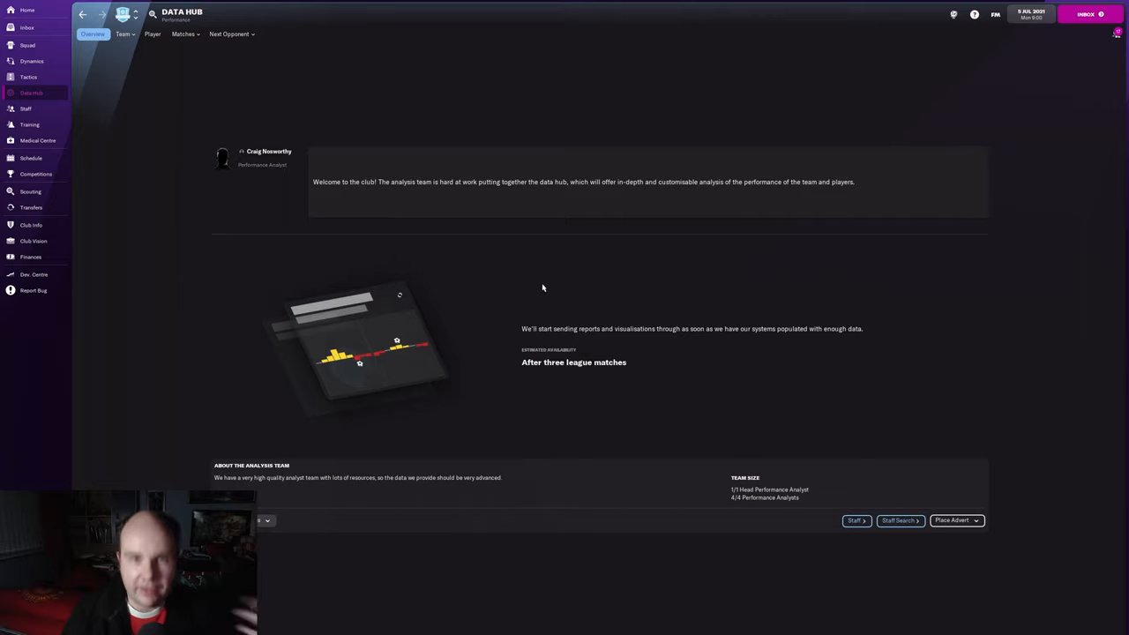
{"action": "mouse_move", "coordinate": [96, 133]}
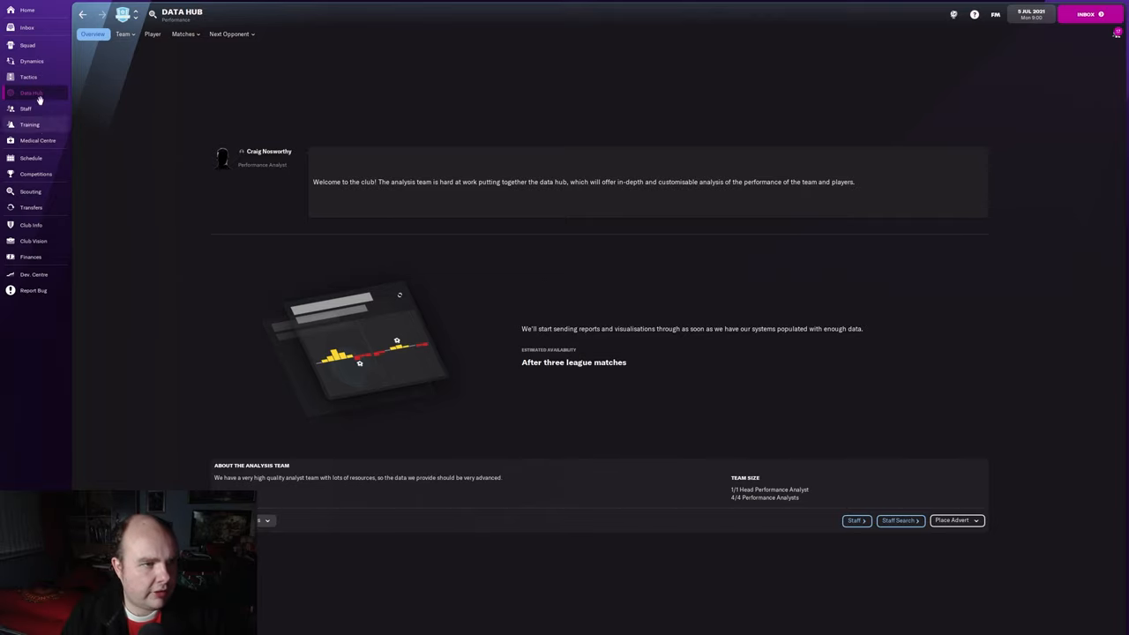
View the squad depth chart with star-rated players for each 4-3-3 position.
{"action": "left_click", "coordinate": [28, 45]}
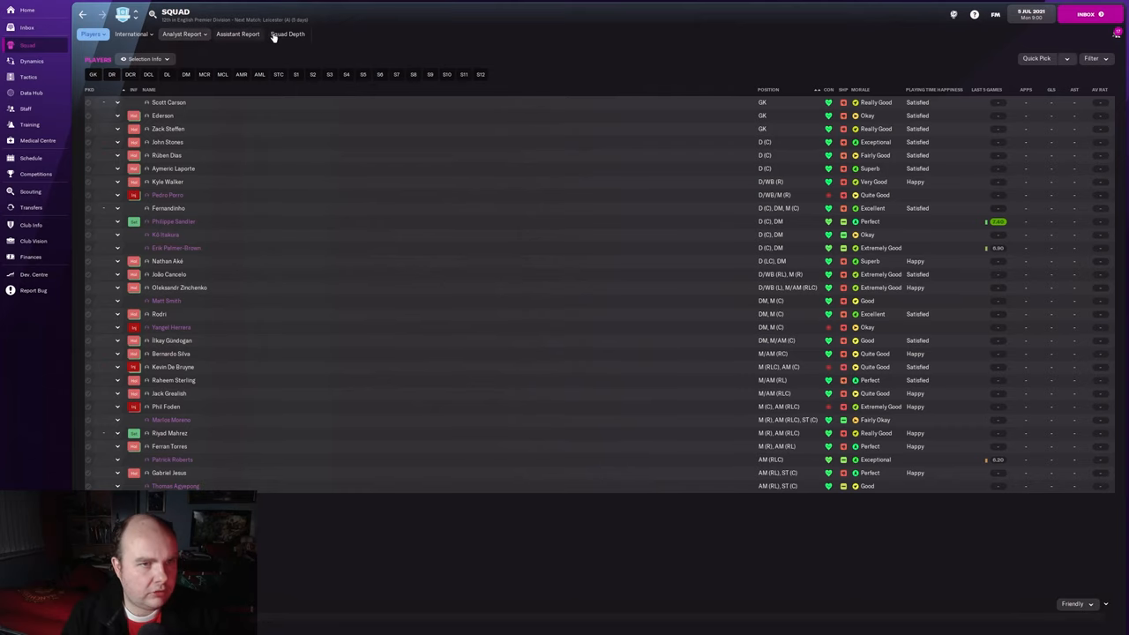
{"action": "left_click", "coordinate": [287, 33]}
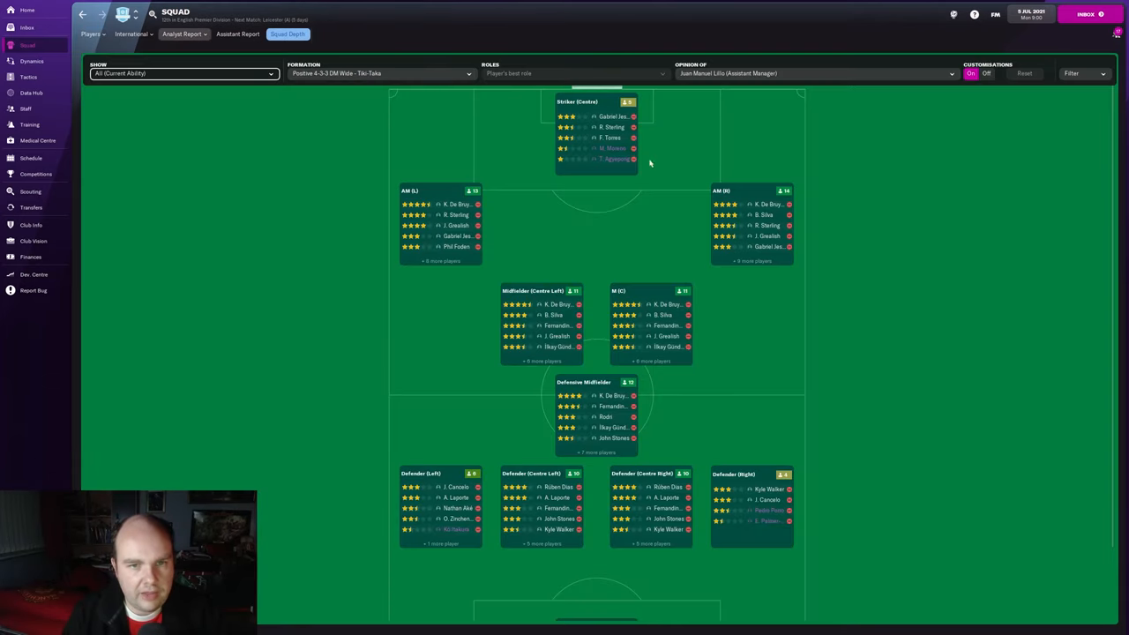
{"action": "mouse_move", "coordinate": [628, 92]}
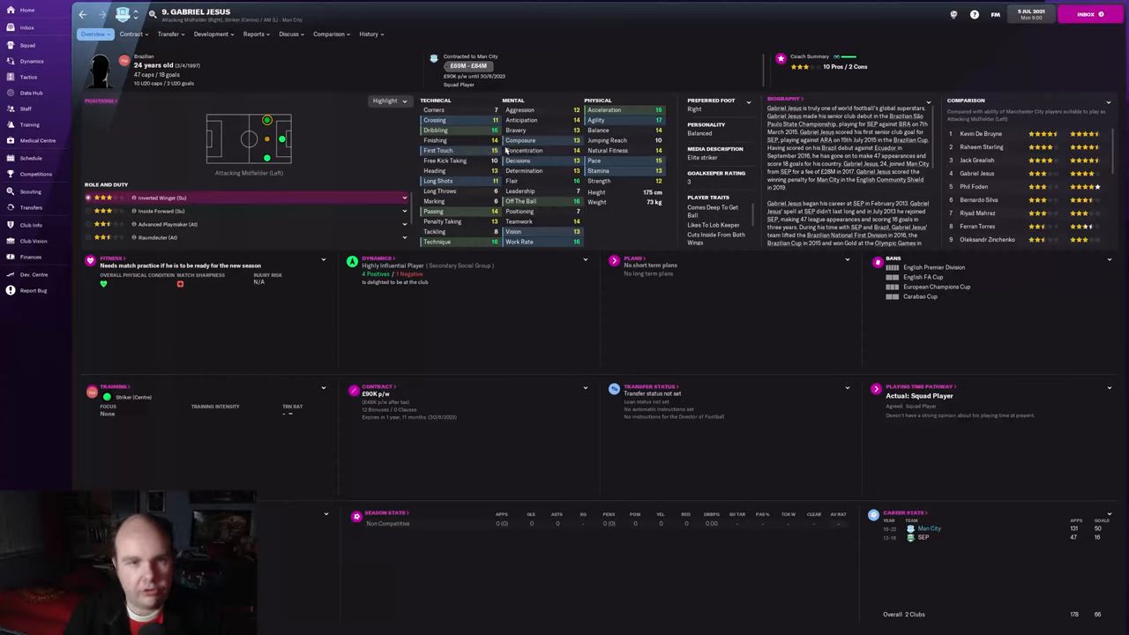
{"action": "mouse_move", "coordinate": [500, 284]}
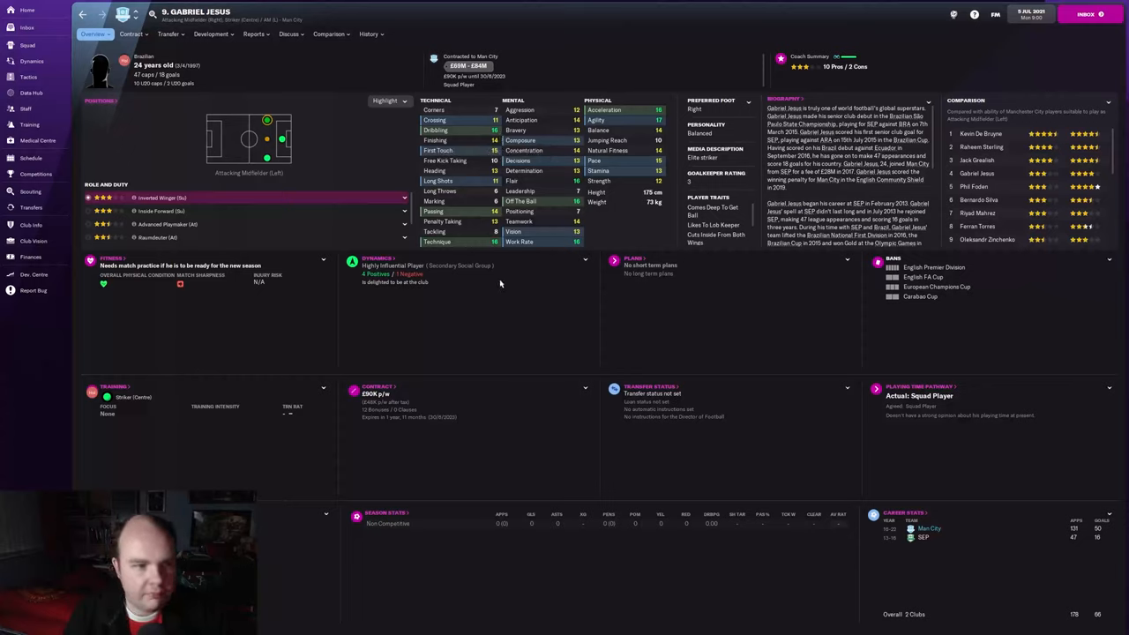
{"action": "mouse_move", "coordinate": [497, 293]}
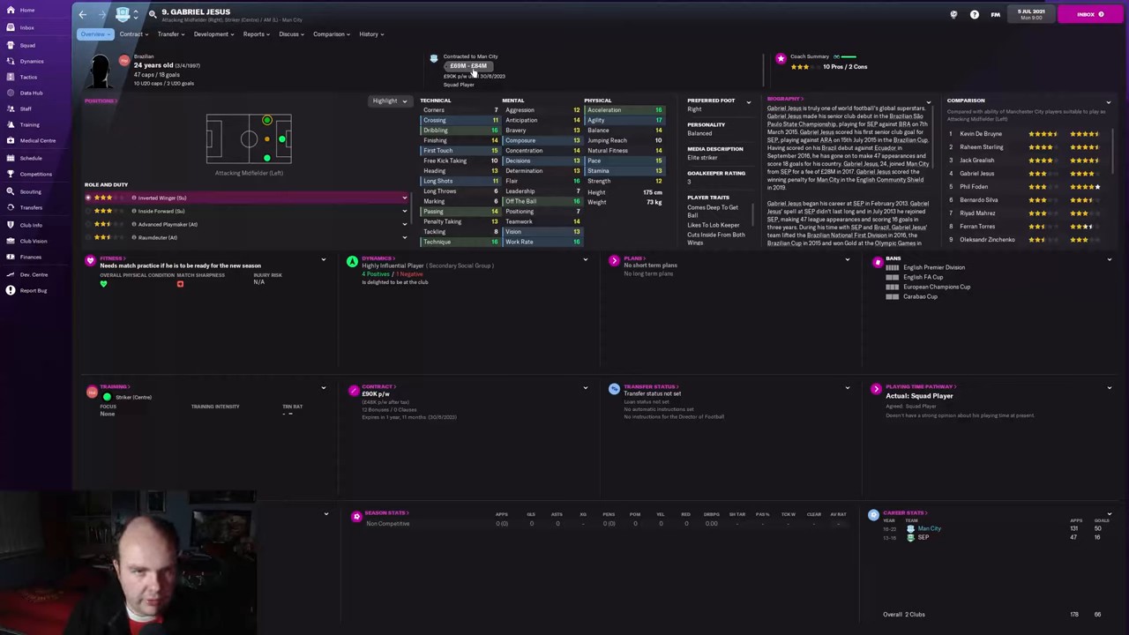
{"action": "mouse_move", "coordinate": [518, 322]}
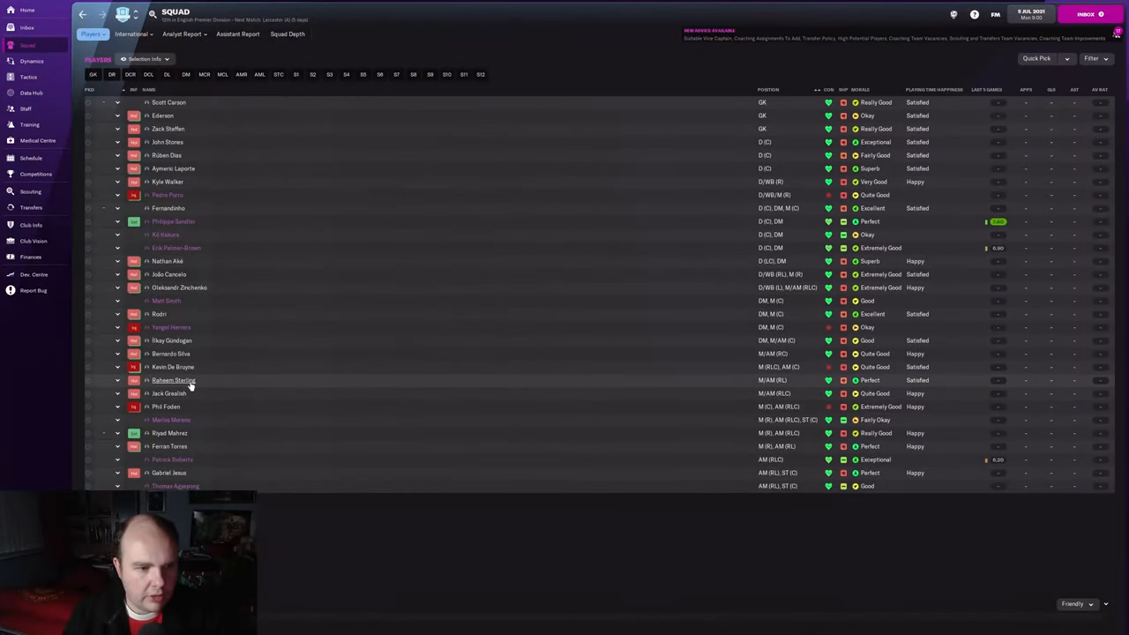
{"action": "left_click", "coordinate": [170, 433]}
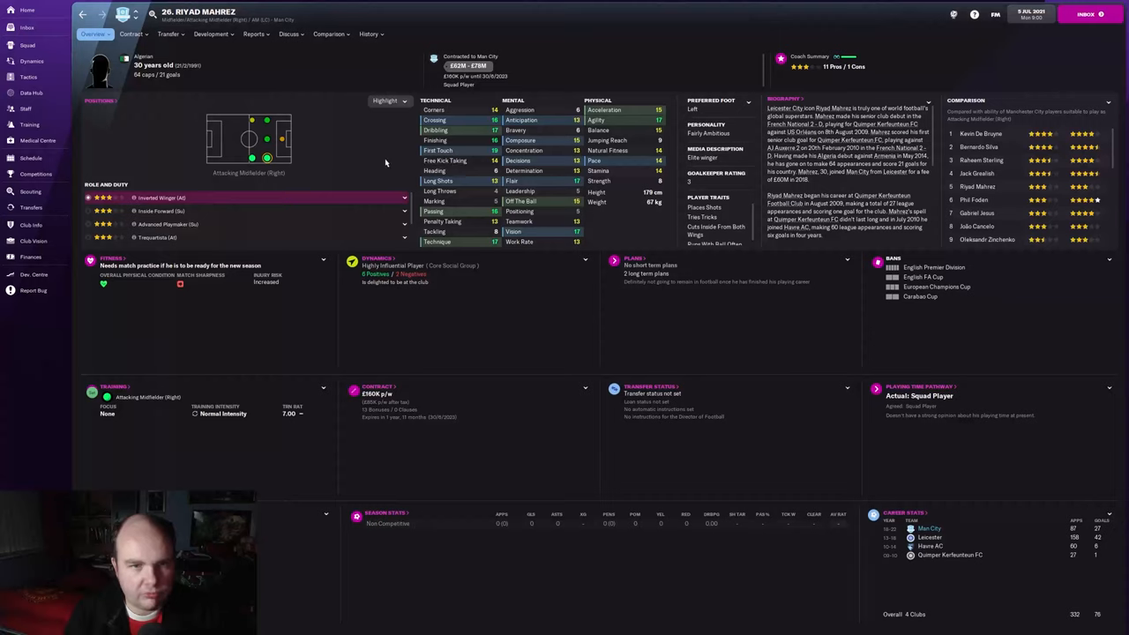
{"action": "mouse_move", "coordinate": [628, 202]}
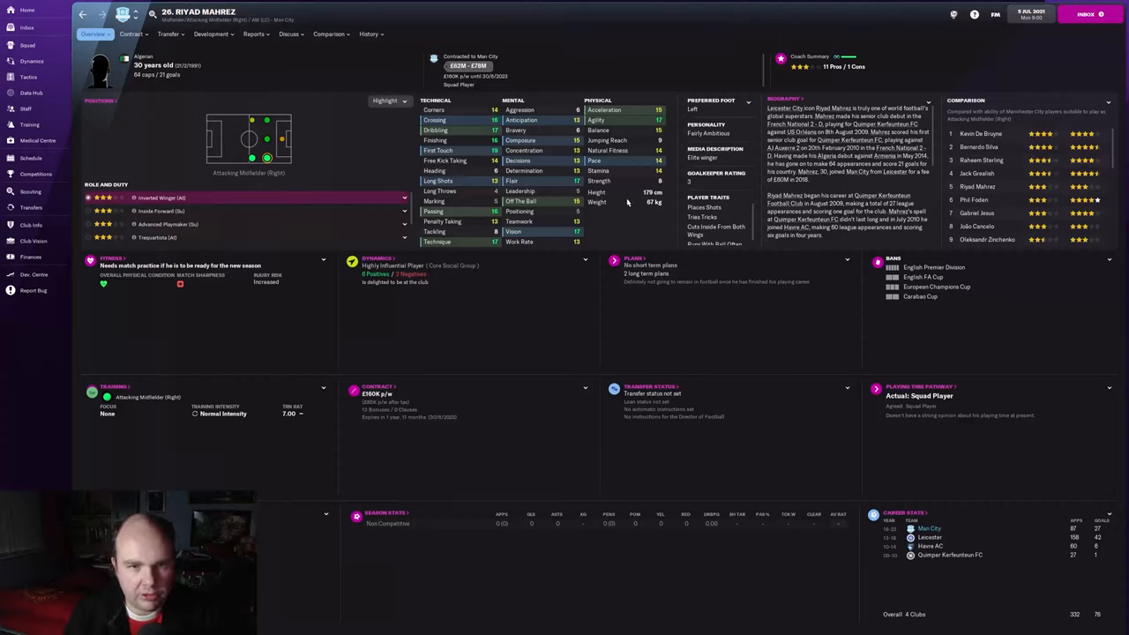
{"action": "mouse_move", "coordinate": [555, 172]}
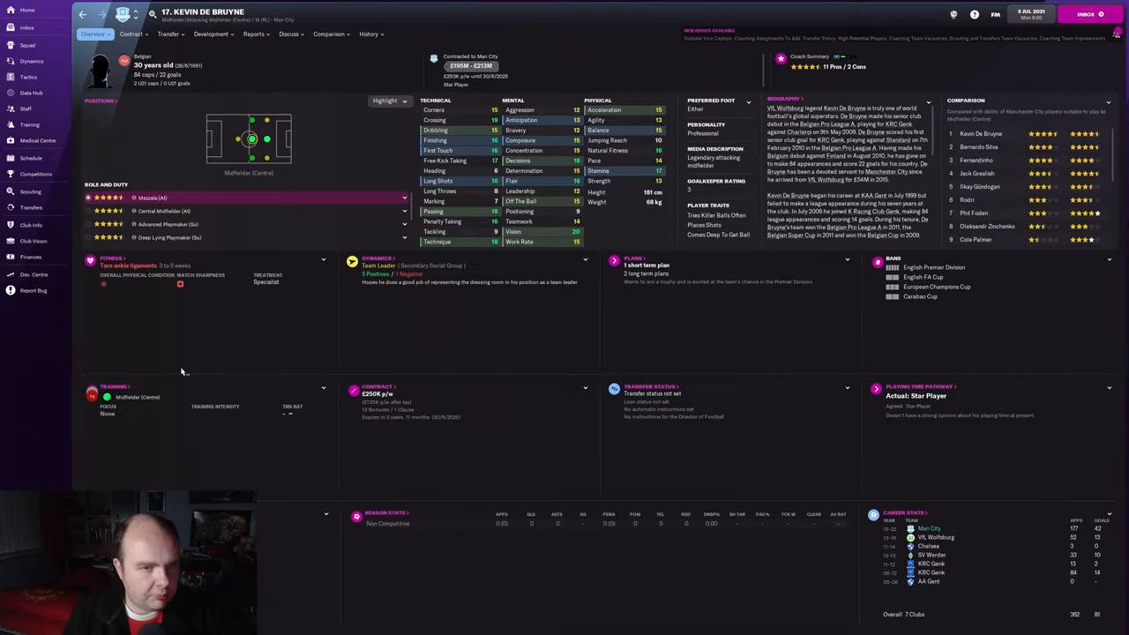
{"action": "mouse_move", "coordinate": [364, 157]}
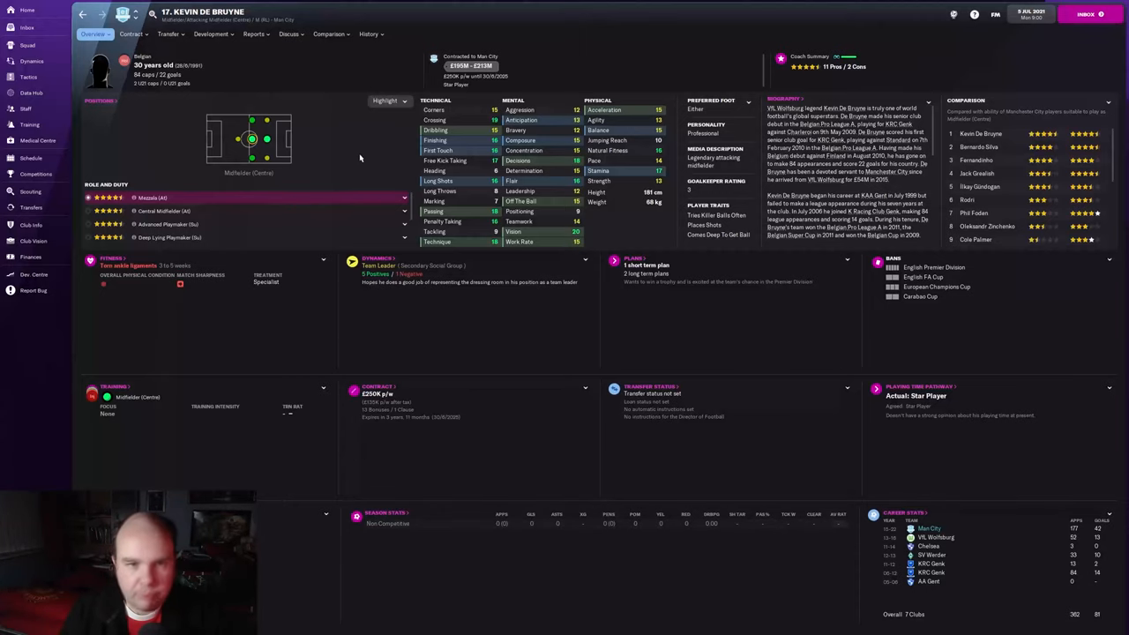
{"action": "left_click", "coordinate": [27, 45]}
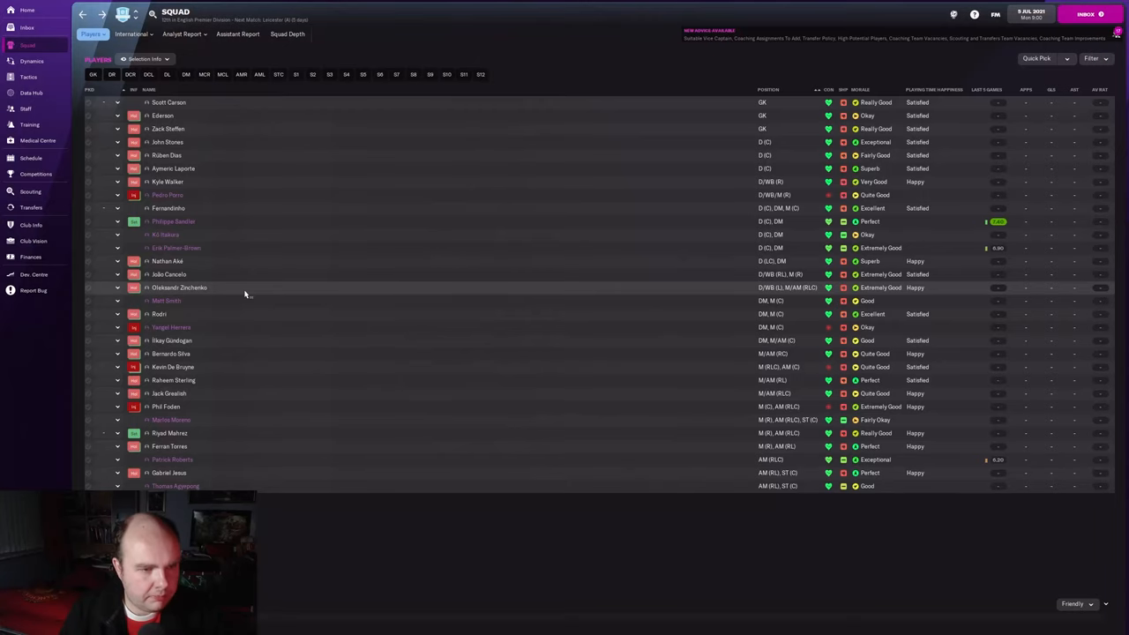
{"action": "double_click", "coordinate": [169, 393]}
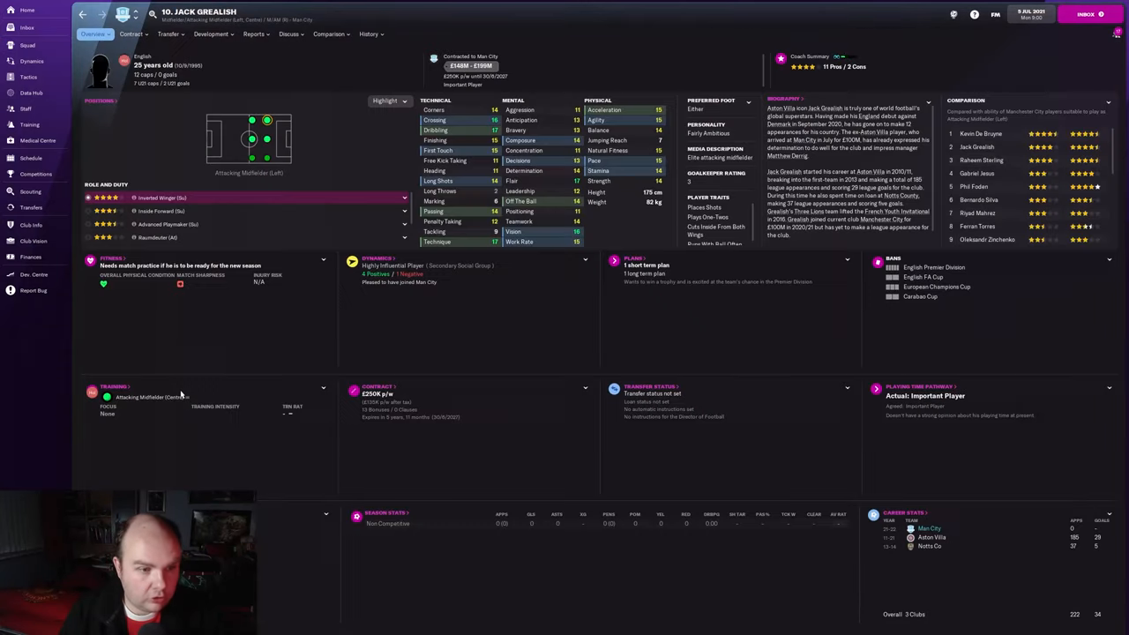
{"action": "mouse_move", "coordinate": [345, 150]}
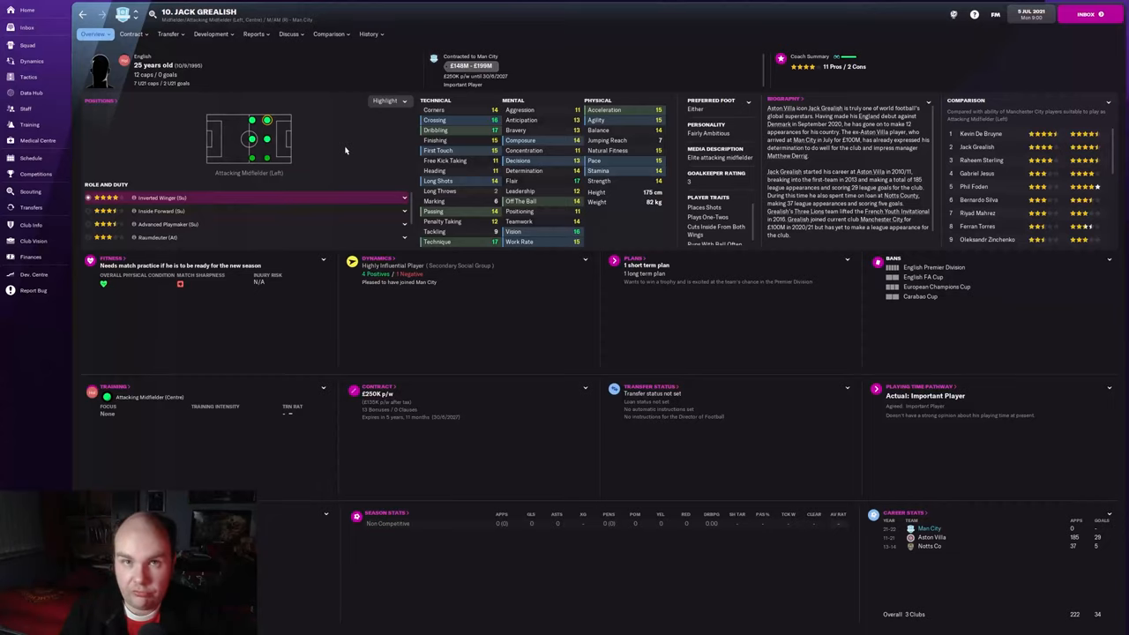
{"action": "mouse_move", "coordinate": [395, 122]}
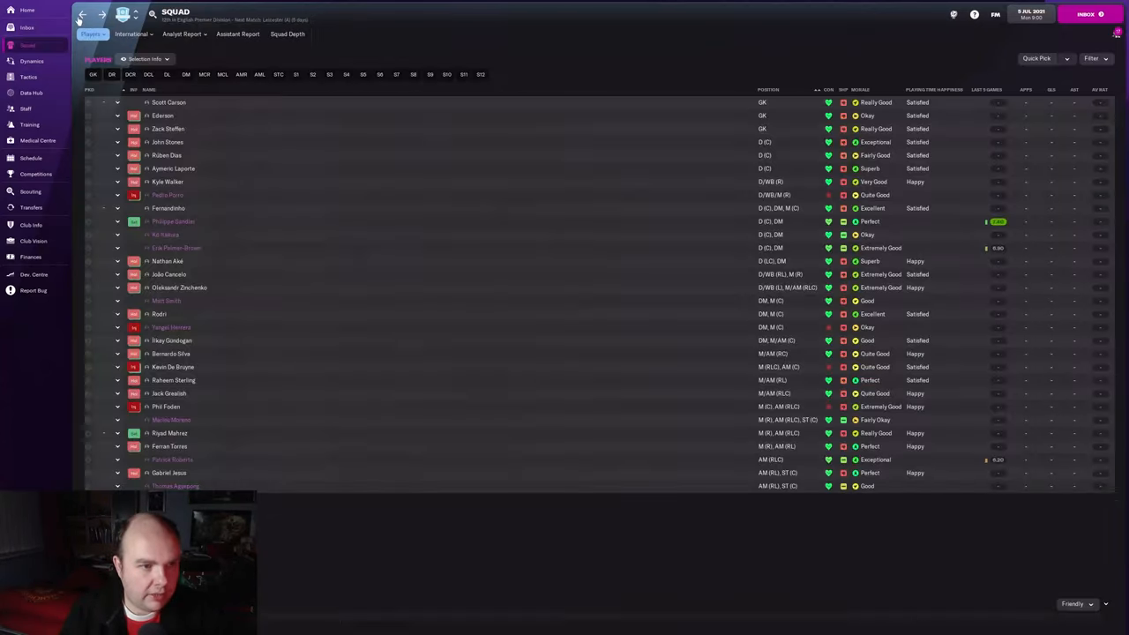
{"action": "mouse_move", "coordinate": [182, 447]}
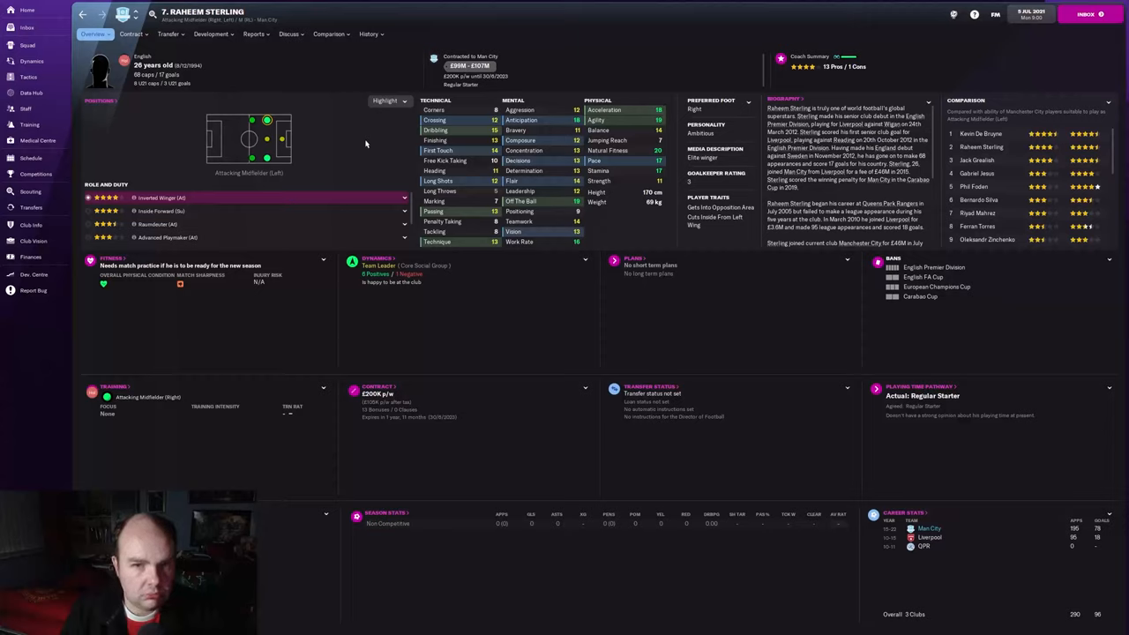
{"action": "mouse_move", "coordinate": [470, 146]}
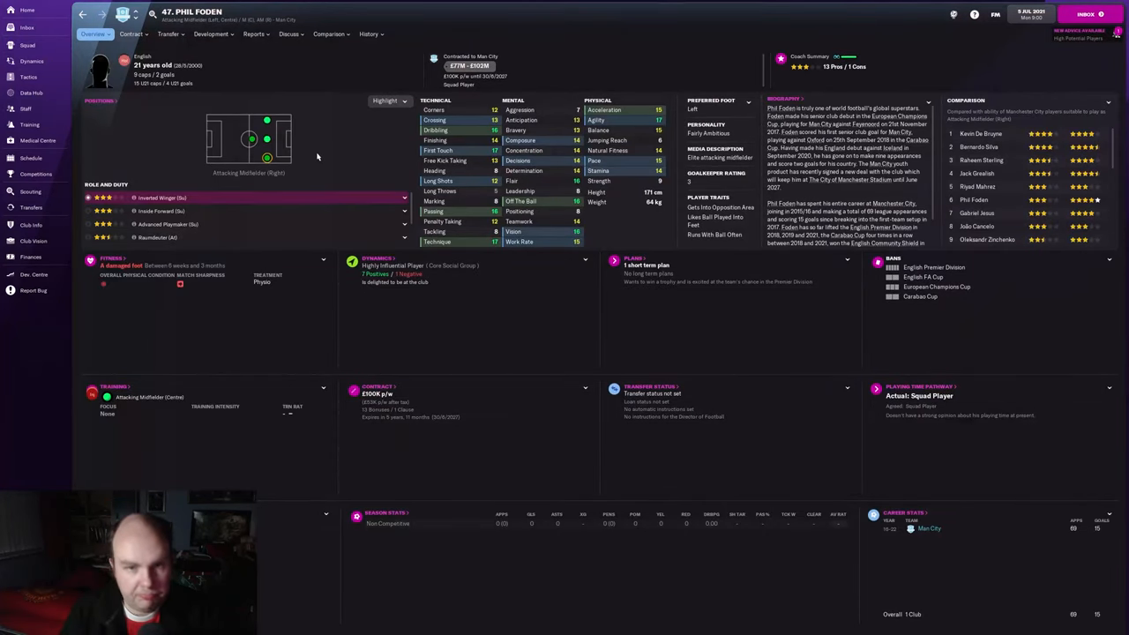
{"action": "mouse_move", "coordinate": [359, 140]}
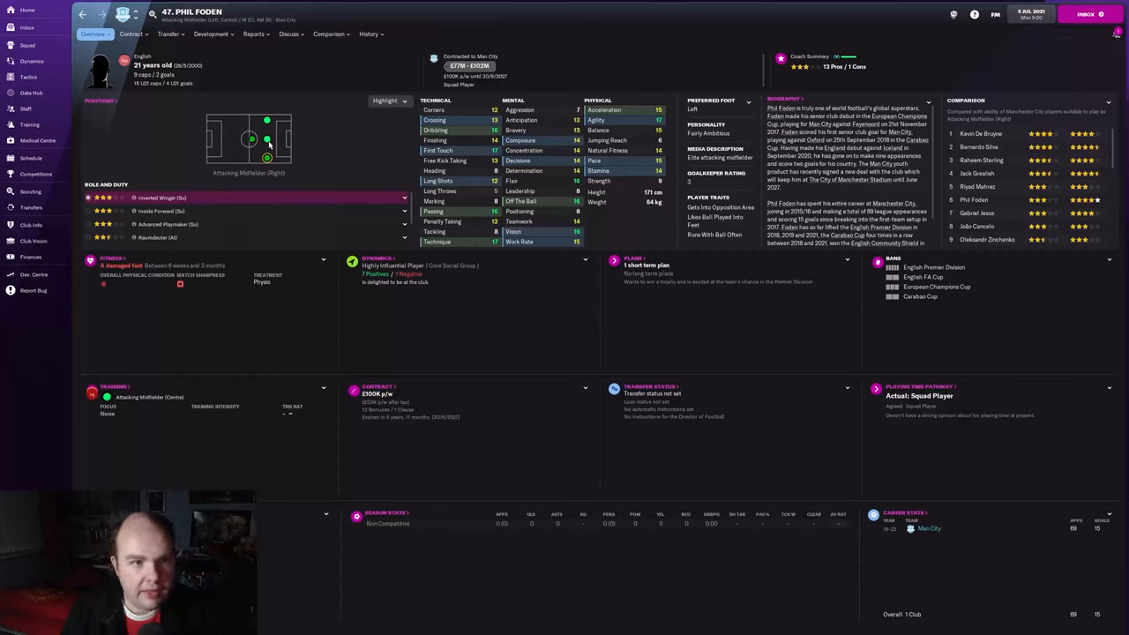
{"action": "left_click", "coordinate": [266, 119]}
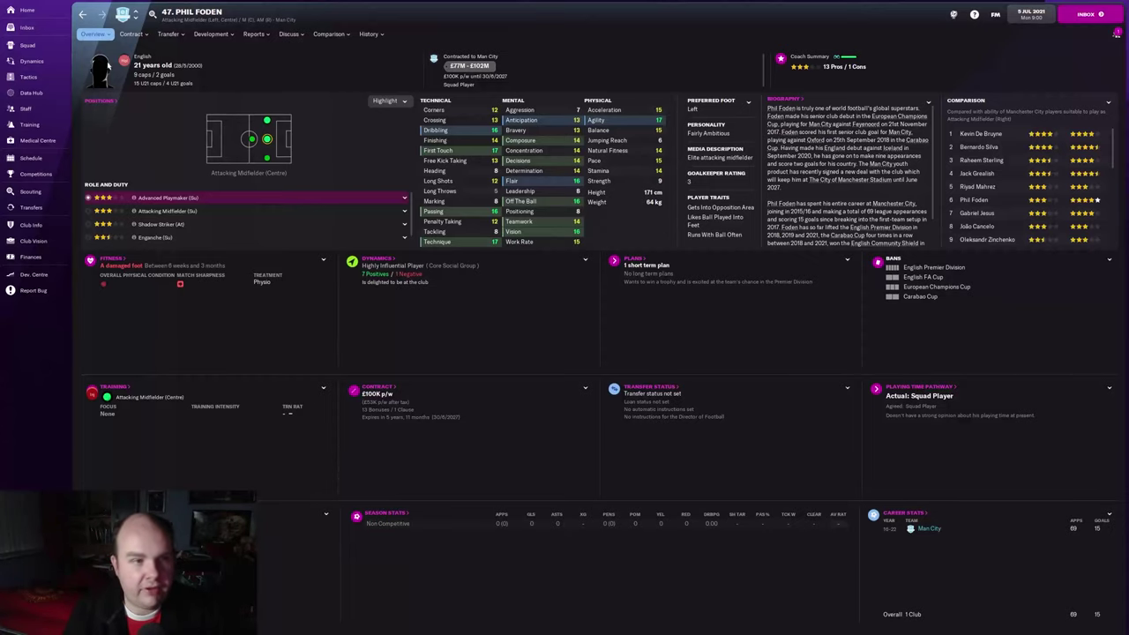
{"action": "left_click", "coordinate": [28, 45]}
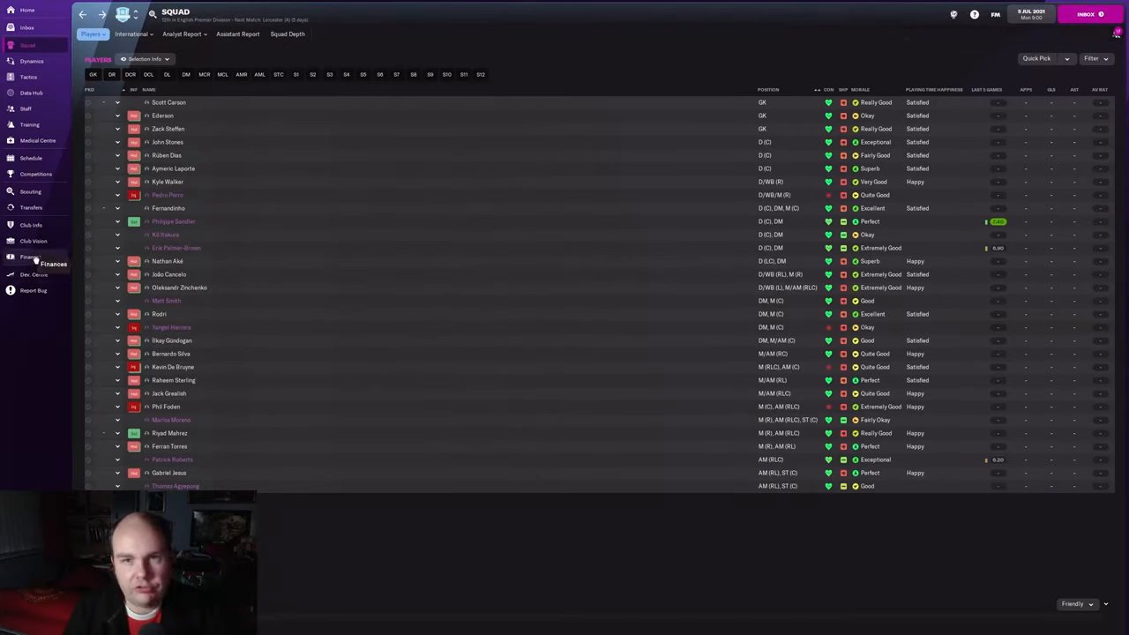
In Finances, confirm a budget adjustment moving wage funds into the transfer budget (about £111.7M).
{"action": "left_click", "coordinate": [30, 256]}
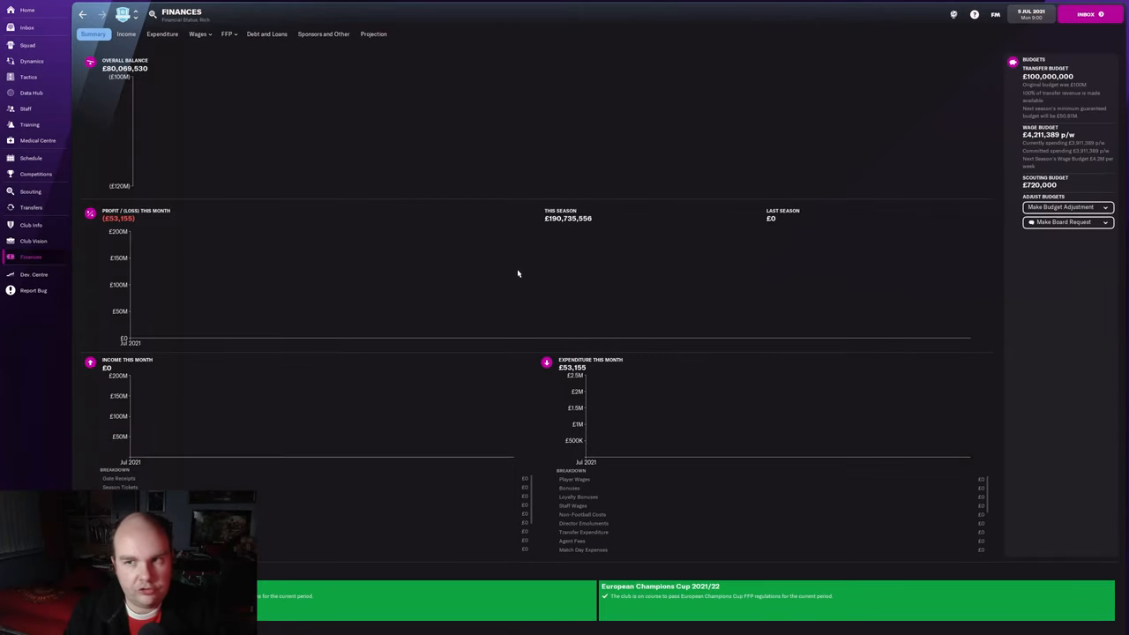
{"action": "mouse_move", "coordinate": [634, 318]}
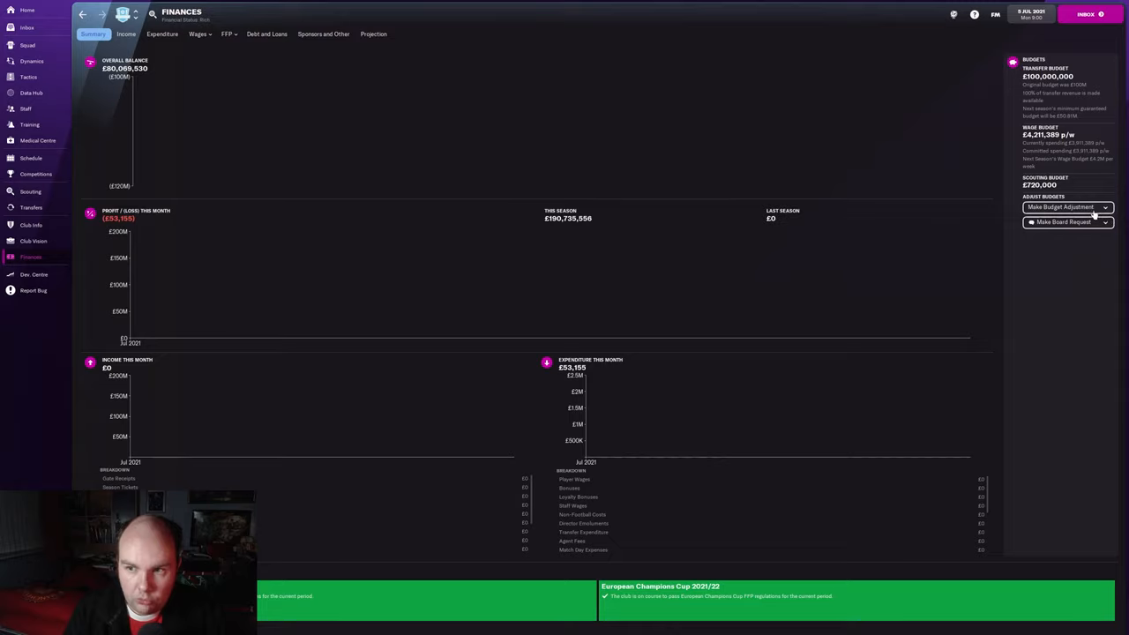
{"action": "left_click", "coordinate": [1061, 206]}
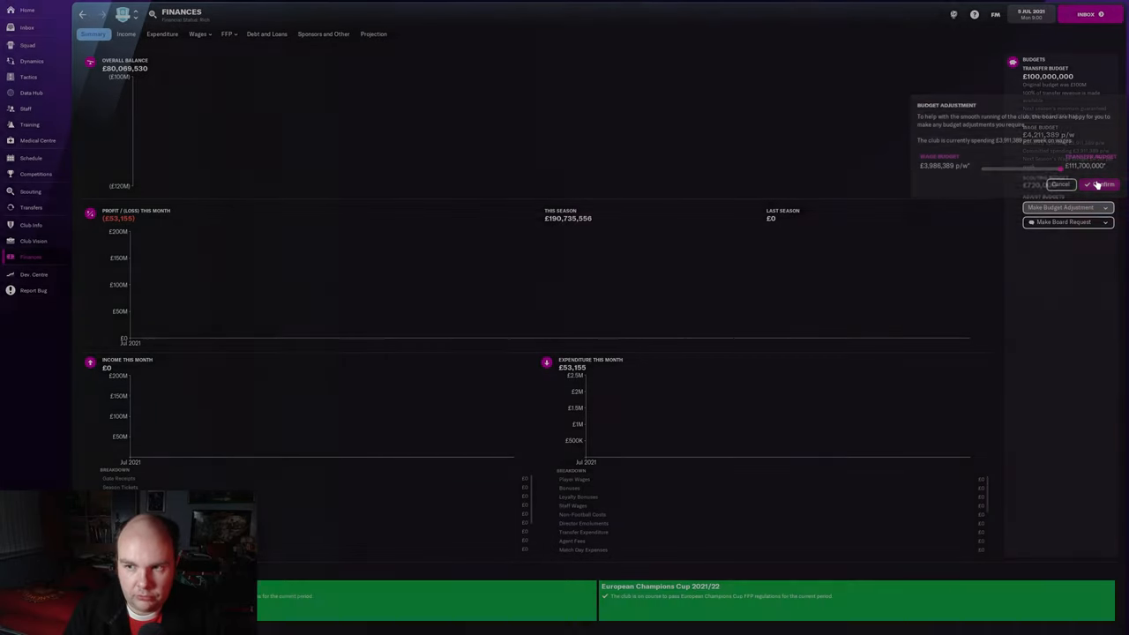
{"action": "left_click", "coordinate": [1101, 185]}
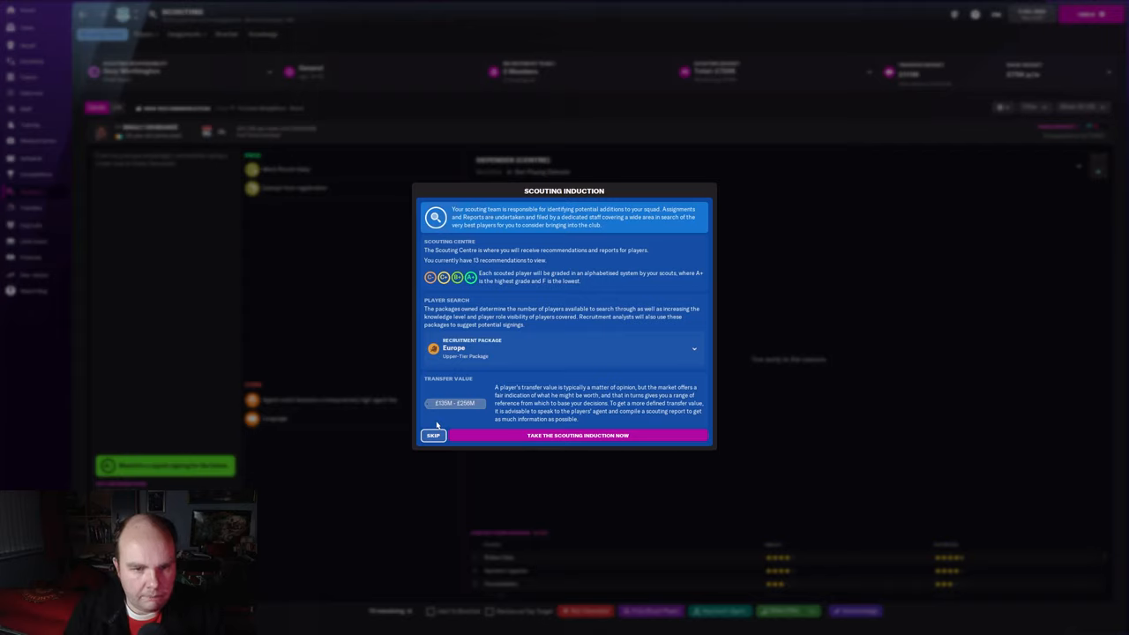
{"action": "mouse_move", "coordinate": [476, 267]}
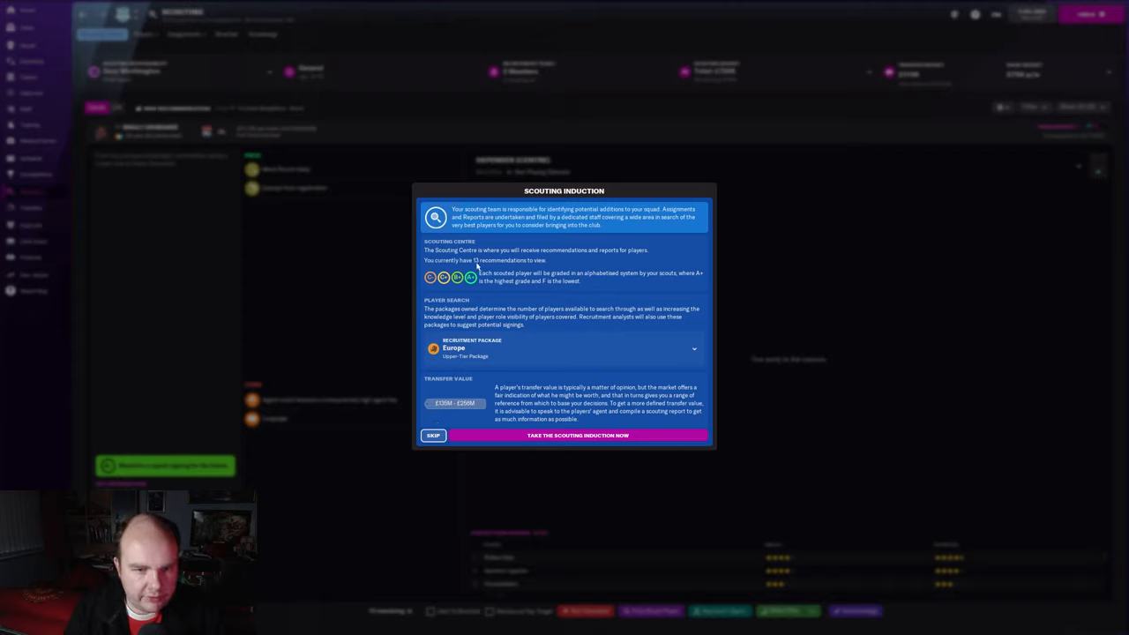
{"action": "mouse_move", "coordinate": [490, 284]}
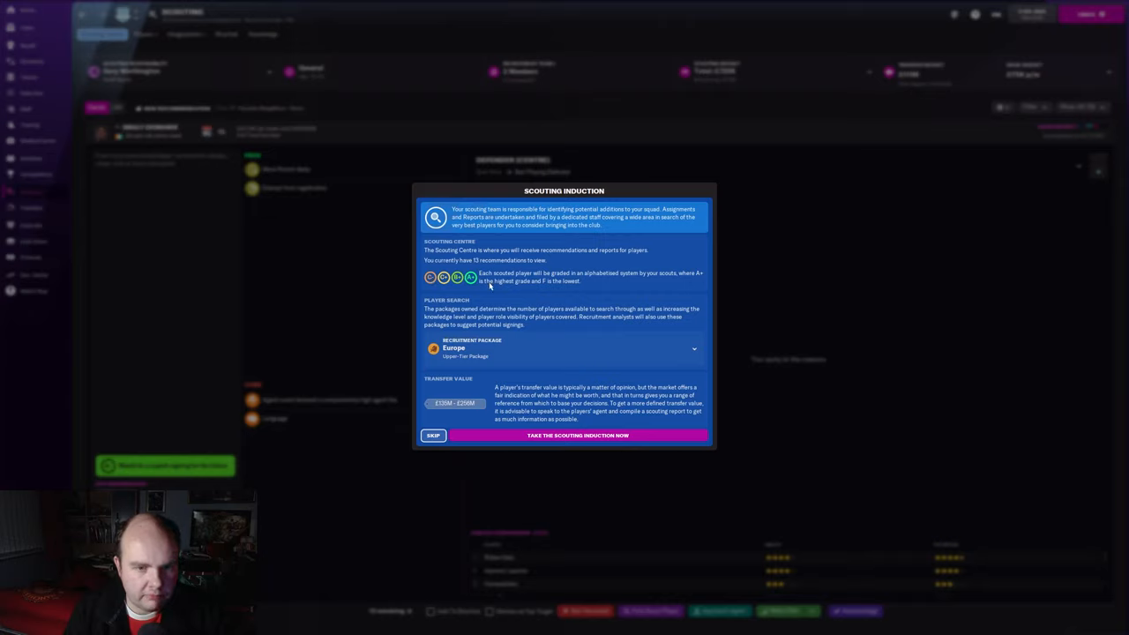
{"action": "mouse_move", "coordinate": [682, 272]}
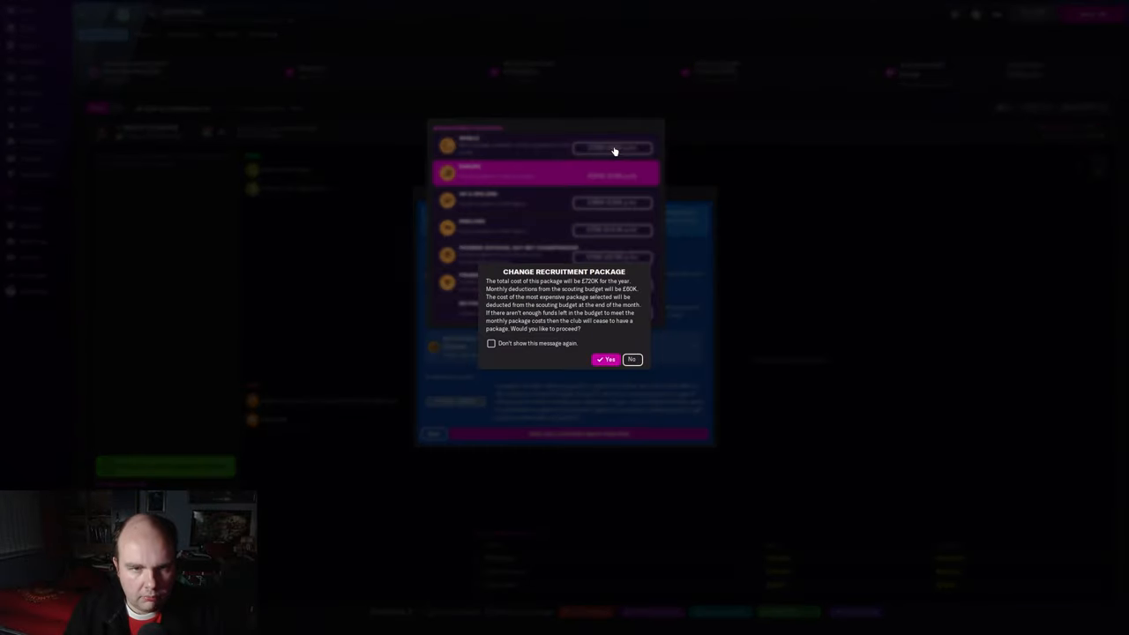
Confirm the cost of switching the recruitment package to World.
{"action": "left_click", "coordinate": [606, 359]}
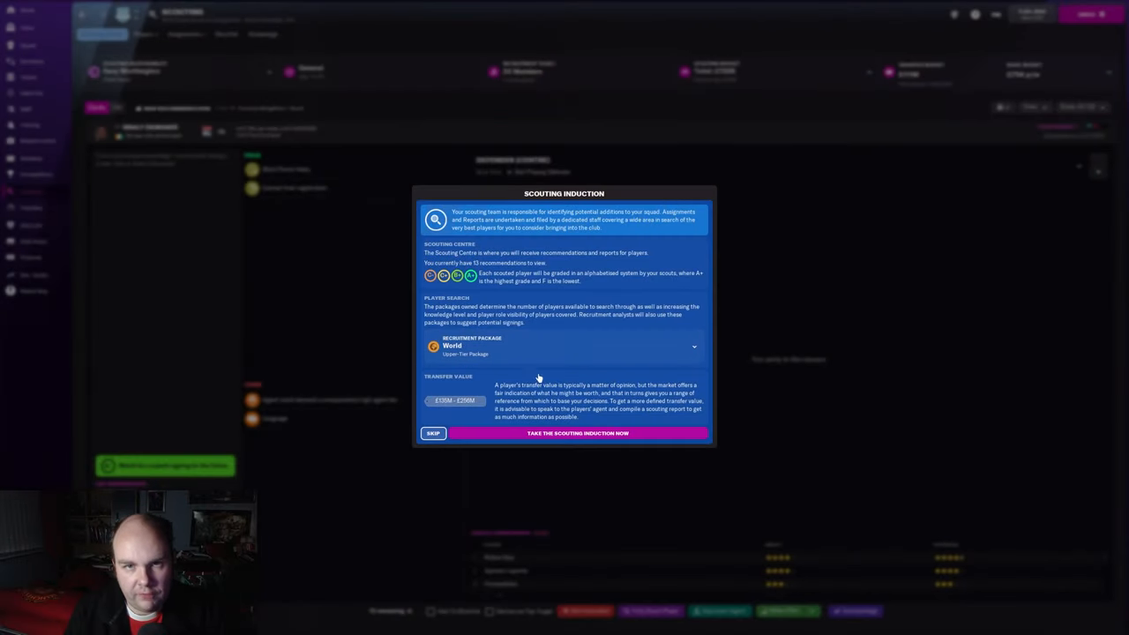
{"action": "mouse_move", "coordinate": [520, 409]}
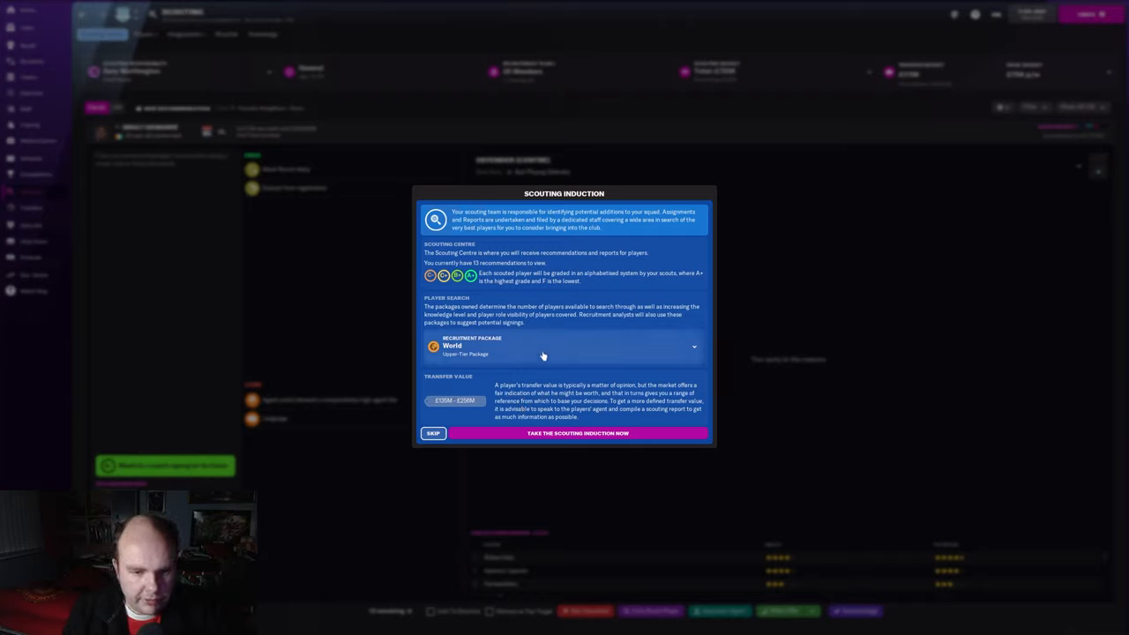
{"action": "mouse_move", "coordinate": [524, 370]}
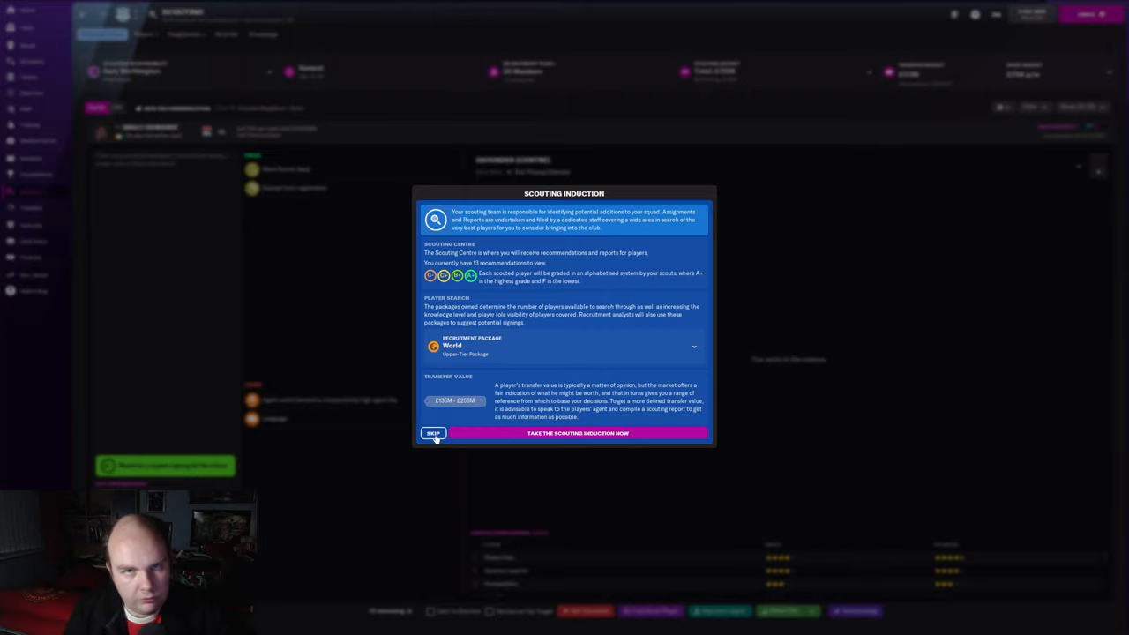
Skip the scouting induction to reach the Scouting Centre recommendations.
{"action": "left_click", "coordinate": [433, 433]}
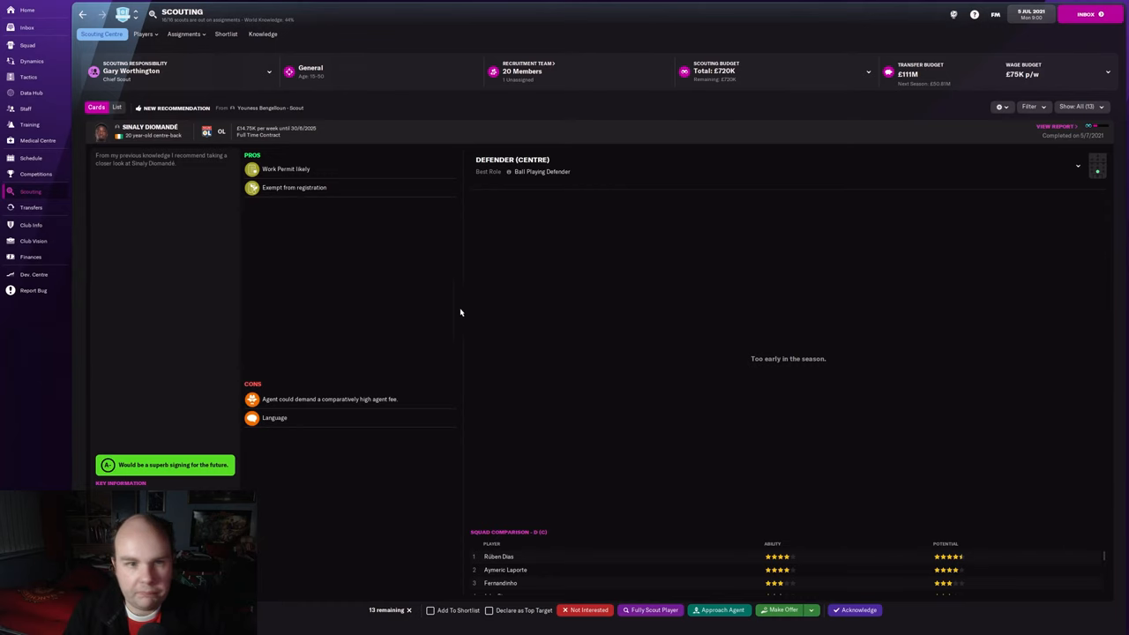
{"action": "mouse_move", "coordinate": [367, 324]}
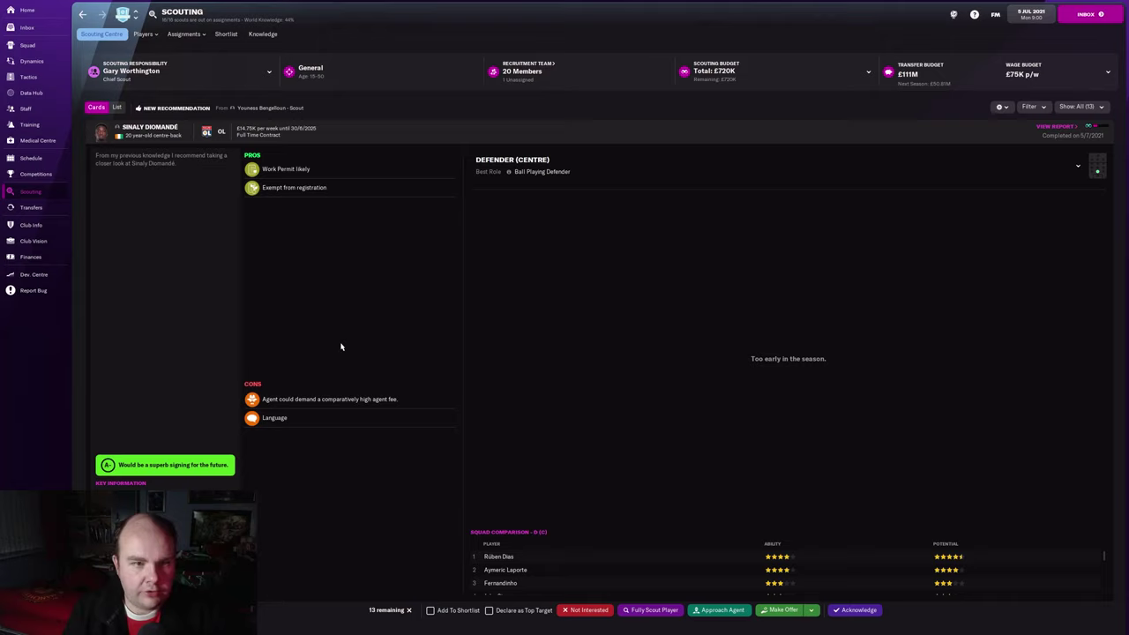
{"action": "mouse_move", "coordinate": [345, 276]}
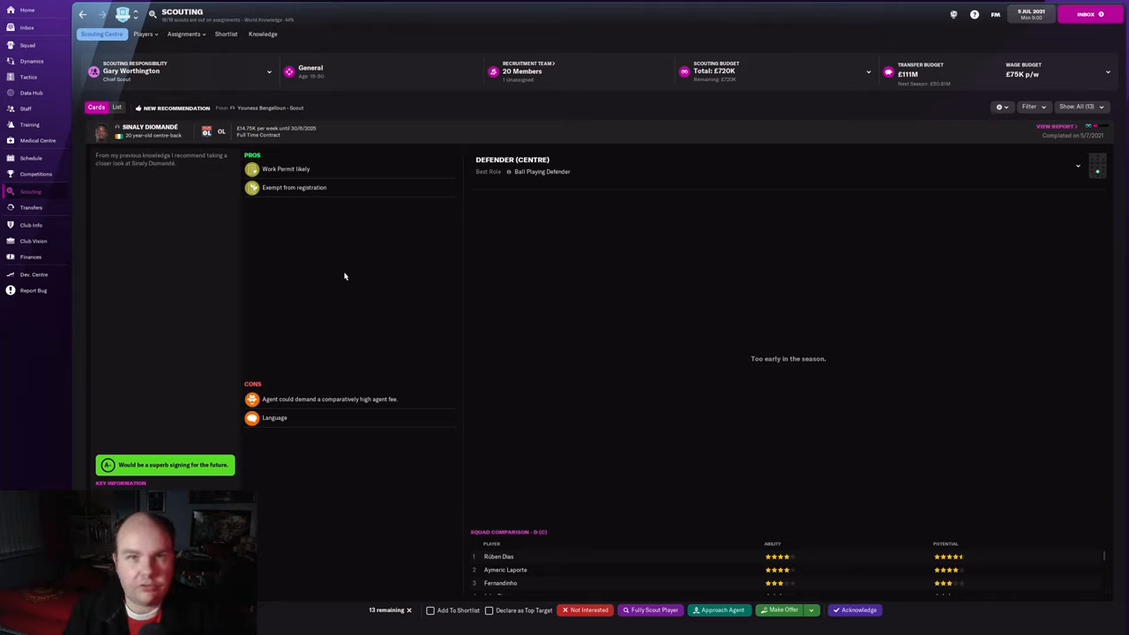
{"action": "mouse_move", "coordinate": [561, 283]}
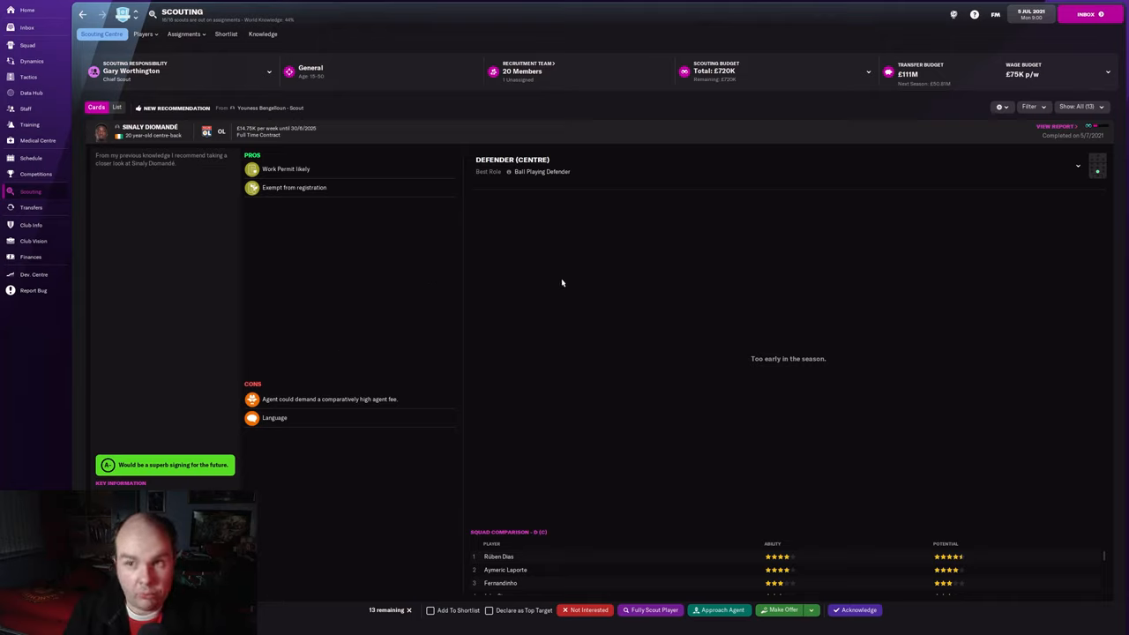
{"action": "mouse_move", "coordinate": [516, 298]}
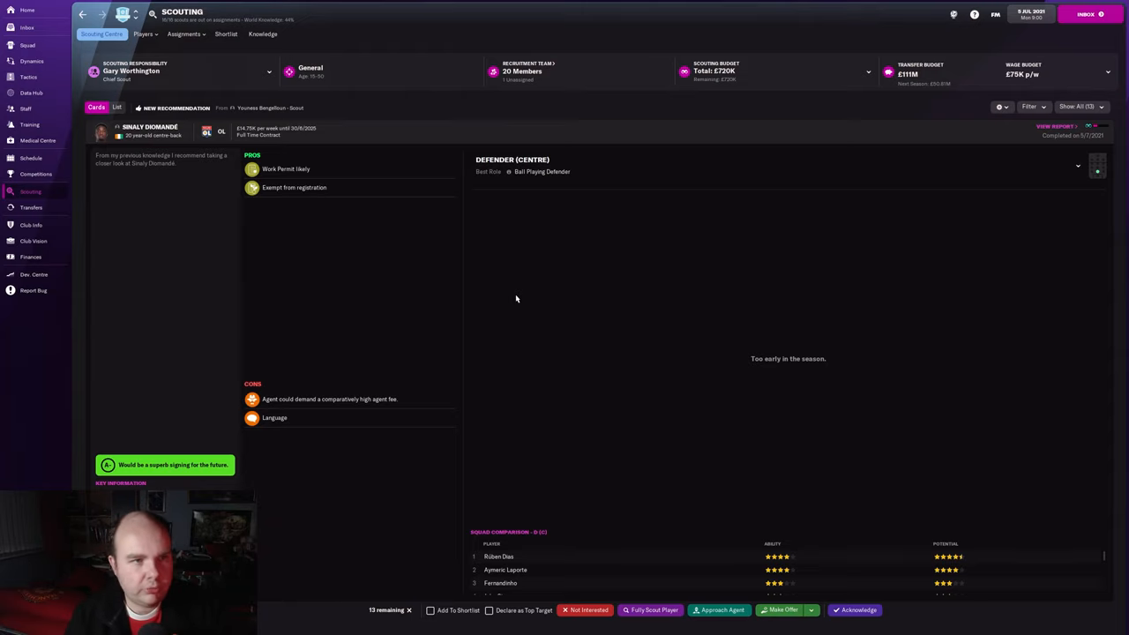
Run a new filtered scouting player search and bring up Kylian Mbappé's profile.
{"action": "left_click", "coordinate": [144, 33]}
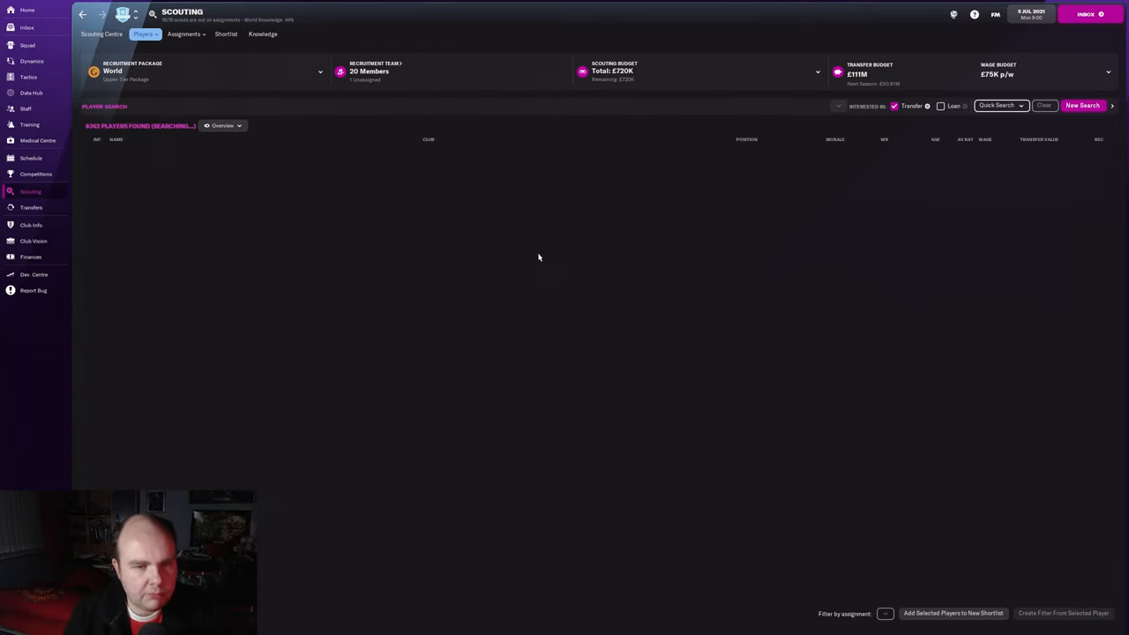
{"action": "left_click", "coordinate": [1081, 105]}
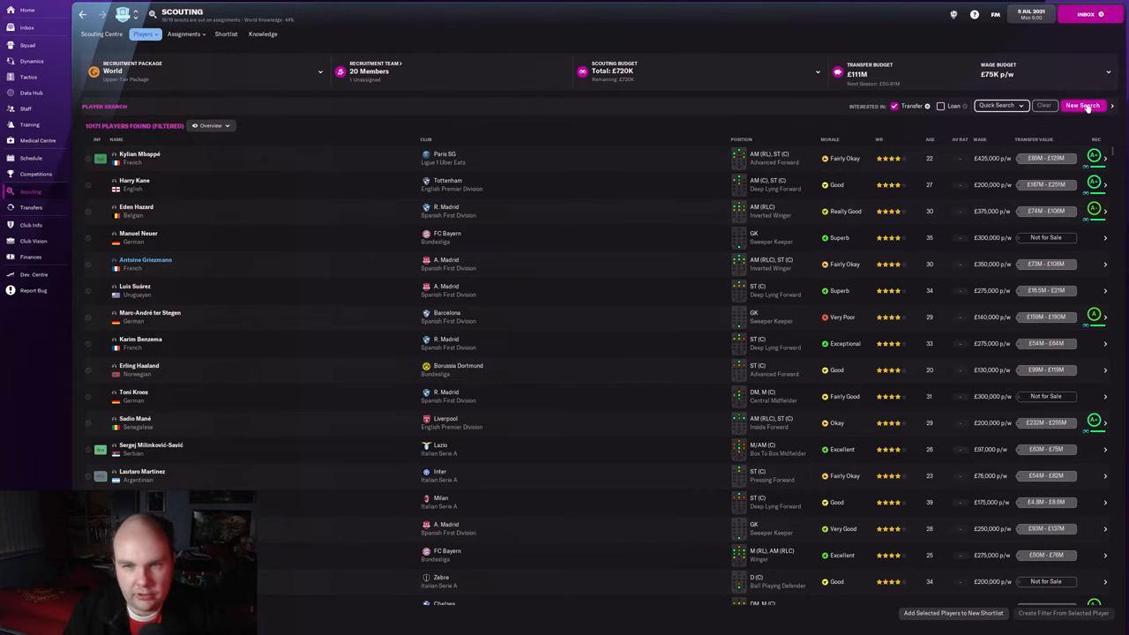
{"action": "left_click", "coordinate": [1082, 106]}
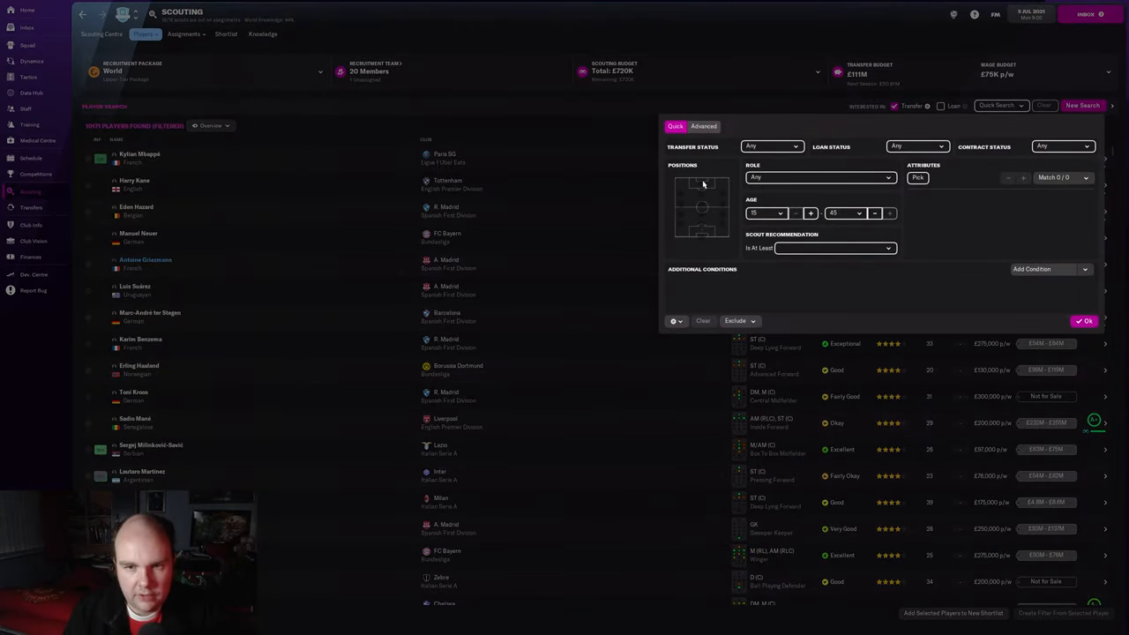
{"action": "left_click", "coordinate": [1086, 320]}
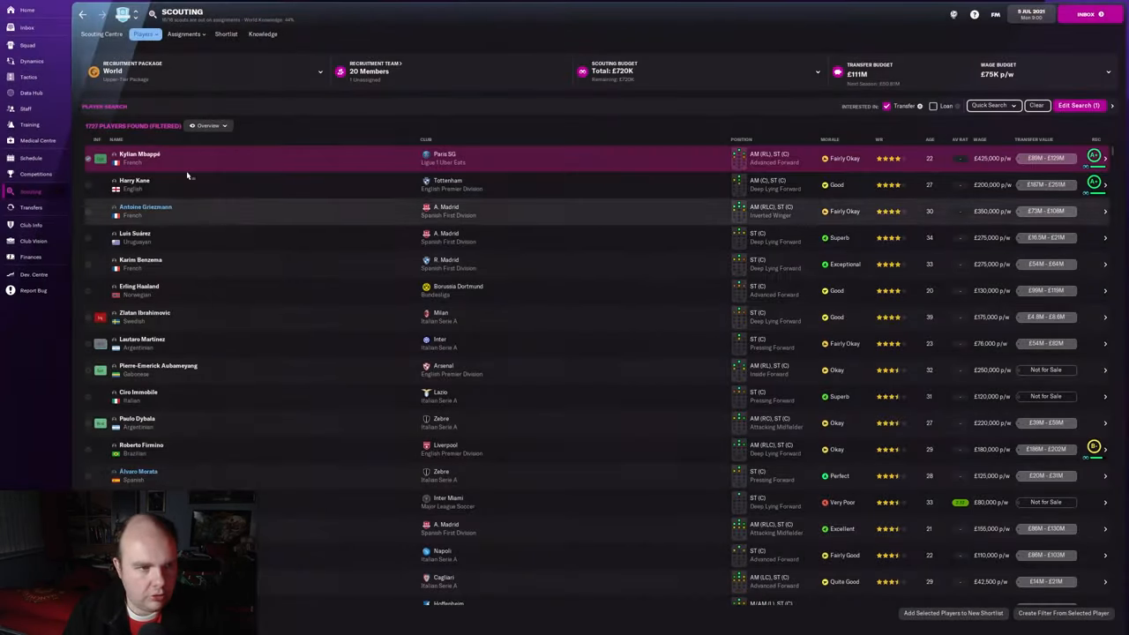
{"action": "mouse_move", "coordinate": [100, 159]}
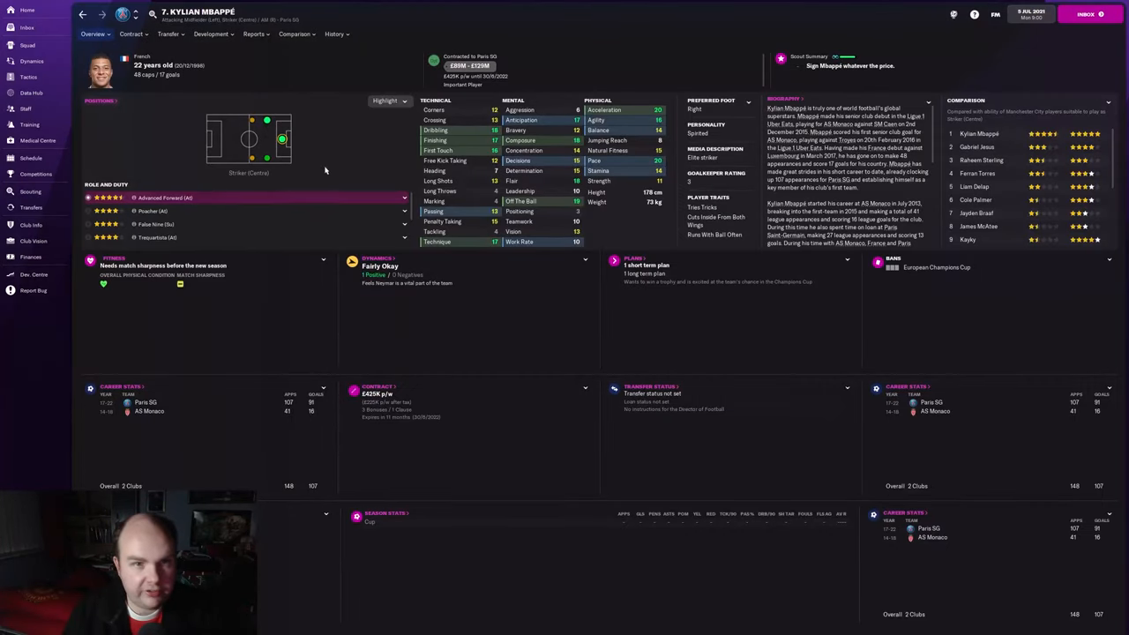
Return to the striker search results and scroll through the list.
{"action": "left_click", "coordinate": [461, 65]}
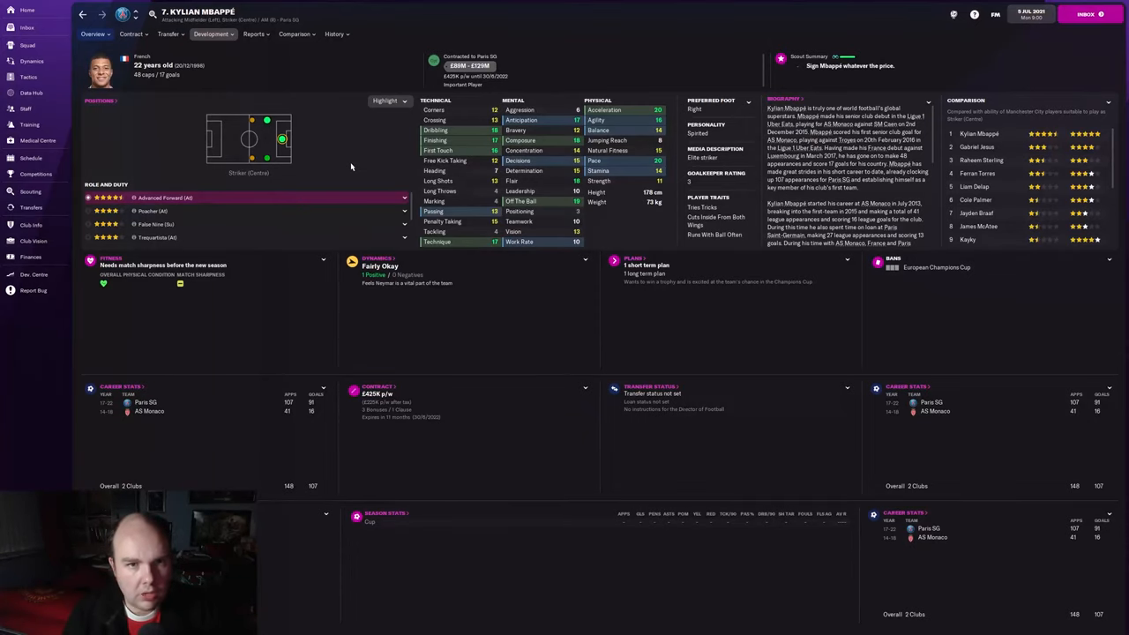
{"action": "left_click", "coordinate": [30, 192]}
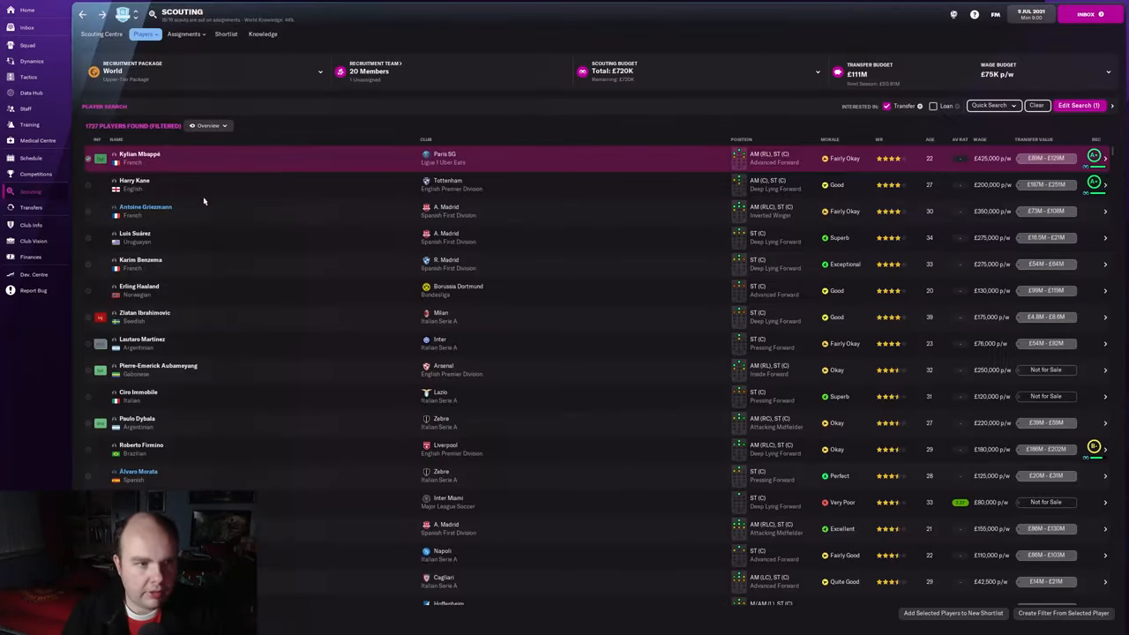
{"action": "mouse_move", "coordinate": [155, 264]}
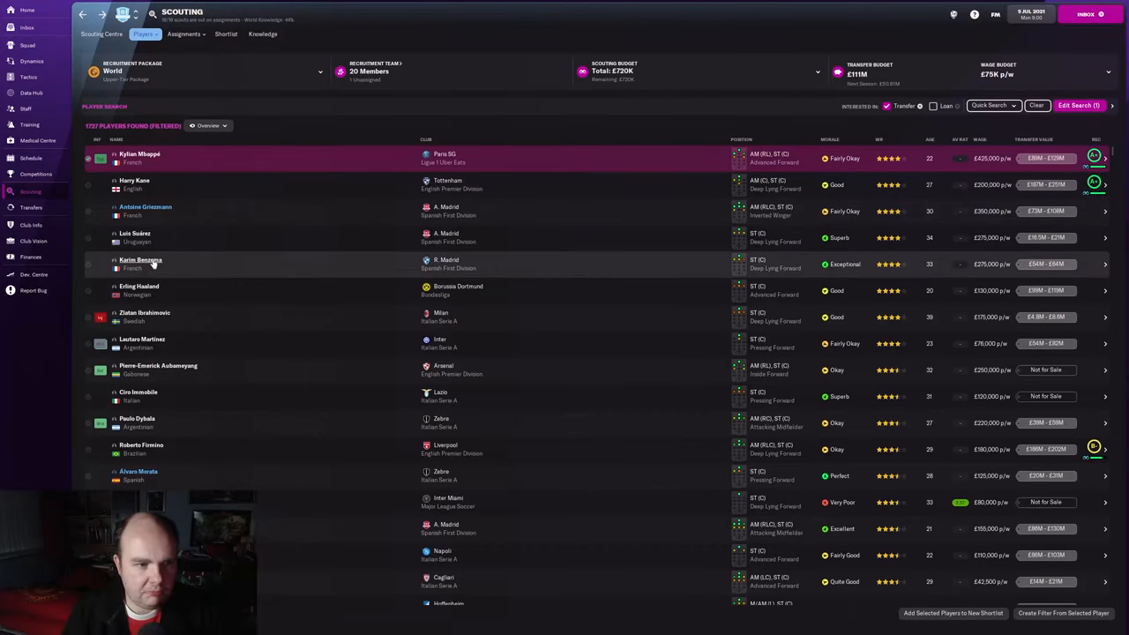
{"action": "mouse_move", "coordinate": [138, 290]}
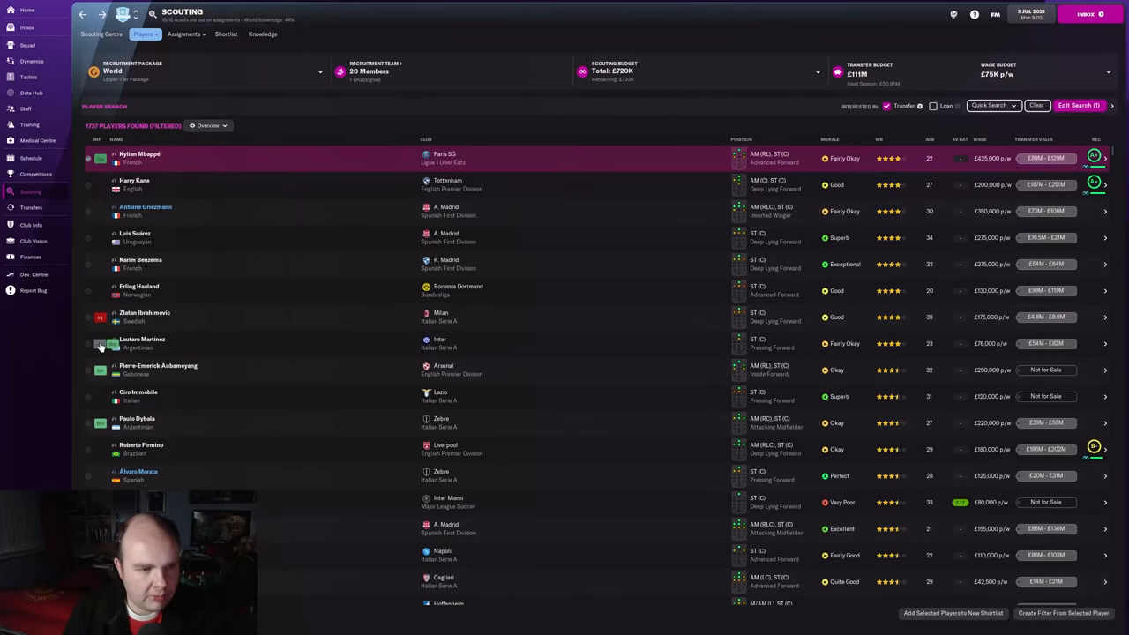
{"action": "double_click", "coordinate": [142, 342]}
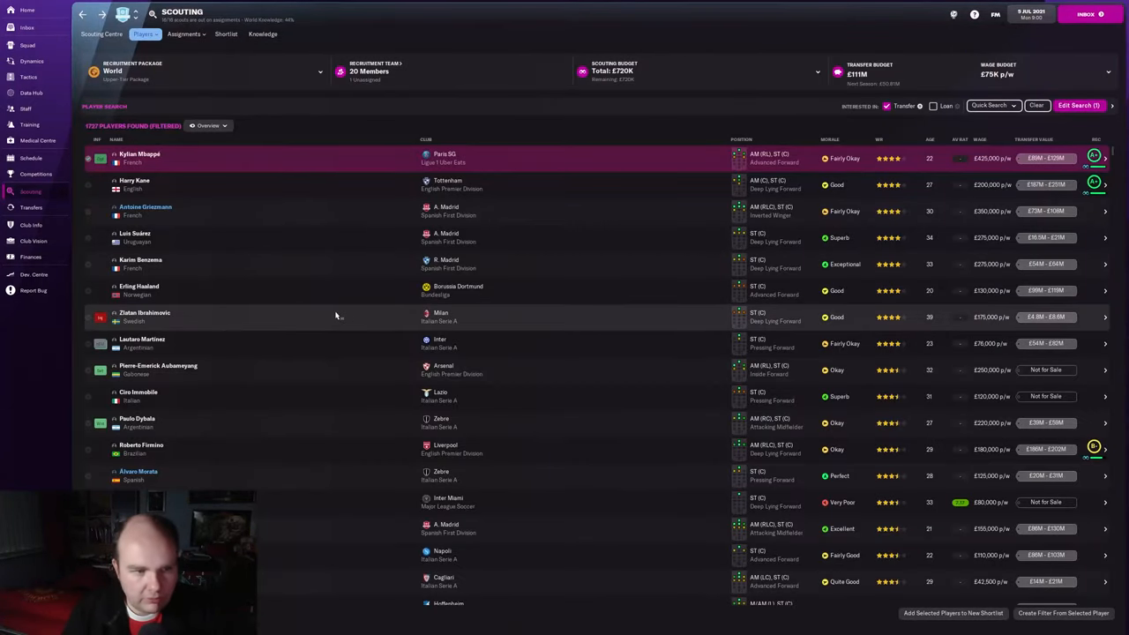
{"action": "scroll", "scroll_direction": "down", "scroll_amount": 3}
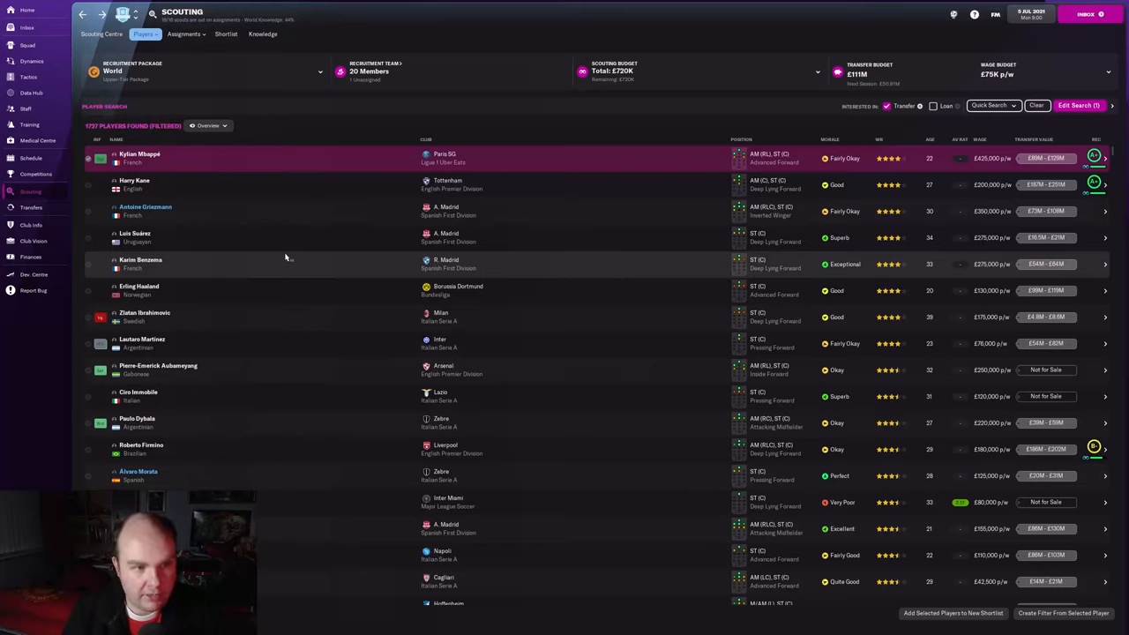
{"action": "mouse_move", "coordinate": [285, 260]}
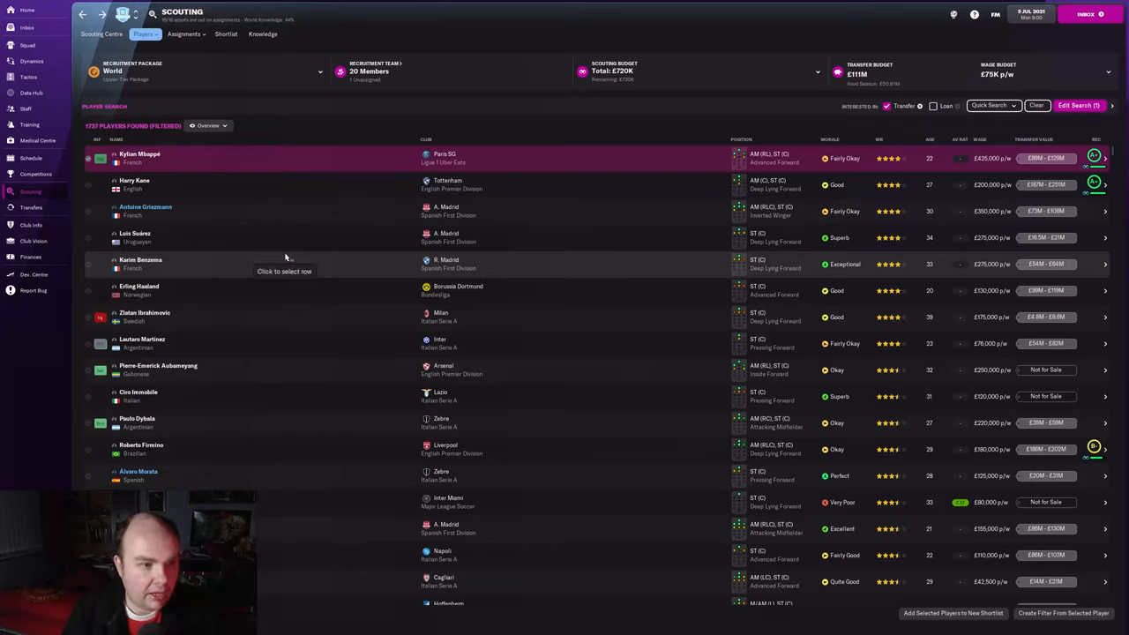
{"action": "mouse_move", "coordinate": [344, 343]}
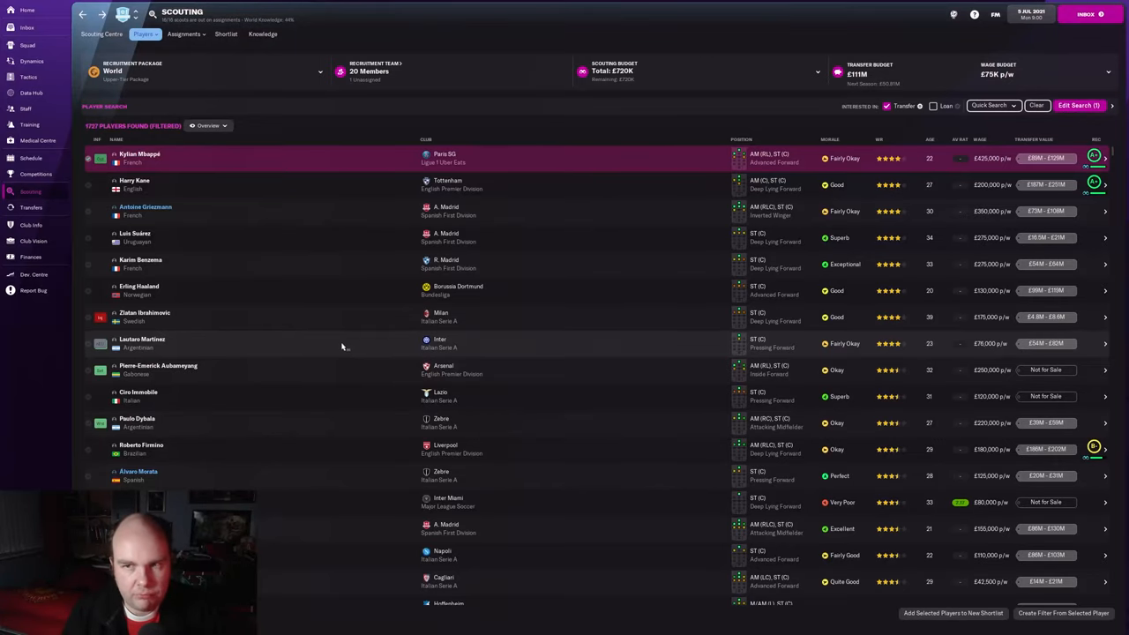
{"action": "mouse_move", "coordinate": [159, 344]}
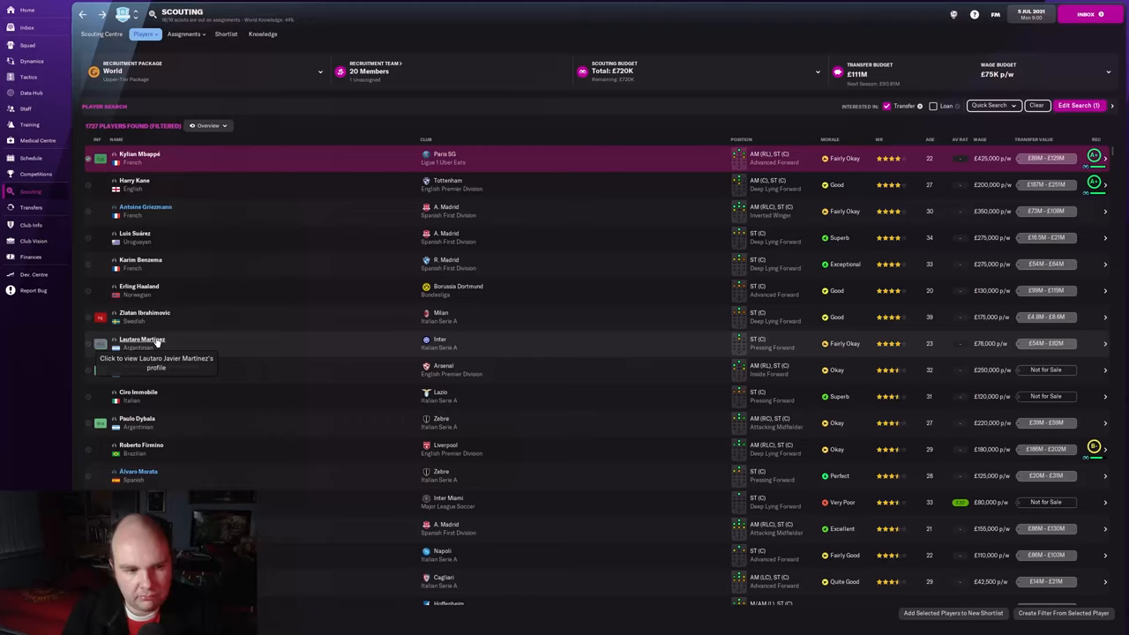
View Lautaro Martínez's profile, then go back to the 1727-player search results.
{"action": "left_click", "coordinate": [141, 339]}
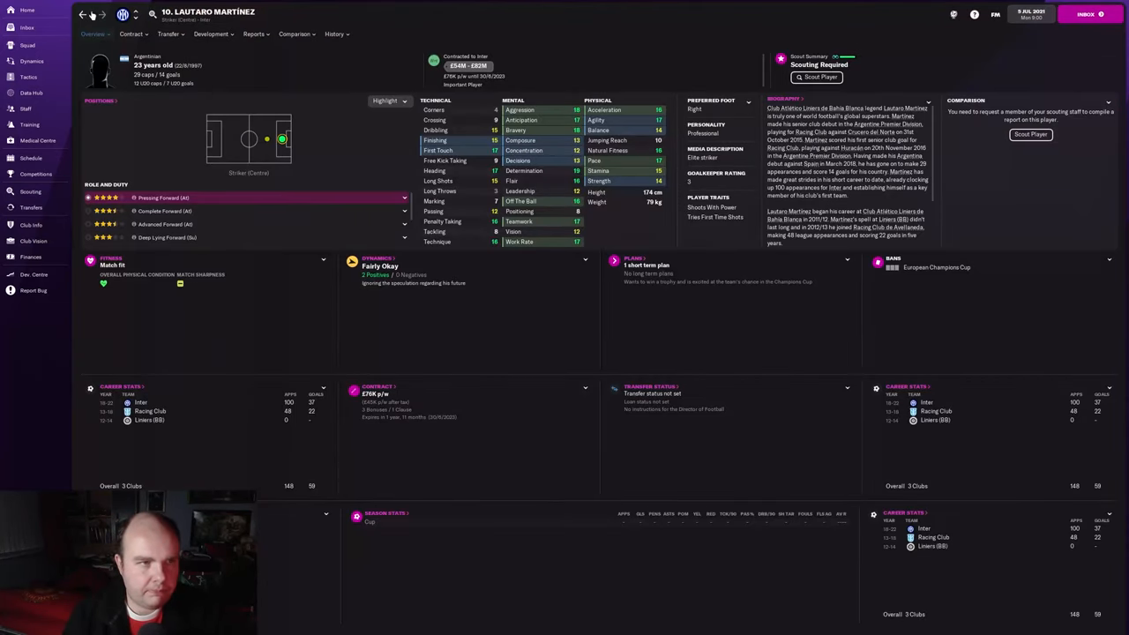
{"action": "left_click", "coordinate": [30, 191]}
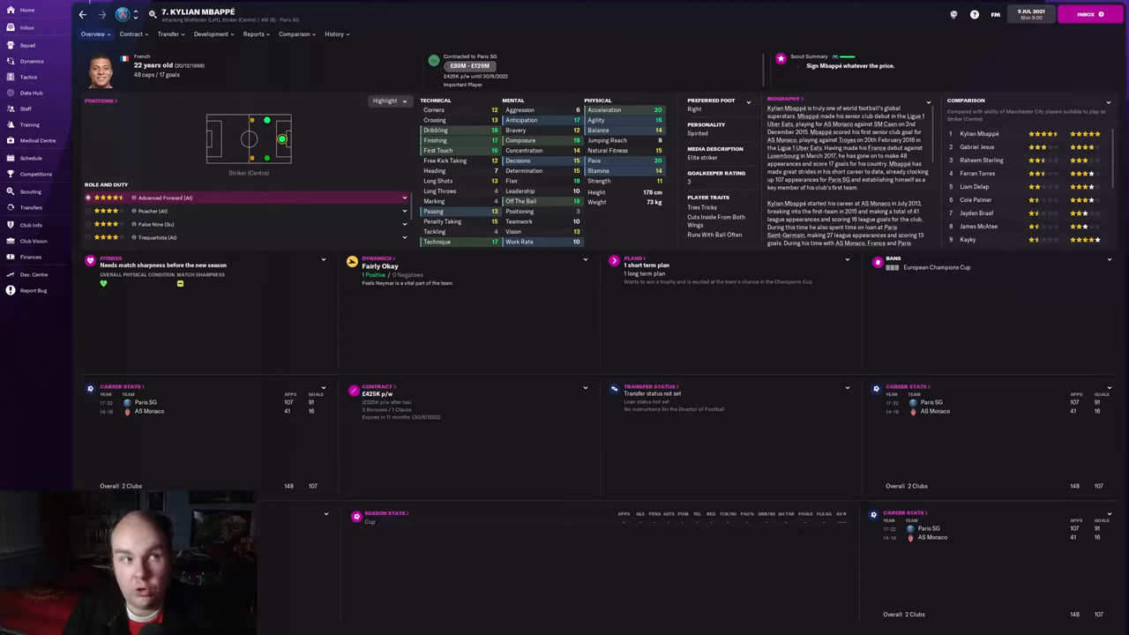
{"action": "left_click", "coordinate": [30, 192]}
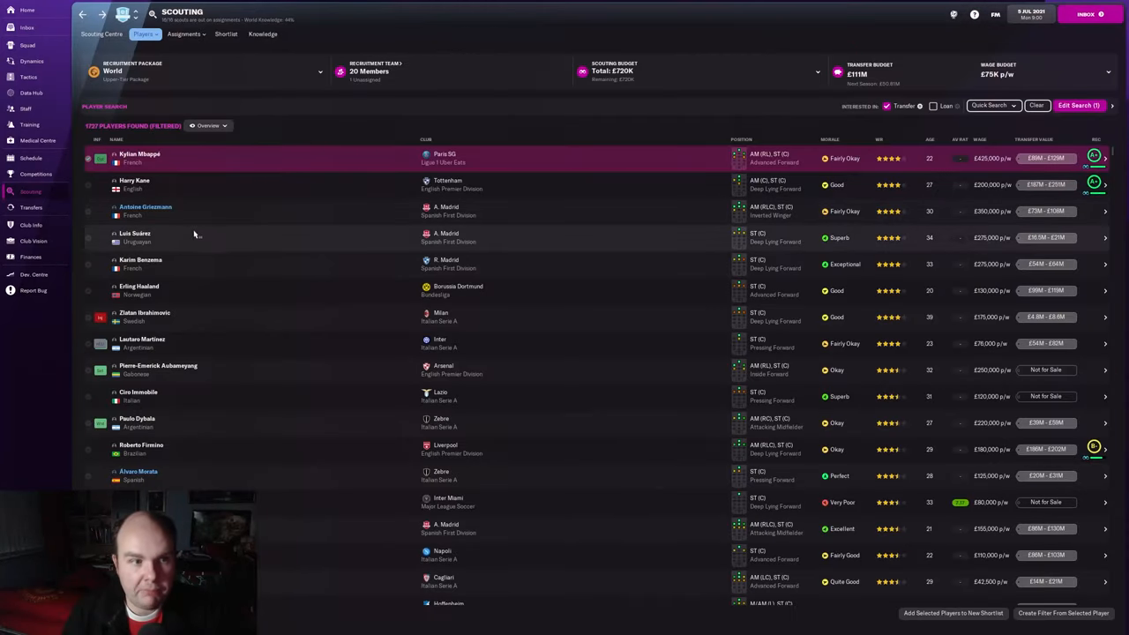
{"action": "mouse_move", "coordinate": [280, 291]}
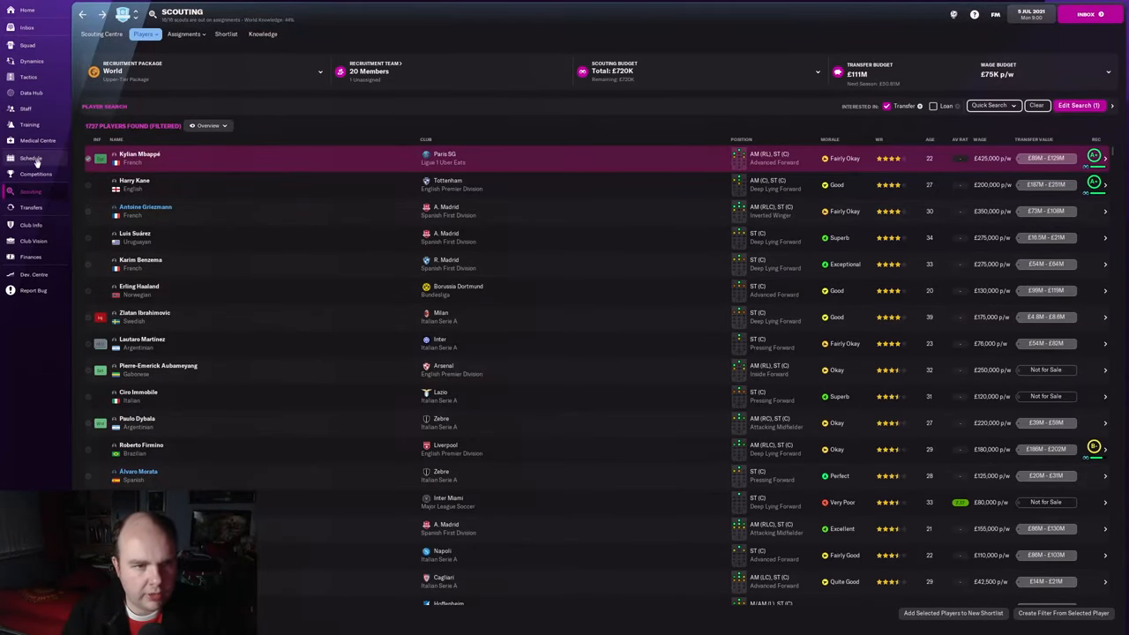
View the 2021/22 fixture schedule and select the August Man UFC and Liverpool league fixtures.
{"action": "left_click", "coordinate": [31, 158]}
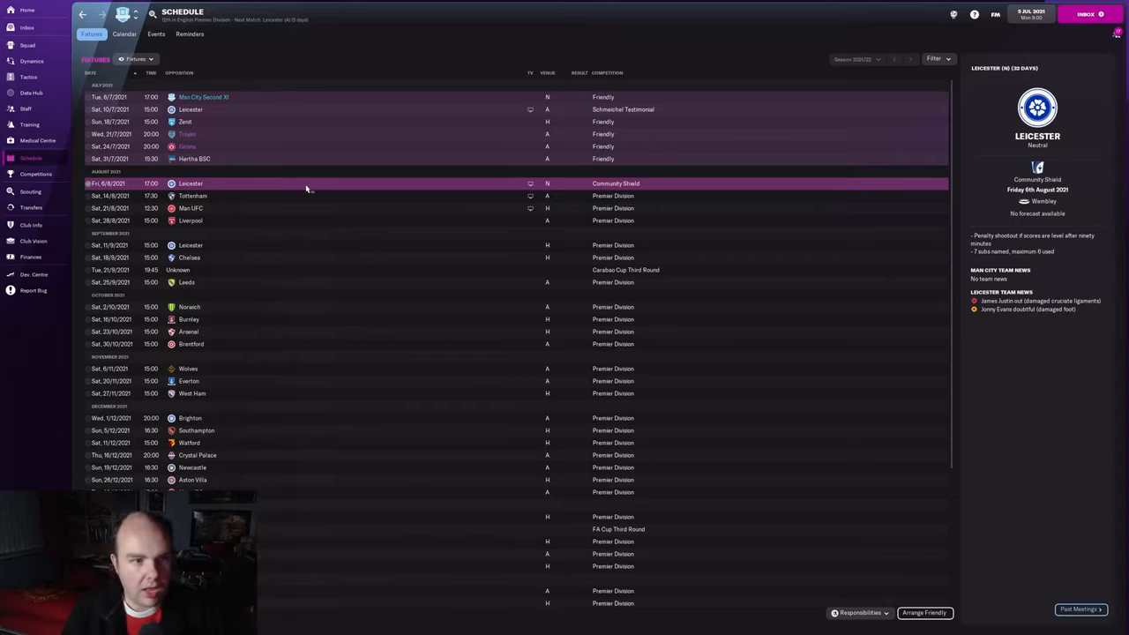
{"action": "mouse_move", "coordinate": [285, 188]}
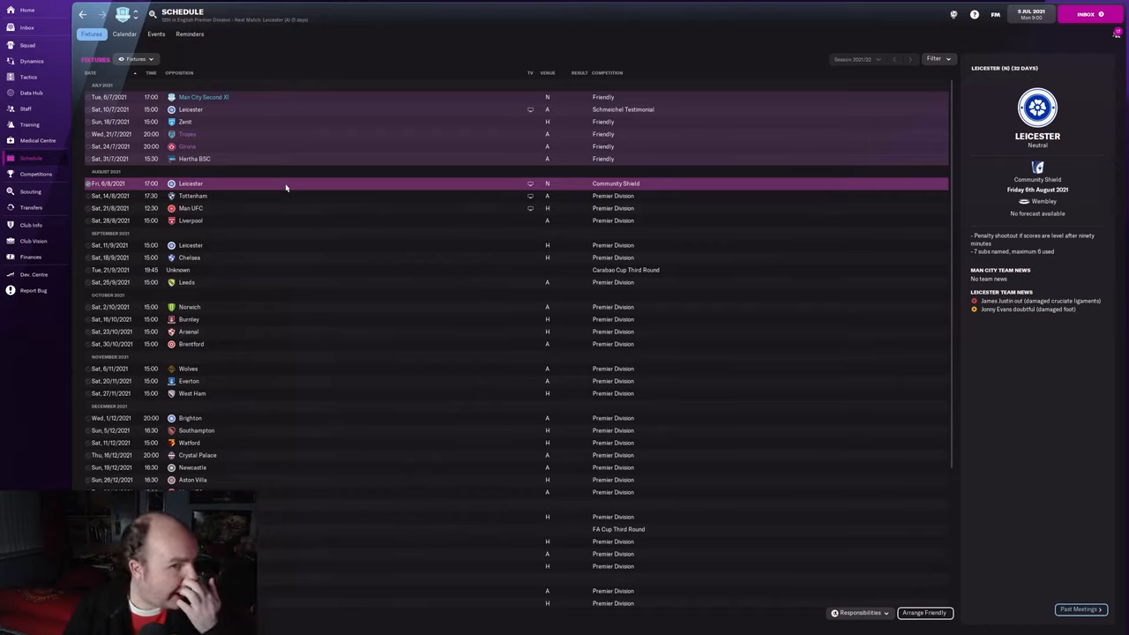
{"action": "left_click", "coordinate": [190, 208]}
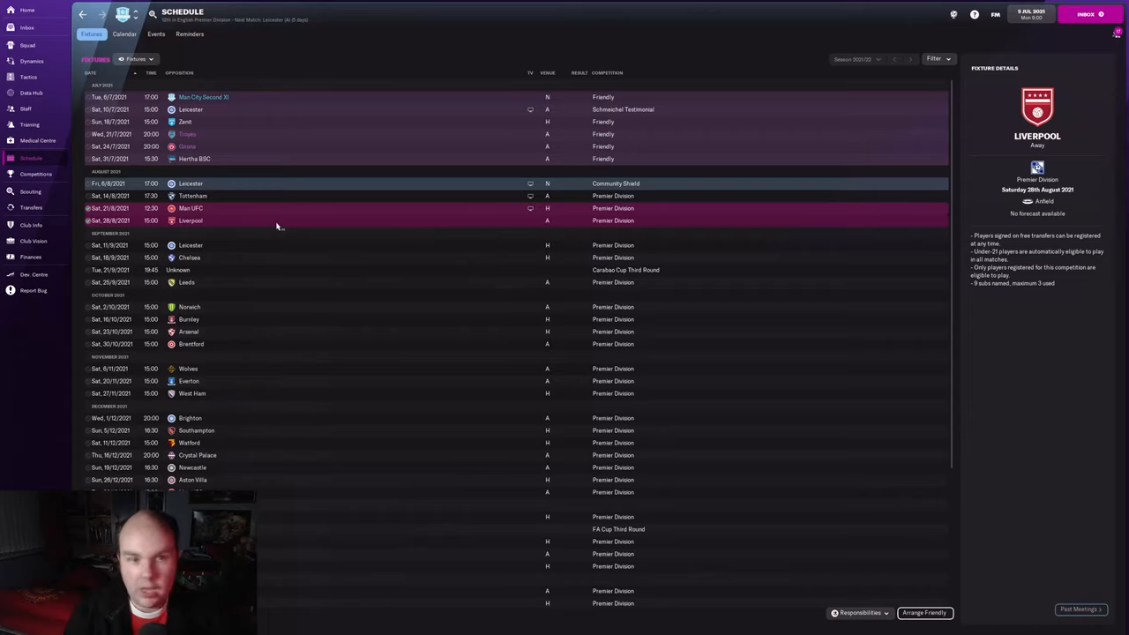
{"action": "mouse_move", "coordinate": [295, 299]}
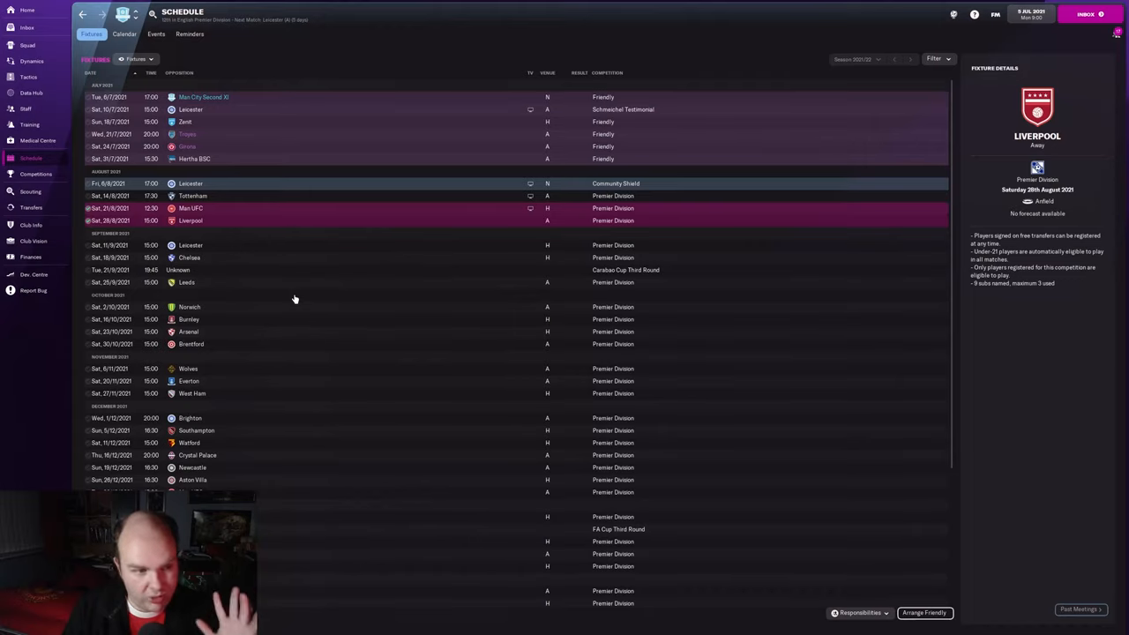
{"action": "mouse_move", "coordinate": [30, 366]}
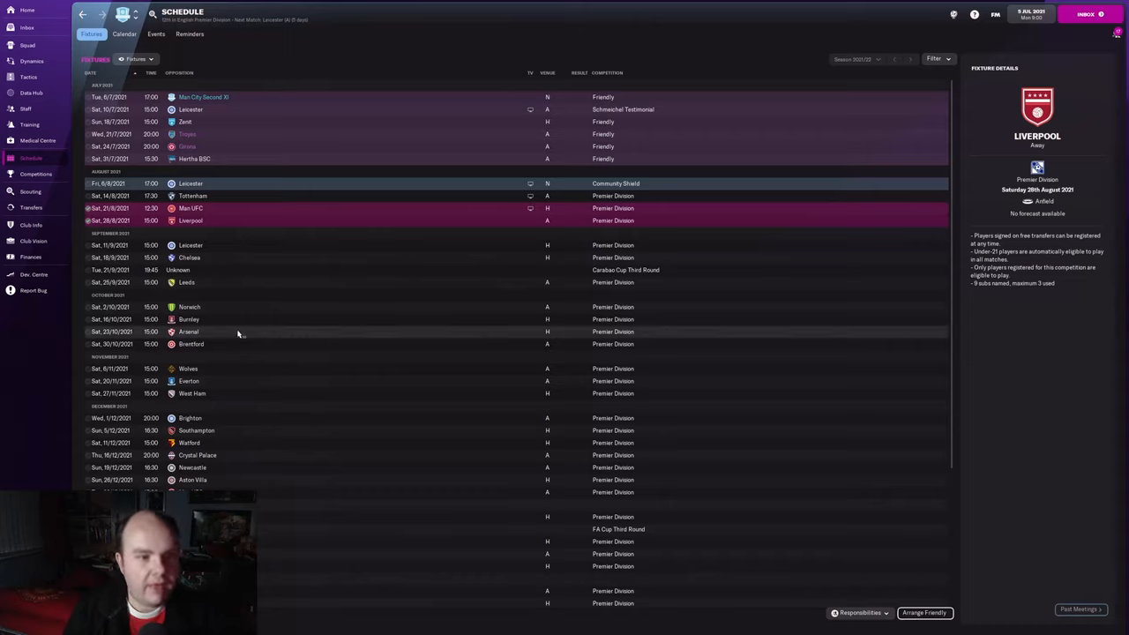
{"action": "mouse_move", "coordinate": [48, 344]}
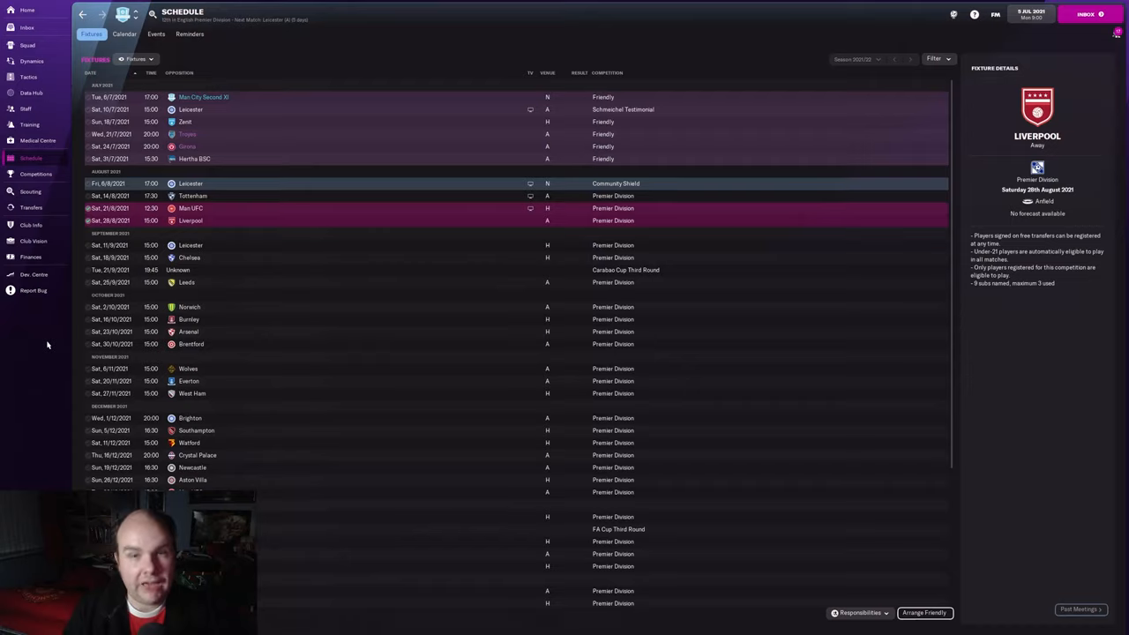
{"action": "mouse_move", "coordinate": [276, 184]}
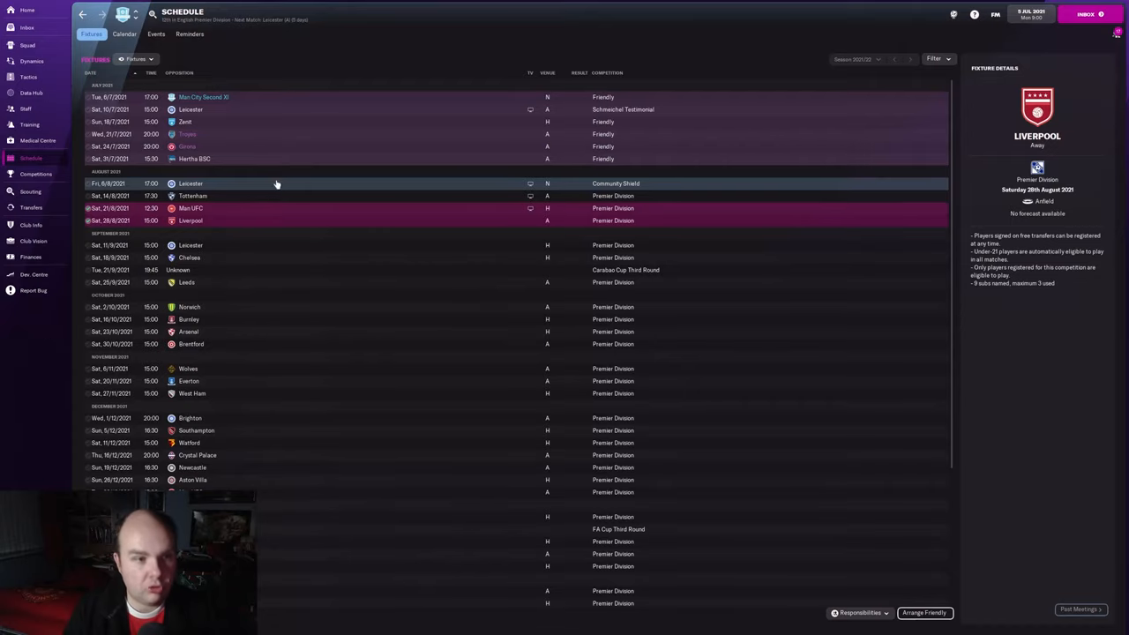
{"action": "mouse_move", "coordinate": [254, 224]}
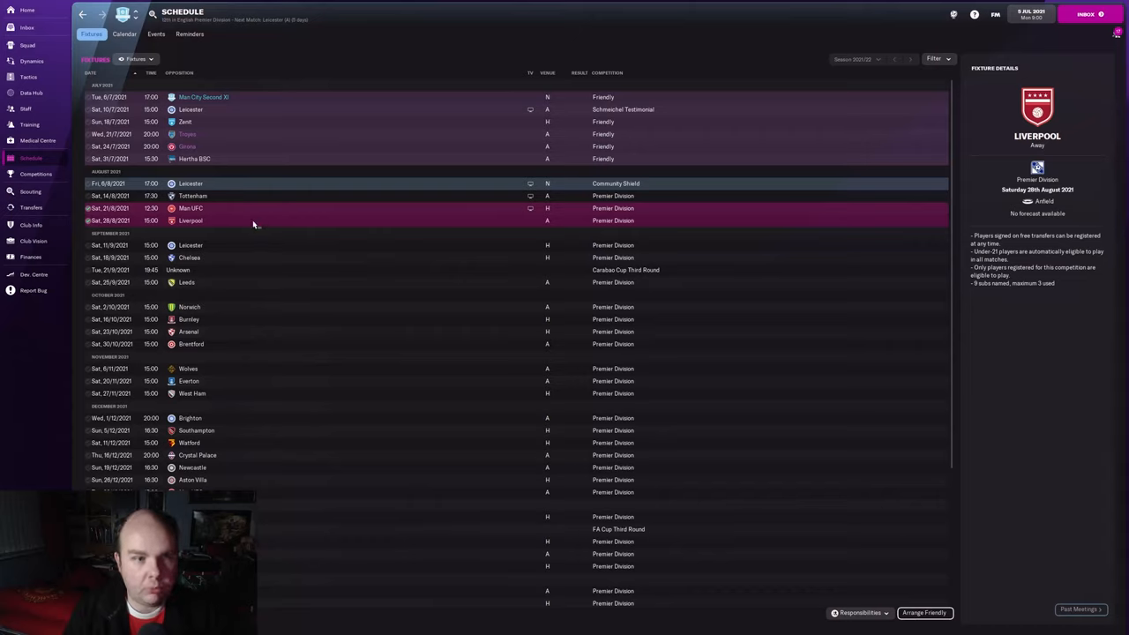
{"action": "mouse_move", "coordinate": [38, 380]}
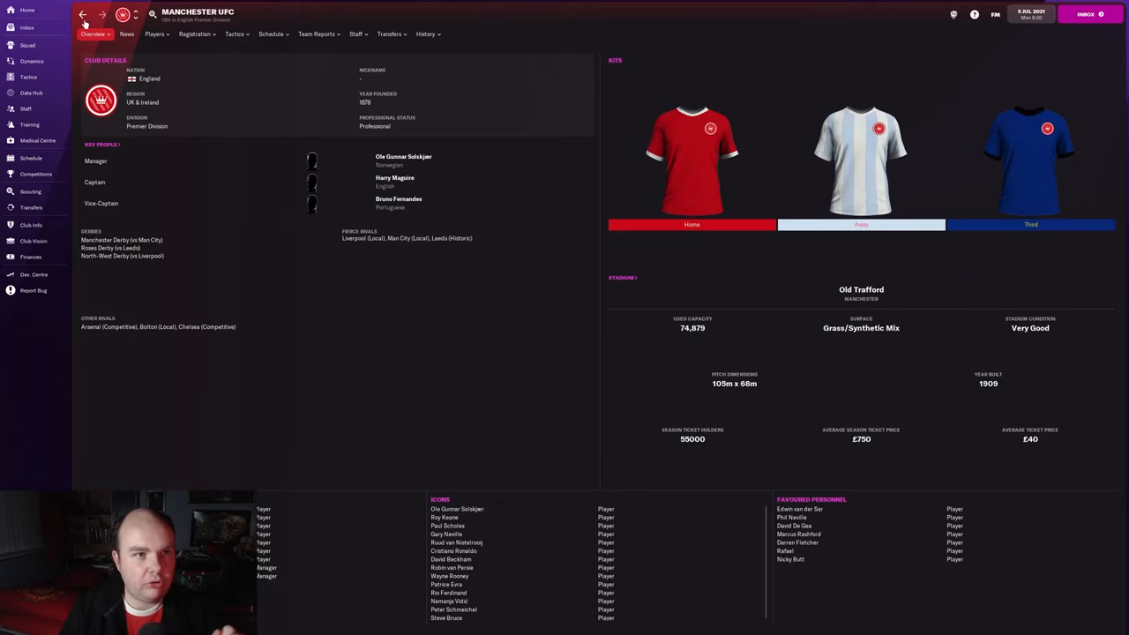
Return to the fixture schedule showing the Man City Second XI friendly.
{"action": "left_click", "coordinate": [31, 158]}
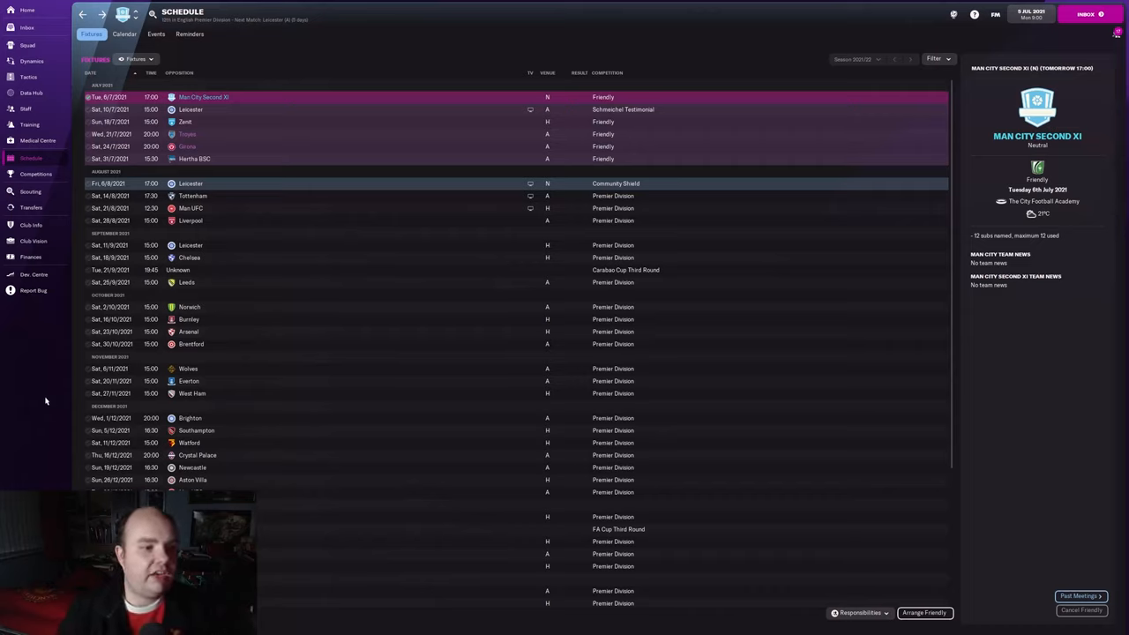
{"action": "mouse_move", "coordinate": [36, 391]}
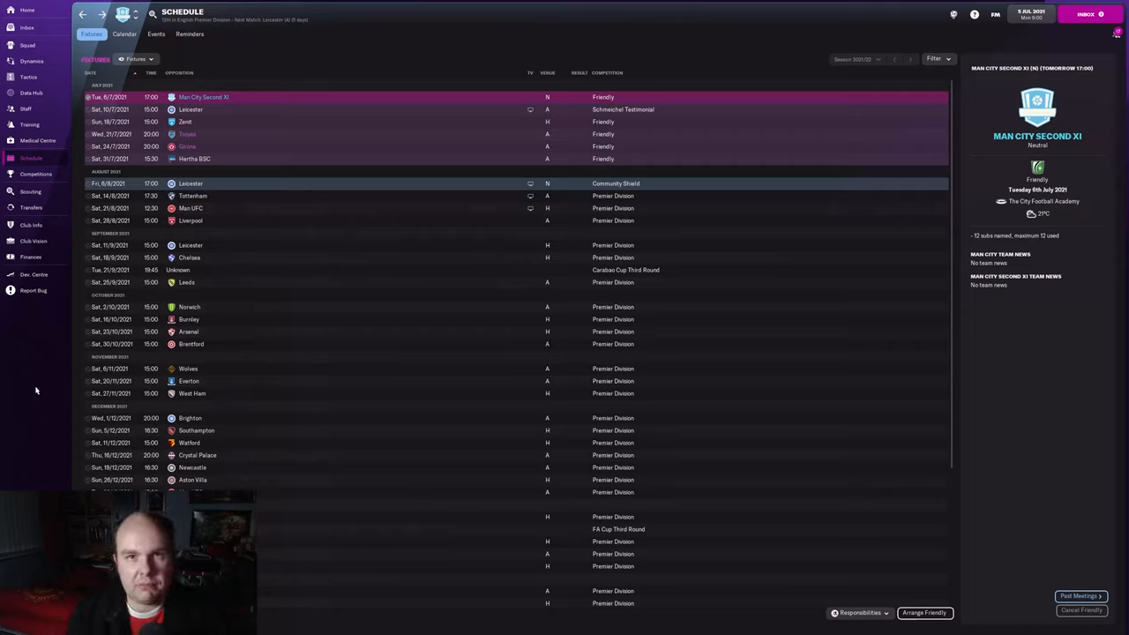
{"action": "mouse_move", "coordinate": [41, 372]}
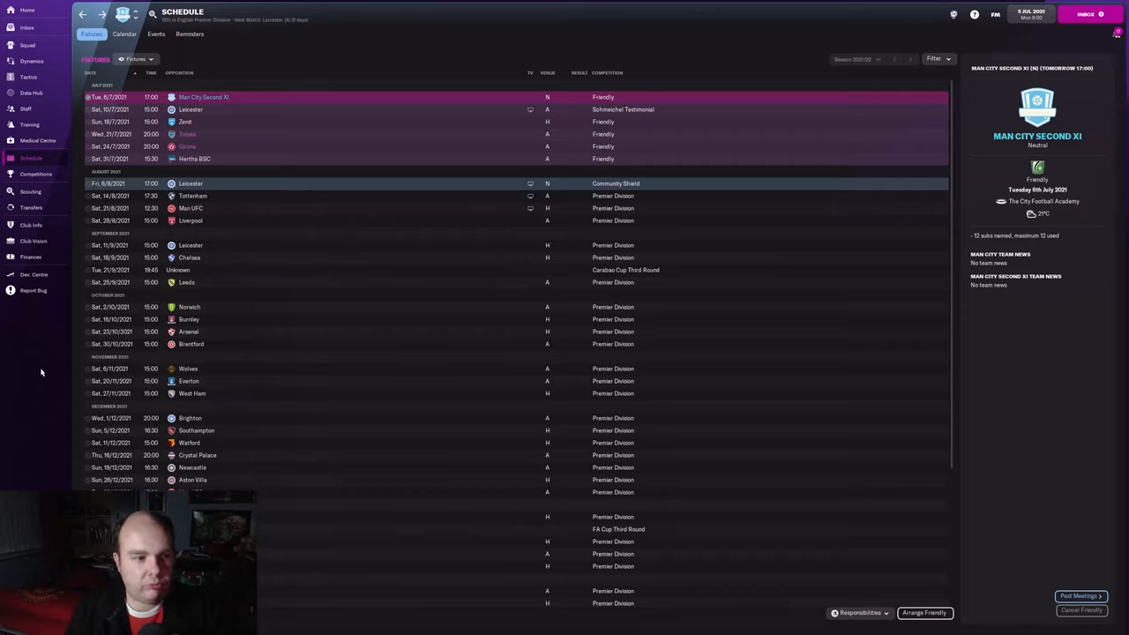